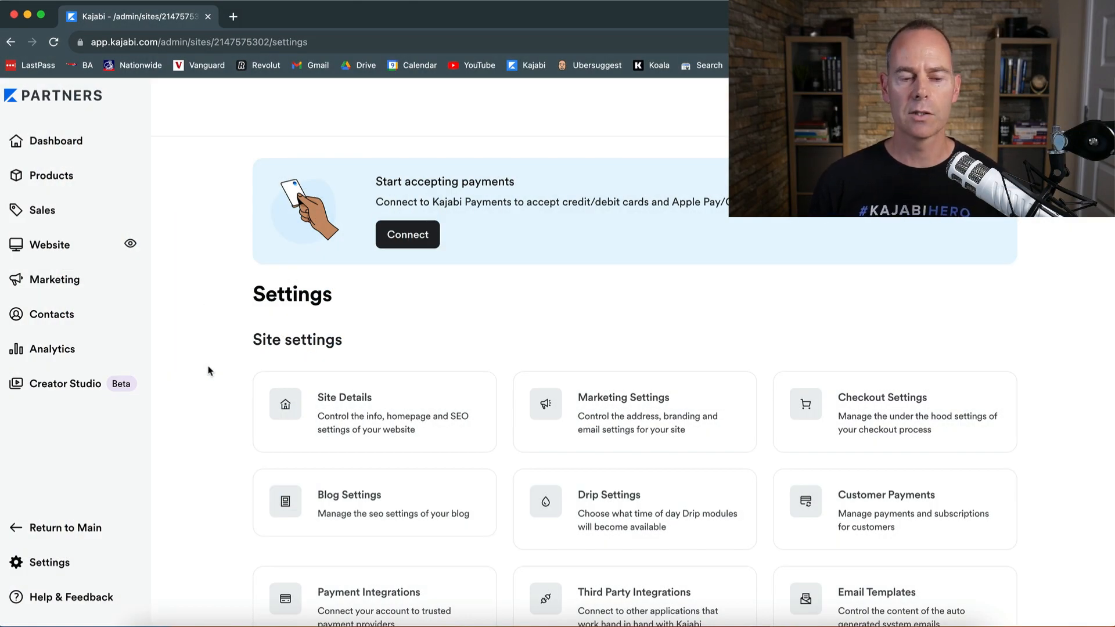
pyautogui.moveTo(50, 245)
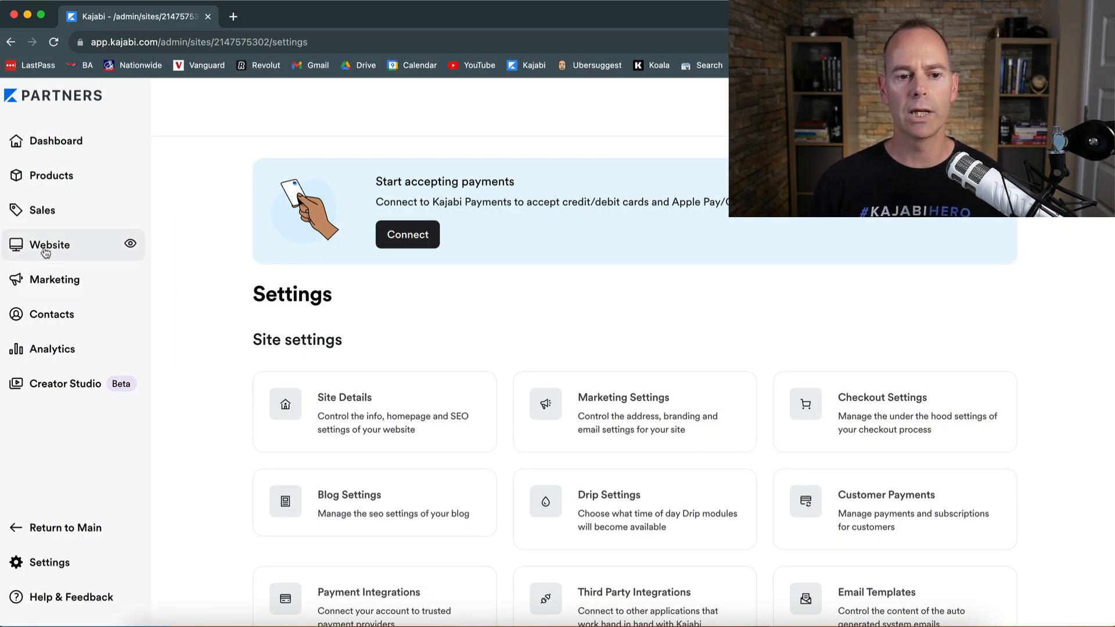
pyautogui.moveTo(55, 225)
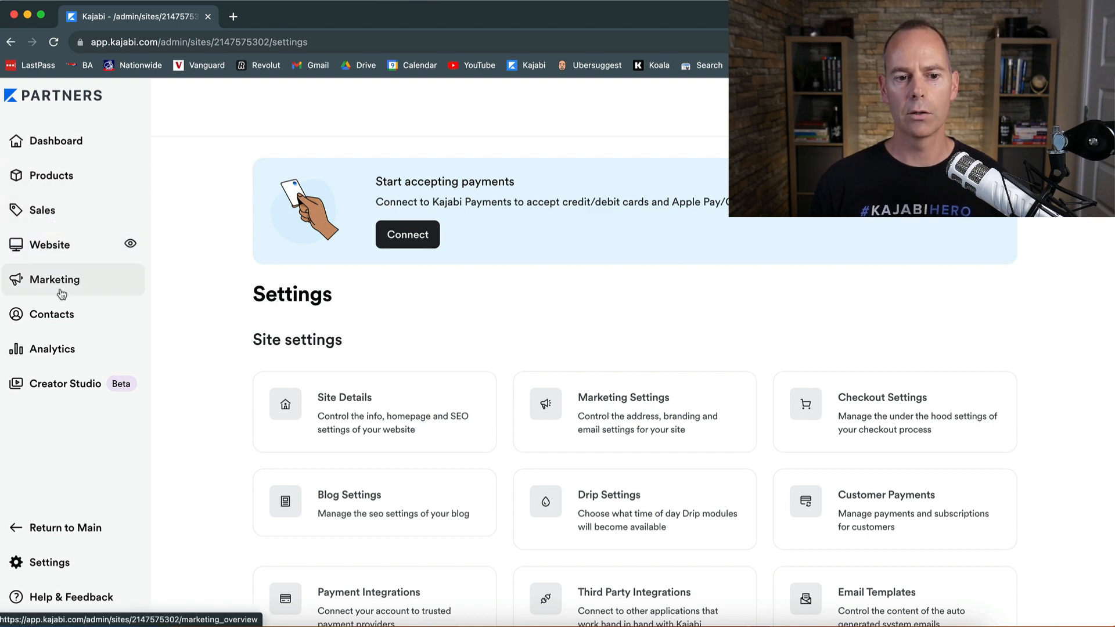
# - Go to Website > Design, review the live Streamlined Home theme preview, and start browsing templates
pyautogui.click(50, 245)
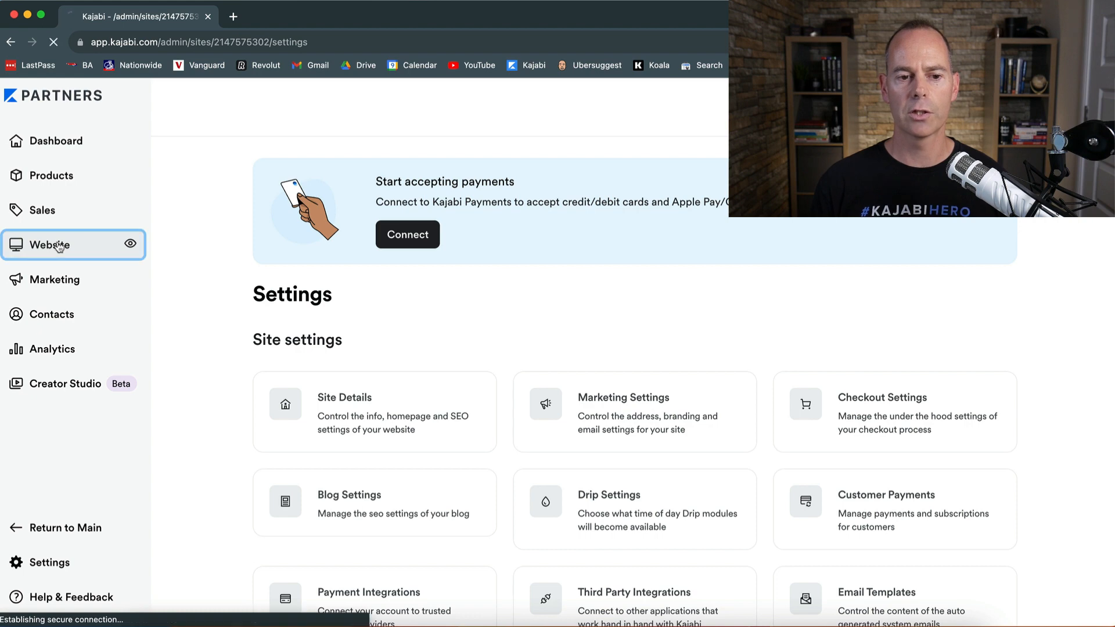
pyautogui.click(50, 245)
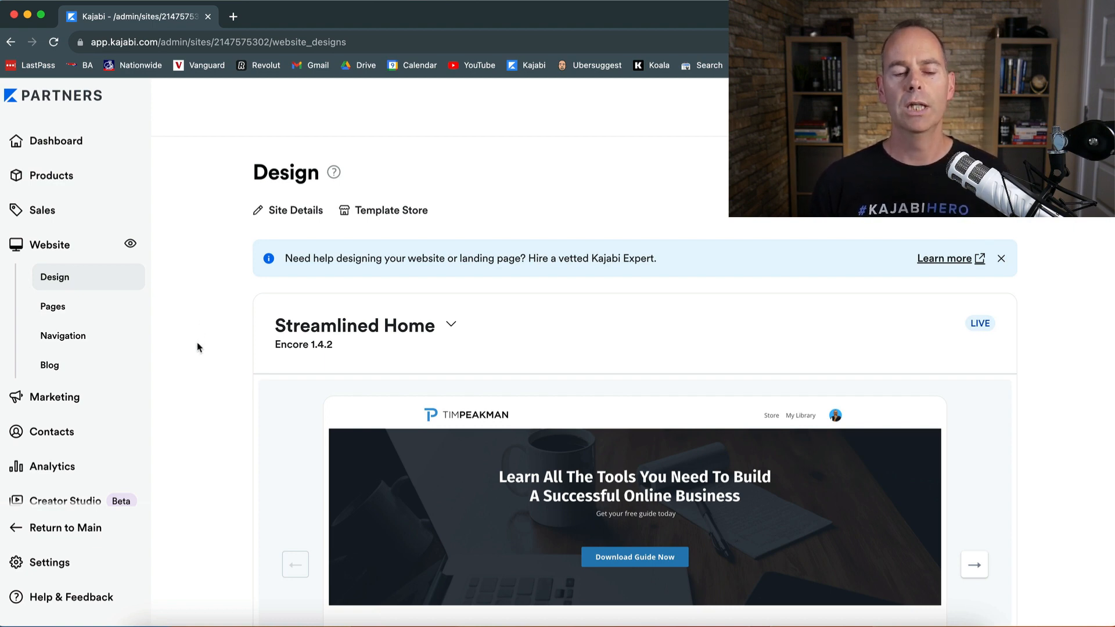
pyautogui.moveTo(201, 362)
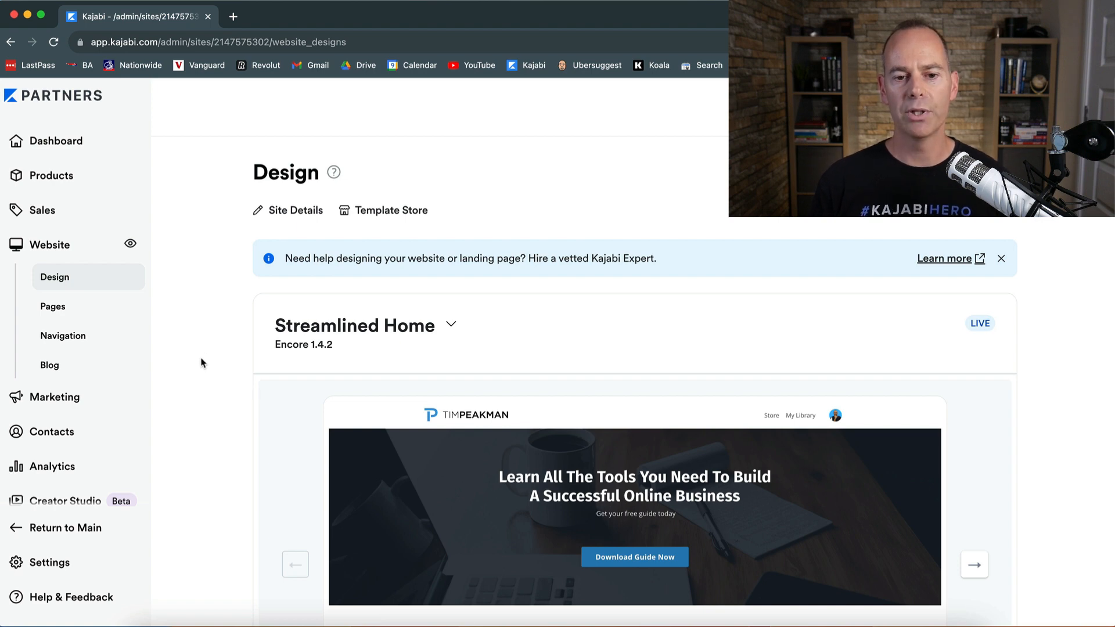
pyautogui.scroll(-3)
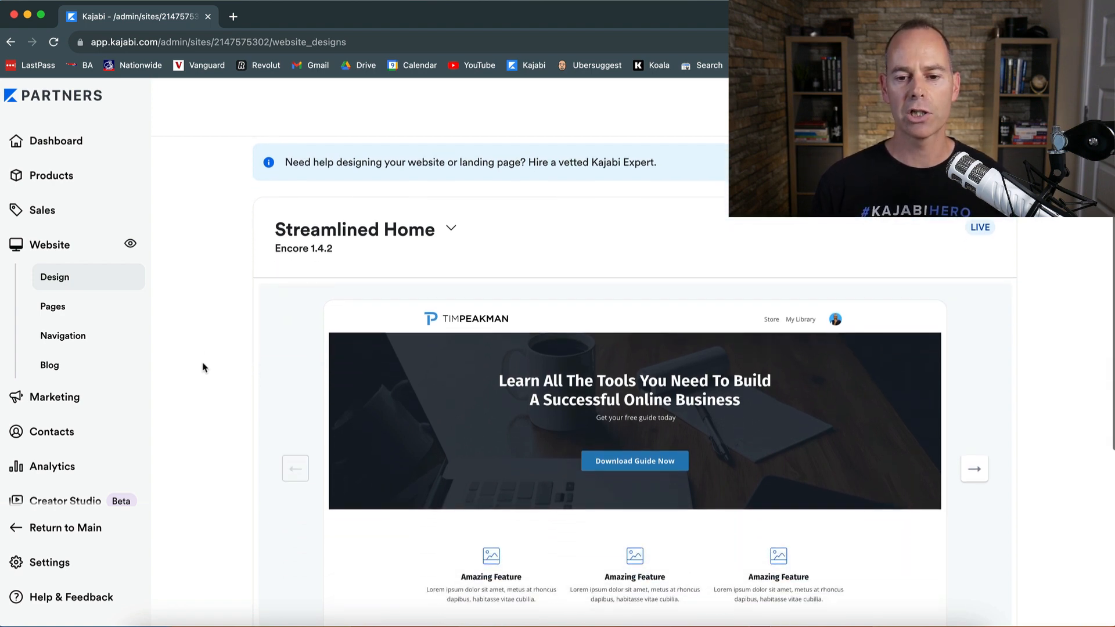
pyautogui.scroll(-3)
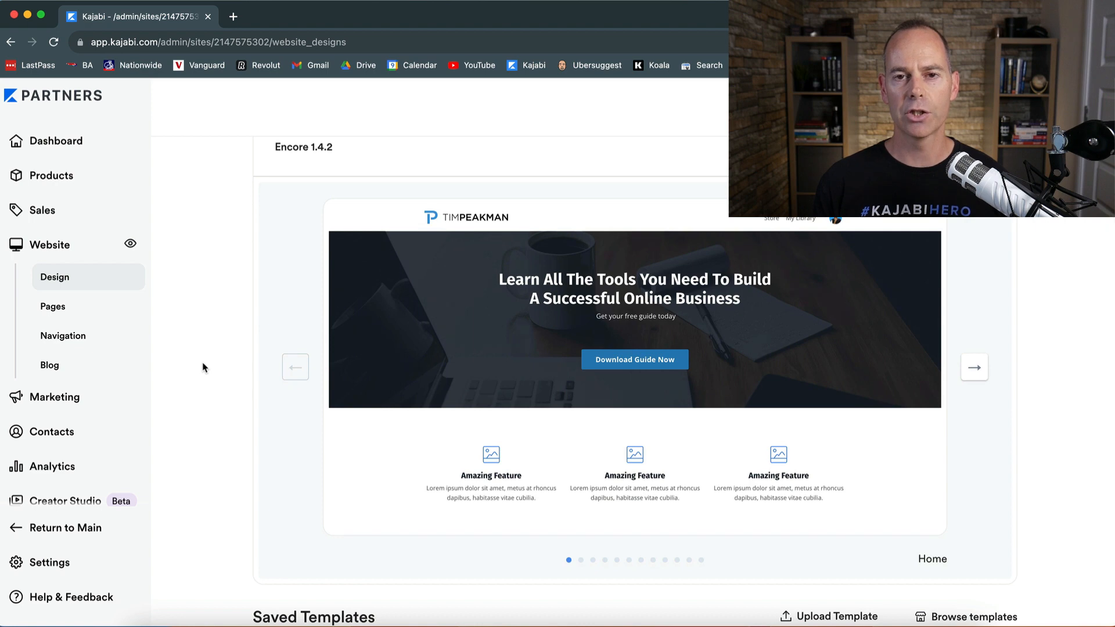
pyautogui.scroll(3)
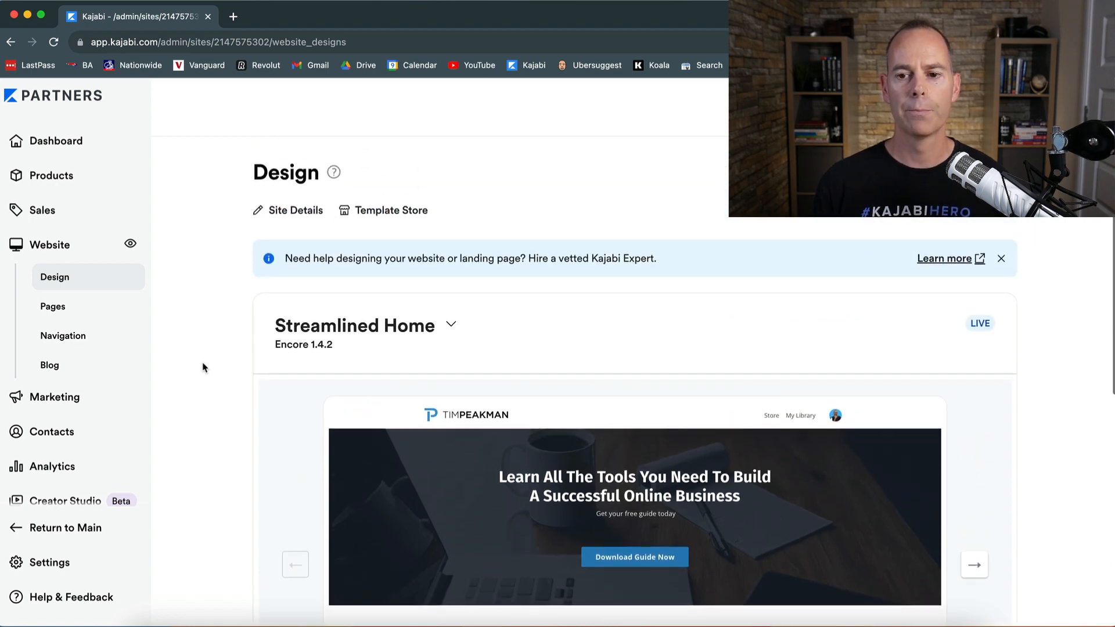
pyautogui.scroll(-3)
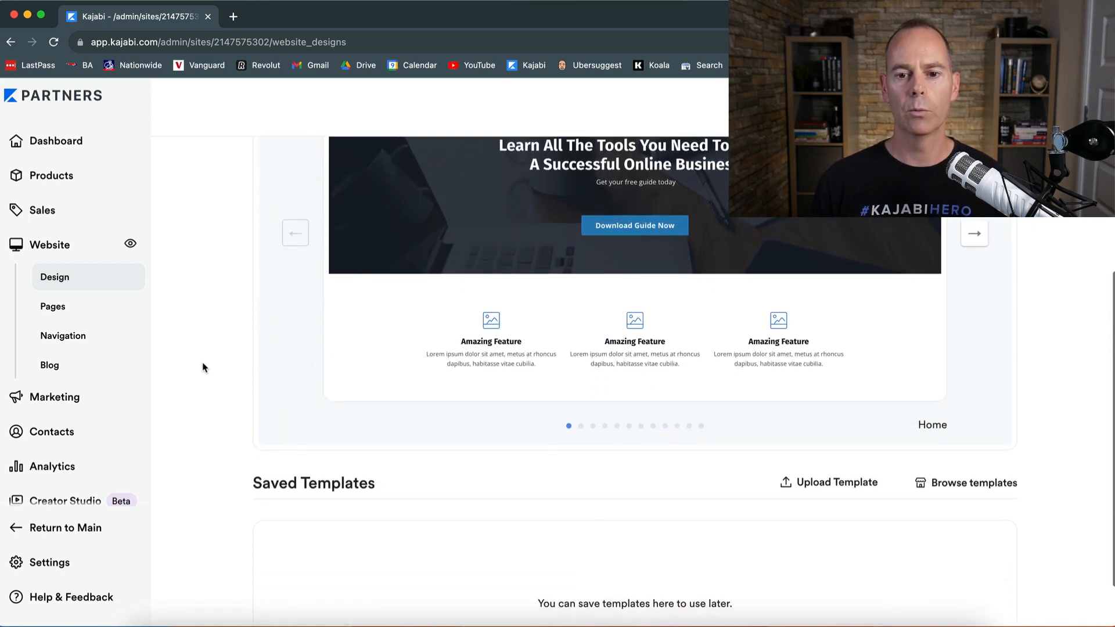
pyautogui.click(965, 415)
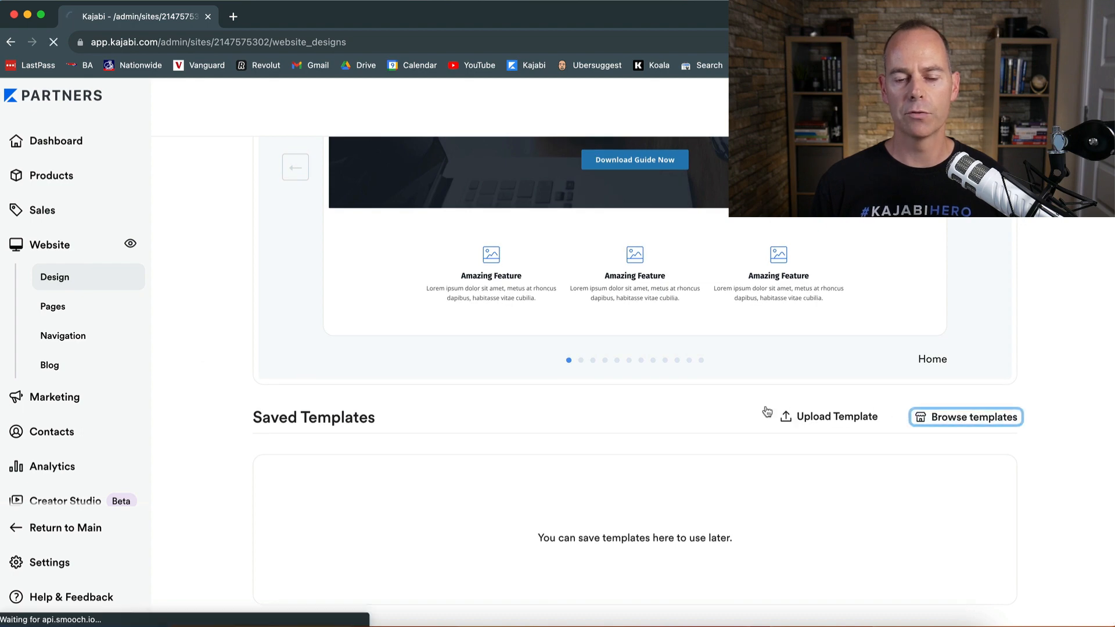
# - In the Template Store, find Streamlined Home and add it to the site
pyautogui.click(965, 416)
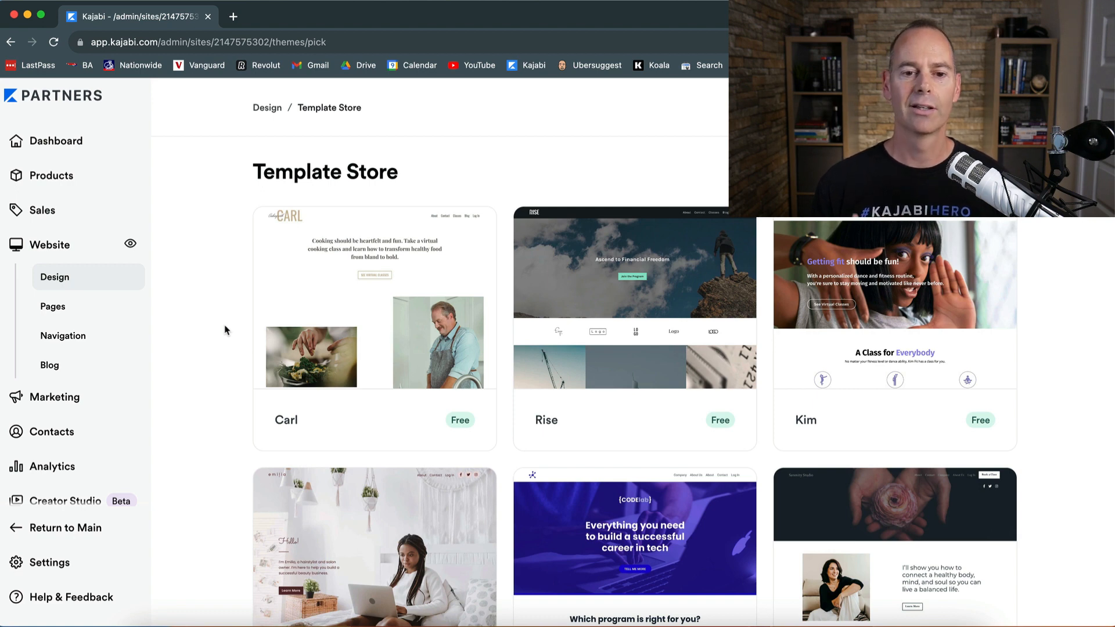
pyautogui.scroll(-3)
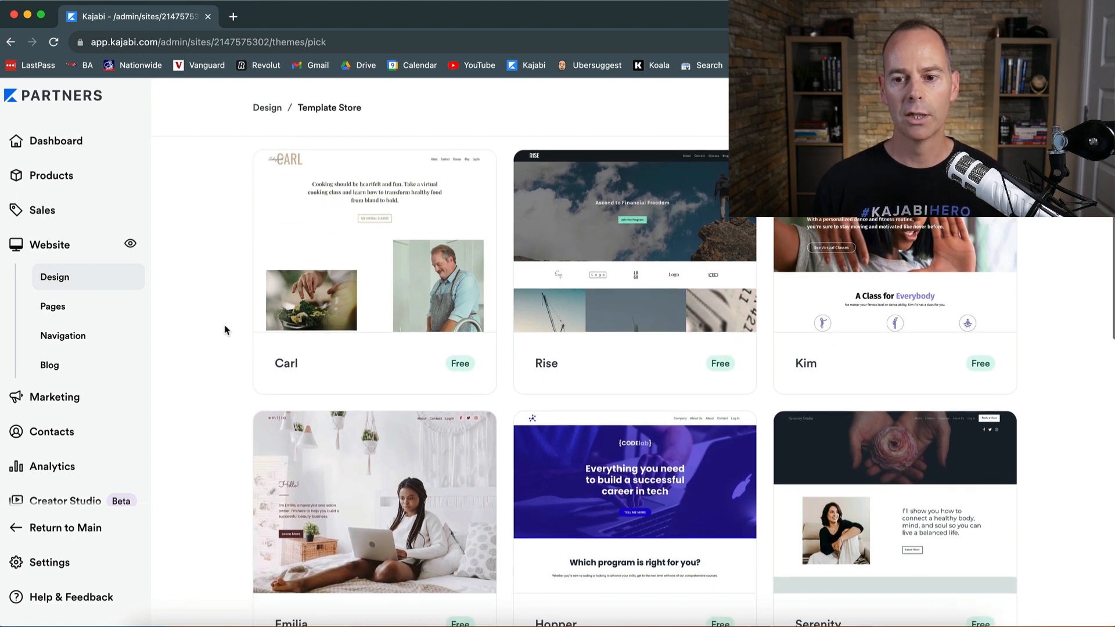
pyautogui.scroll(-3)
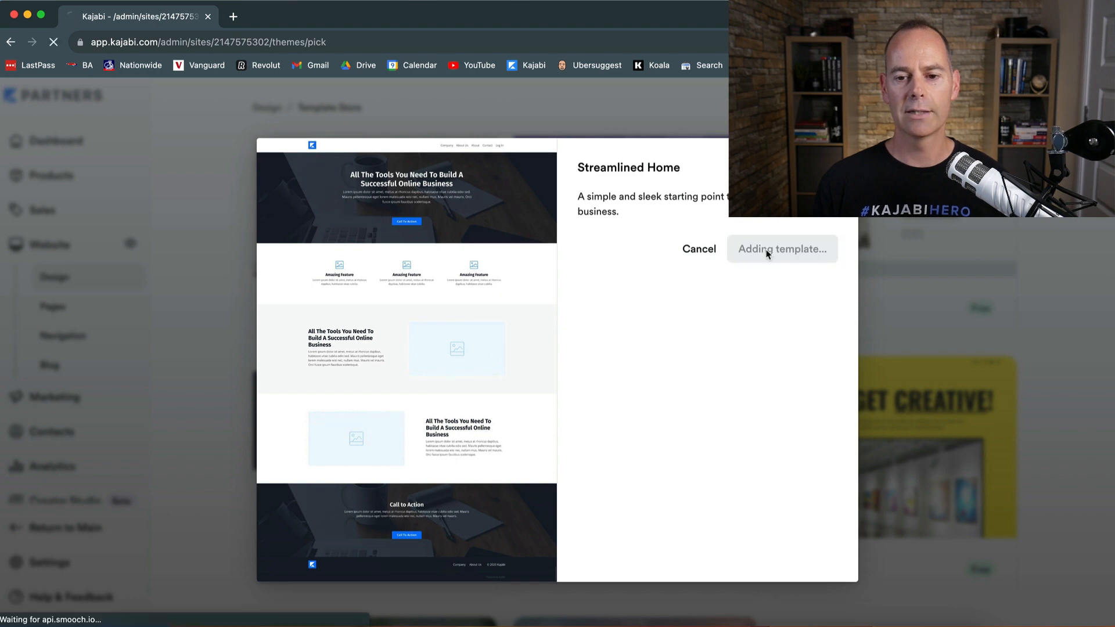
pyautogui.click(782, 249)
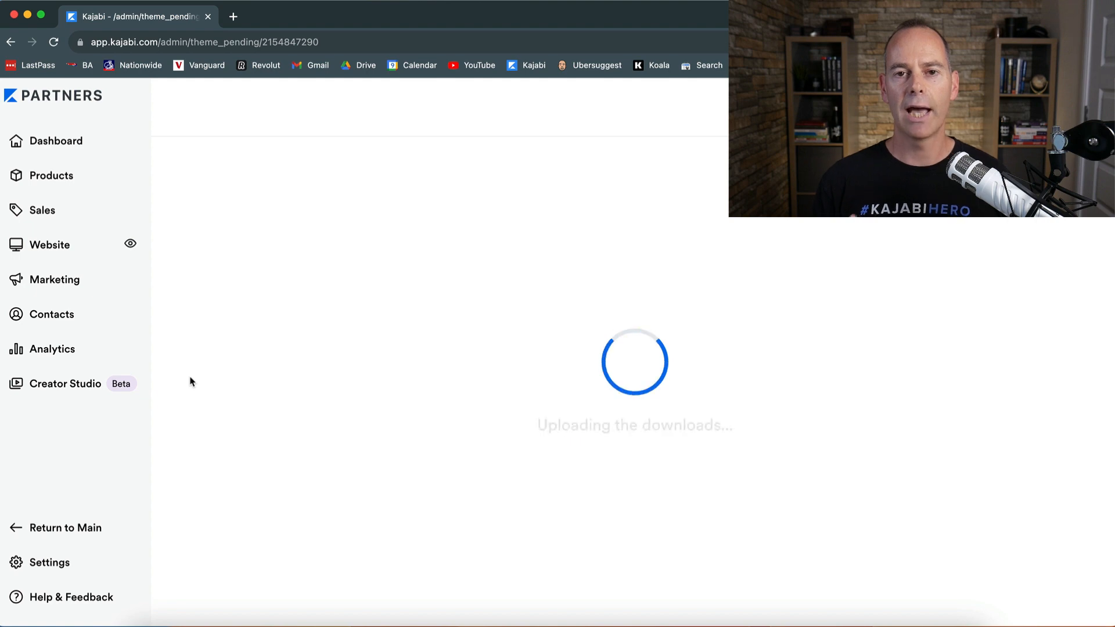
# - Back on the Design page, scroll to Saved Templates where the new Streamlined Home copy is listed
pyautogui.click(50, 245)
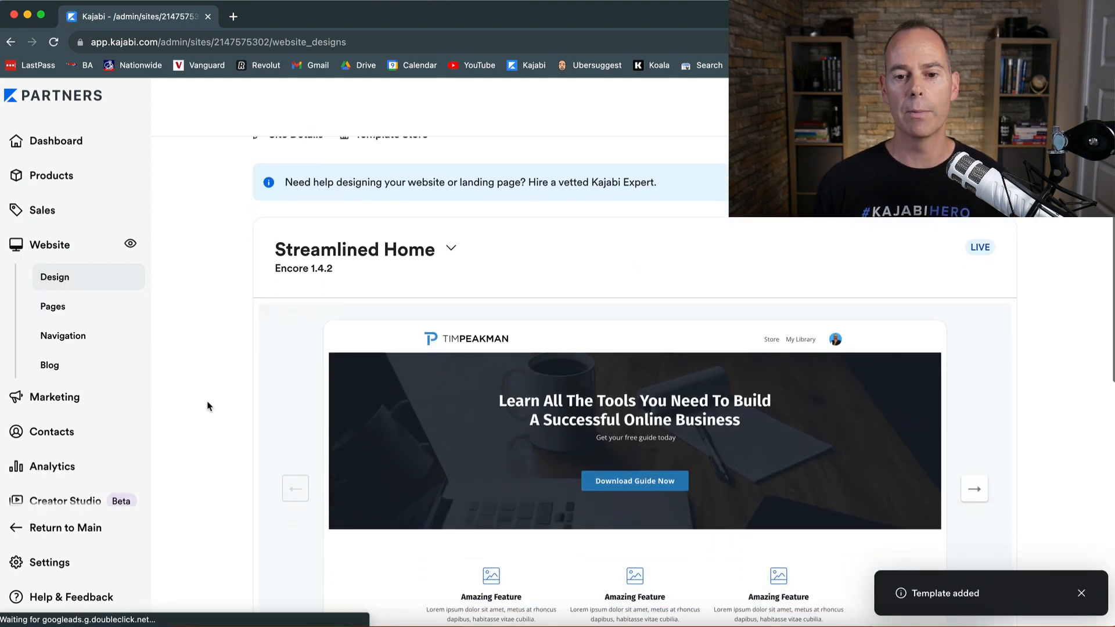
pyautogui.scroll(3)
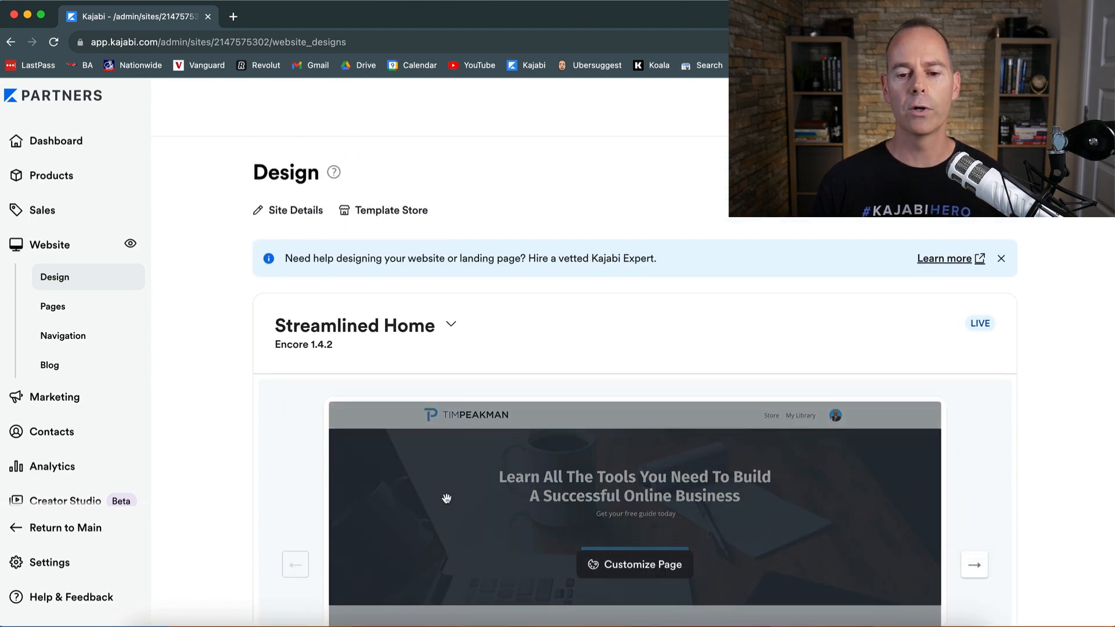
pyautogui.scroll(-3)
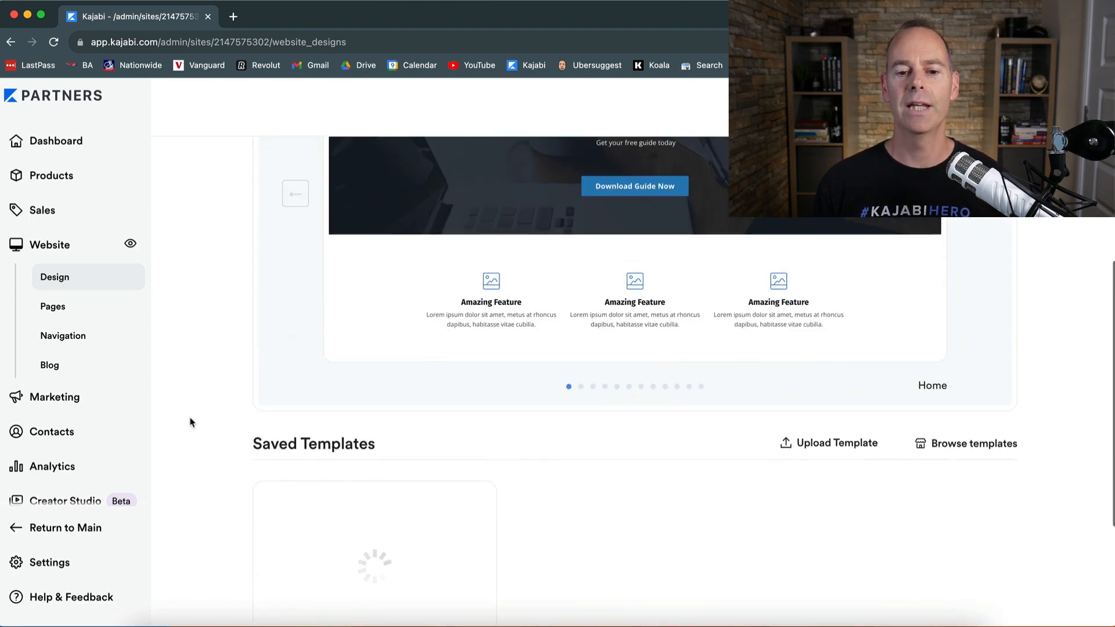
pyautogui.scroll(-3)
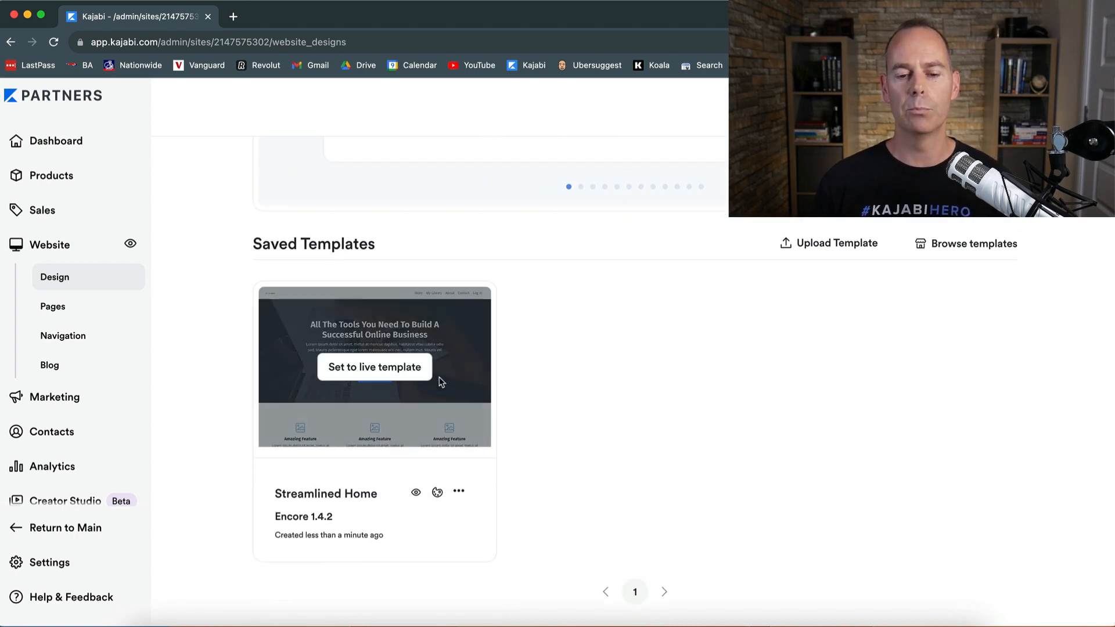
pyautogui.moveTo(415, 493)
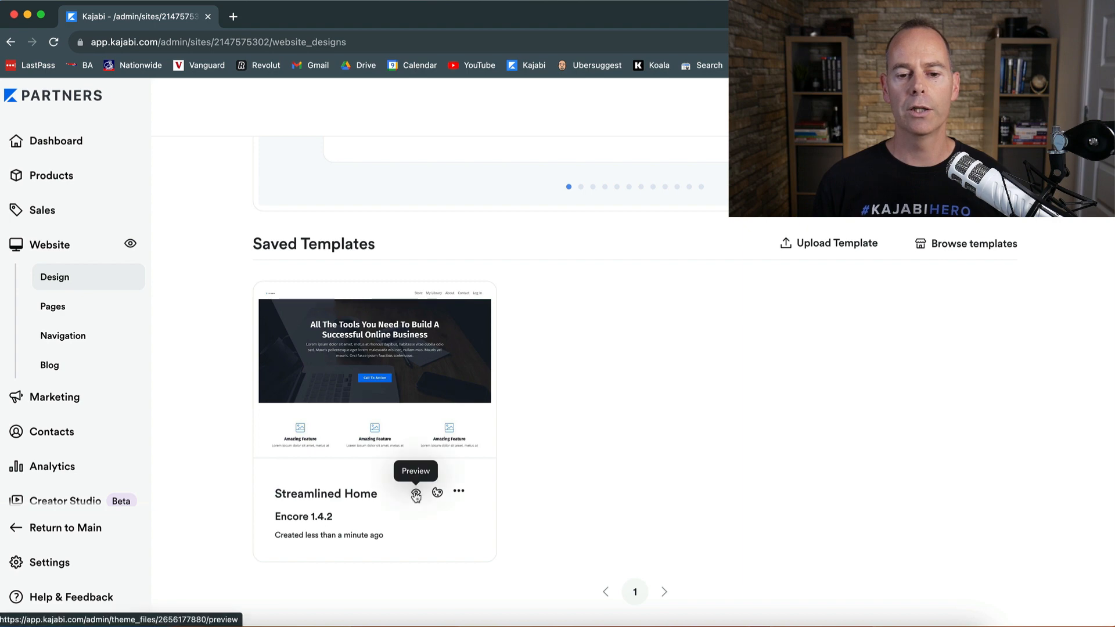
pyautogui.moveTo(437, 492)
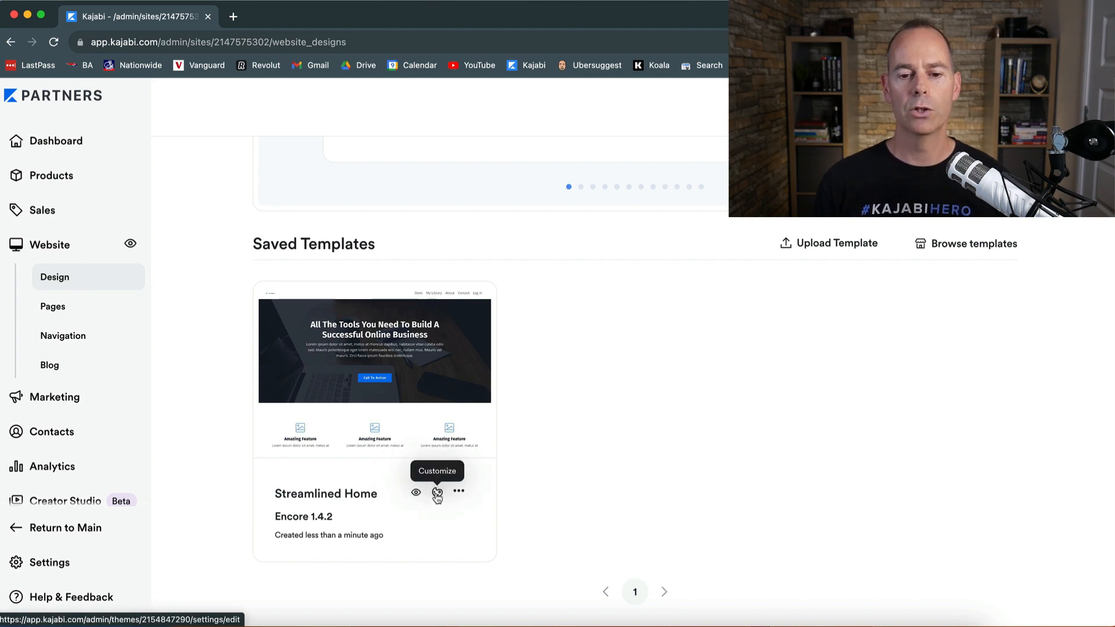
pyautogui.click(459, 492)
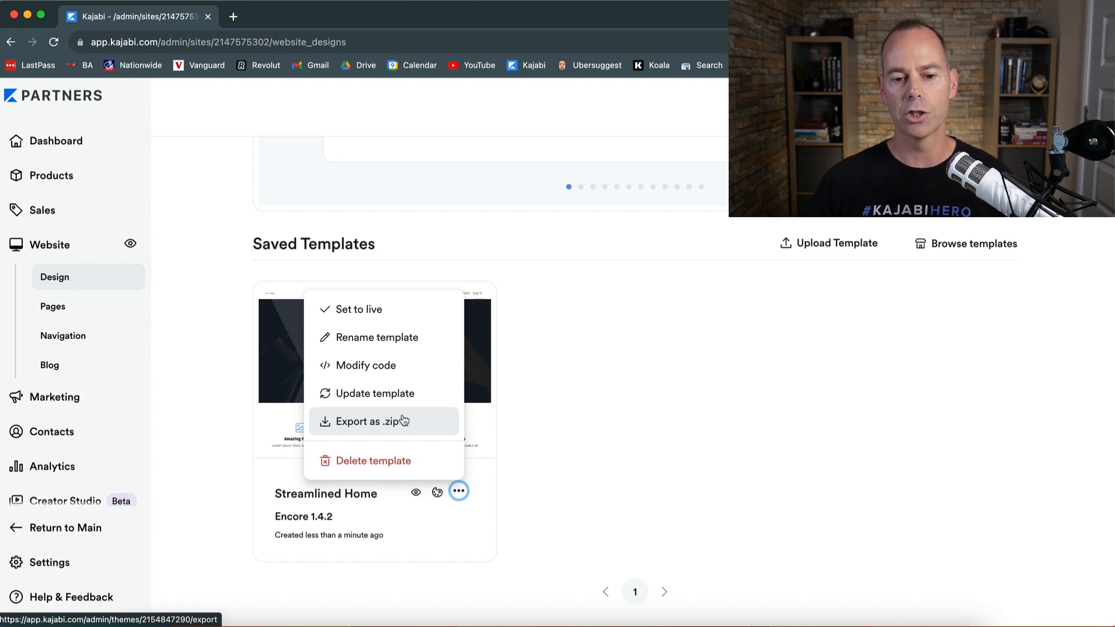
pyautogui.moveTo(373, 425)
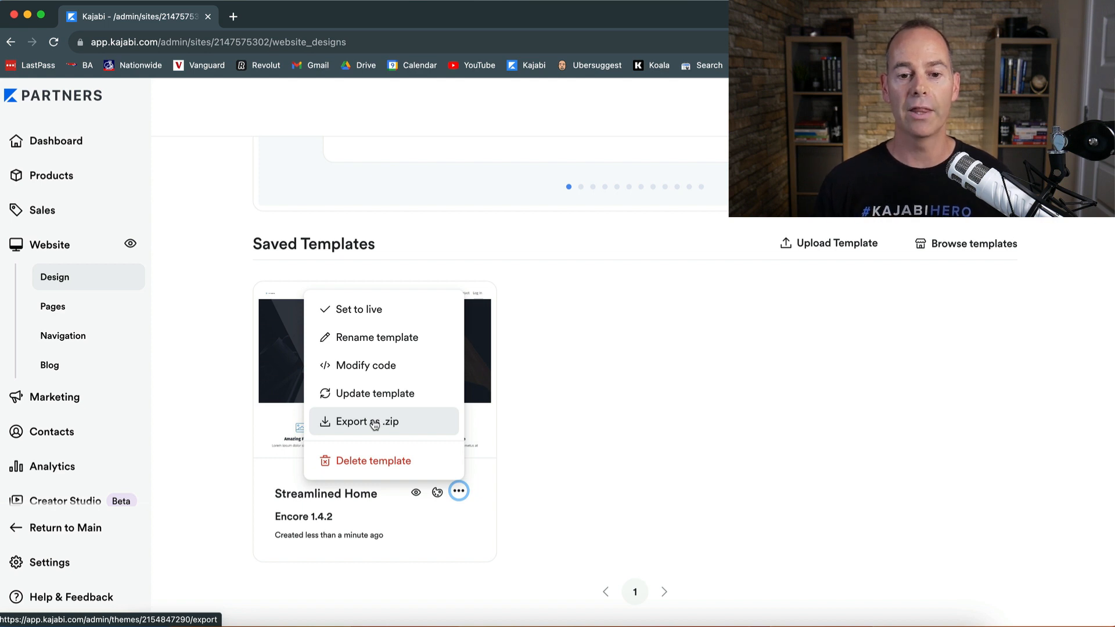
pyautogui.moveTo(441, 503)
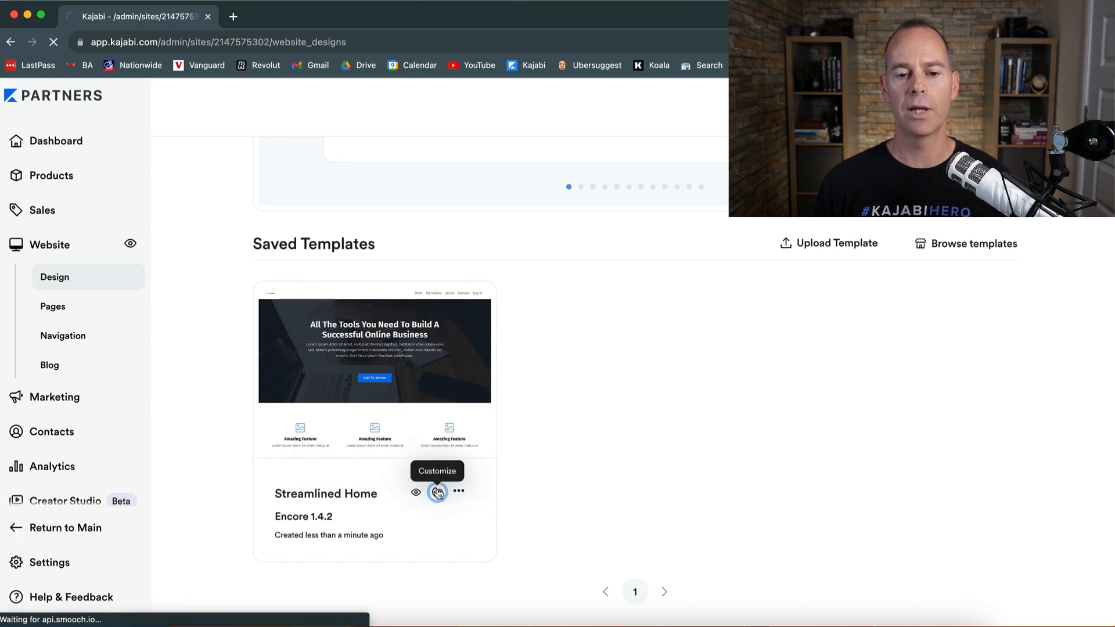
# - Start customizing the new template and look into the header, hero heading and Call To Action settings
pyautogui.click(437, 491)
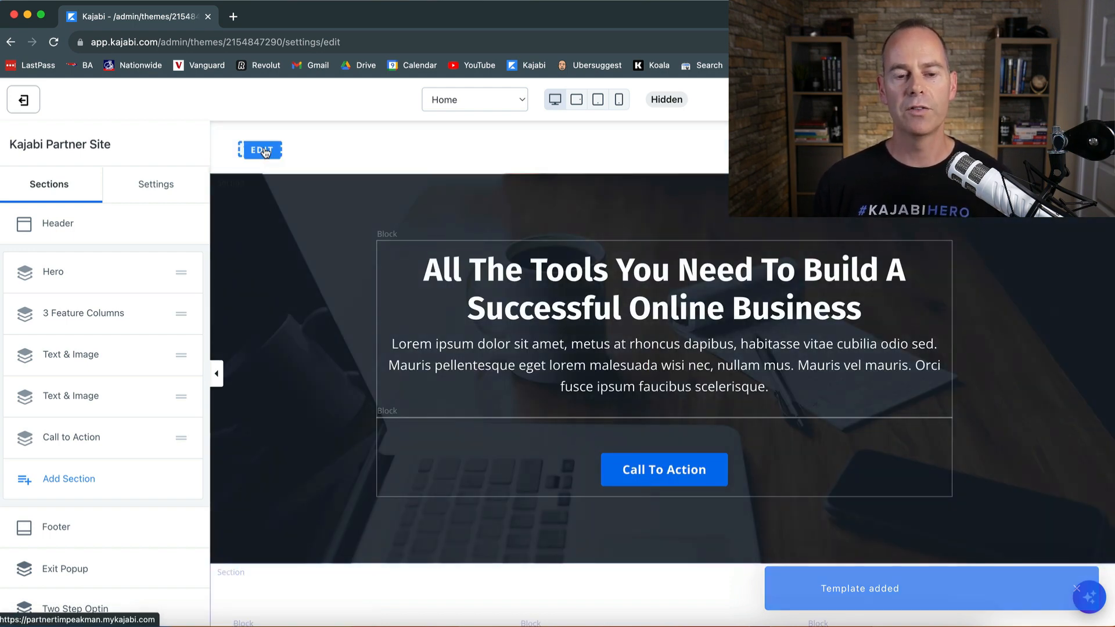
pyautogui.click(260, 149)
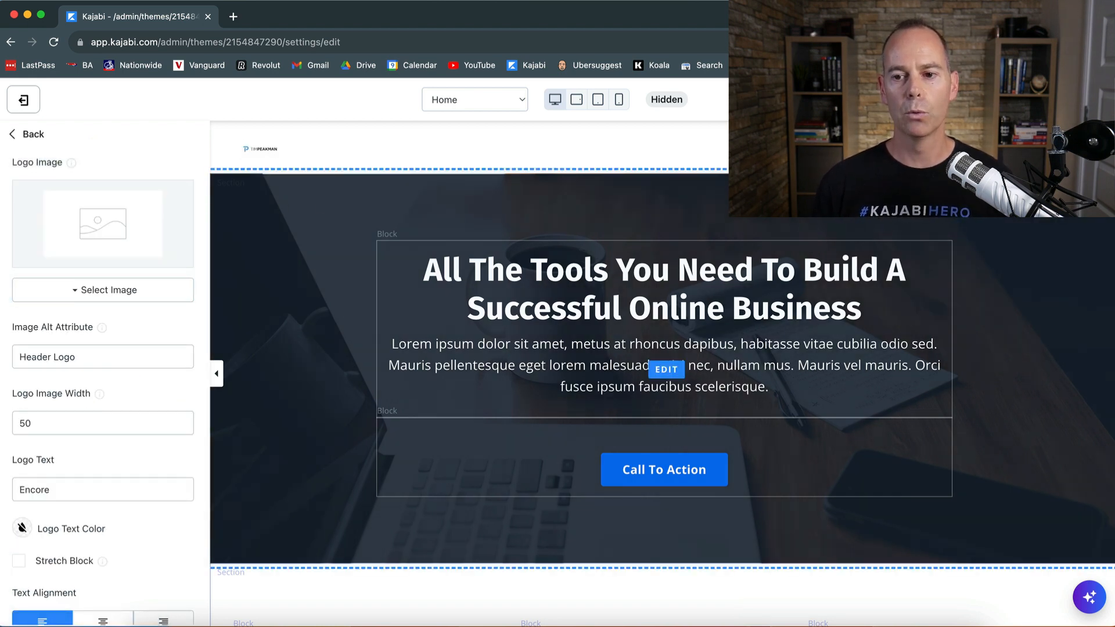
pyautogui.moveTo(260, 156)
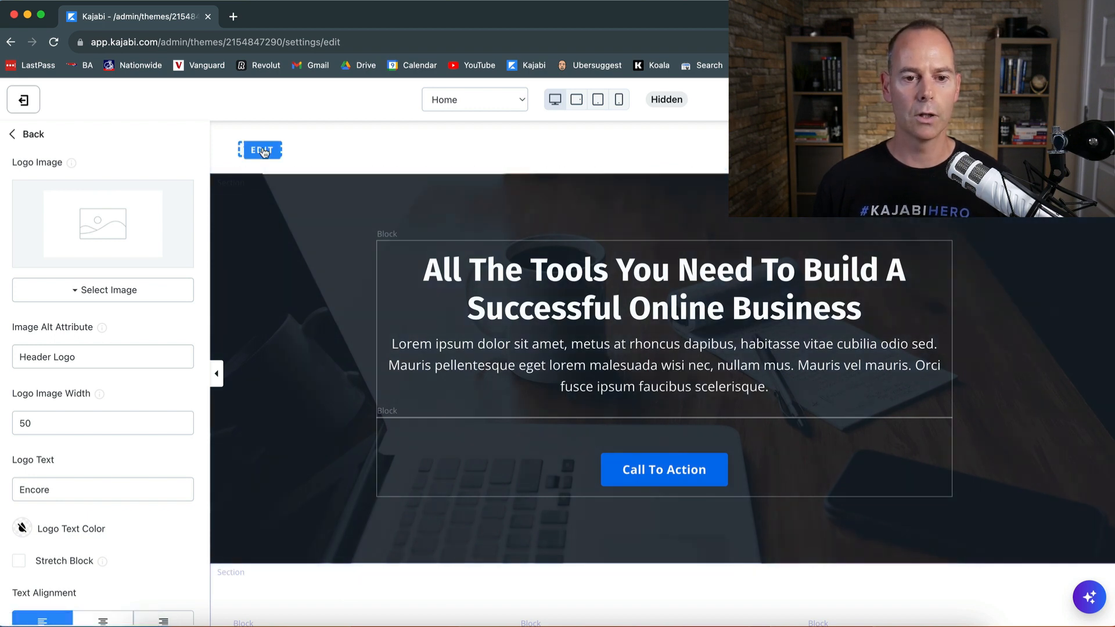
pyautogui.moveTo(251, 164)
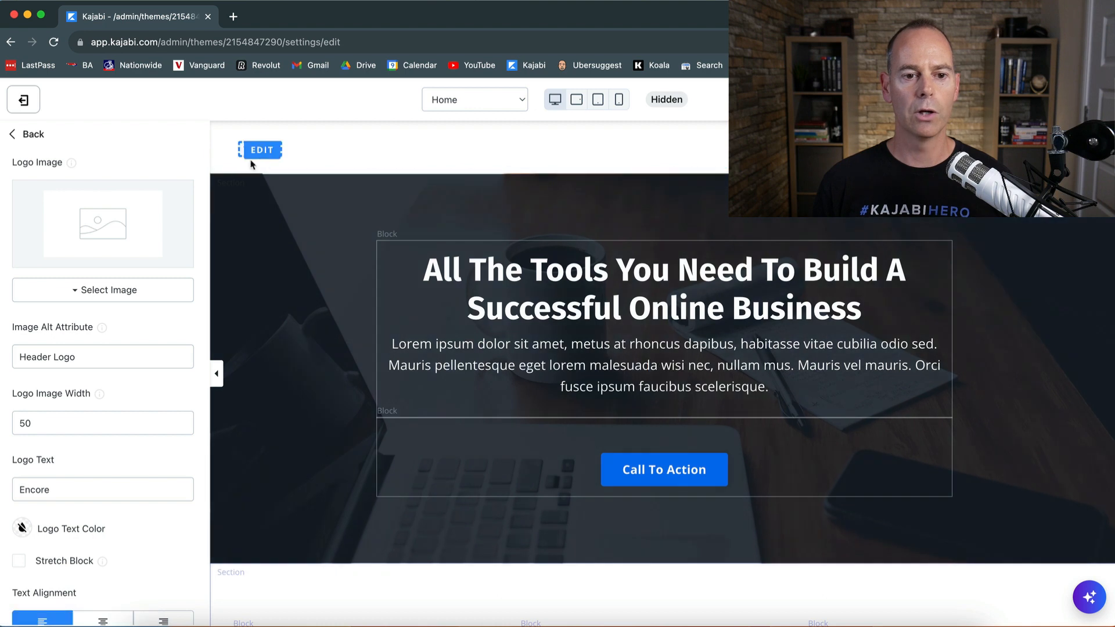
pyautogui.moveTo(261, 150)
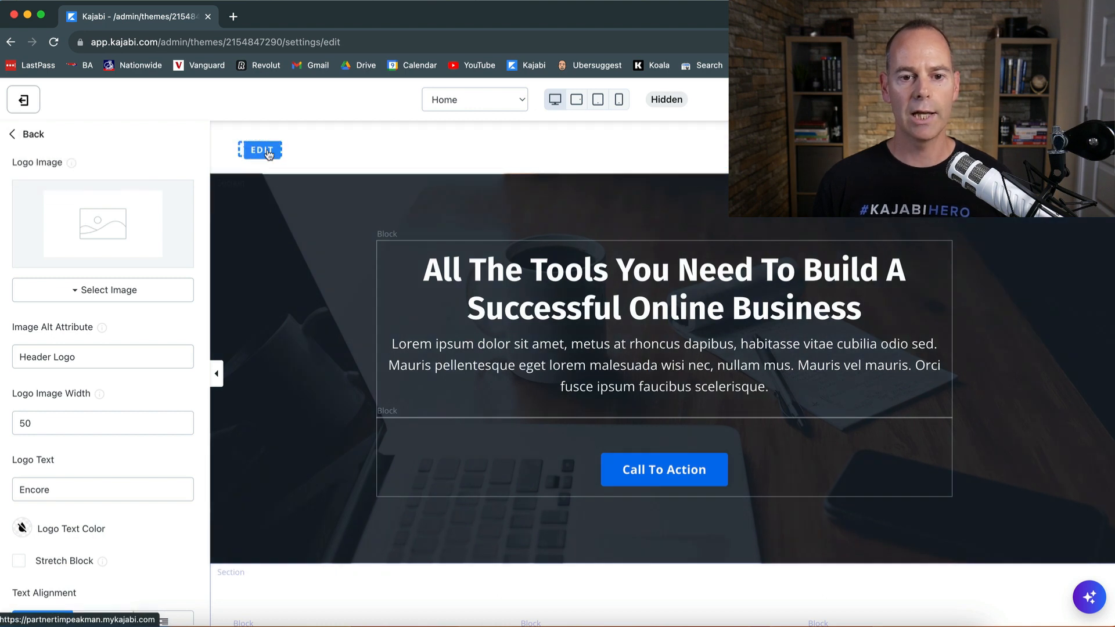
pyautogui.click(260, 150)
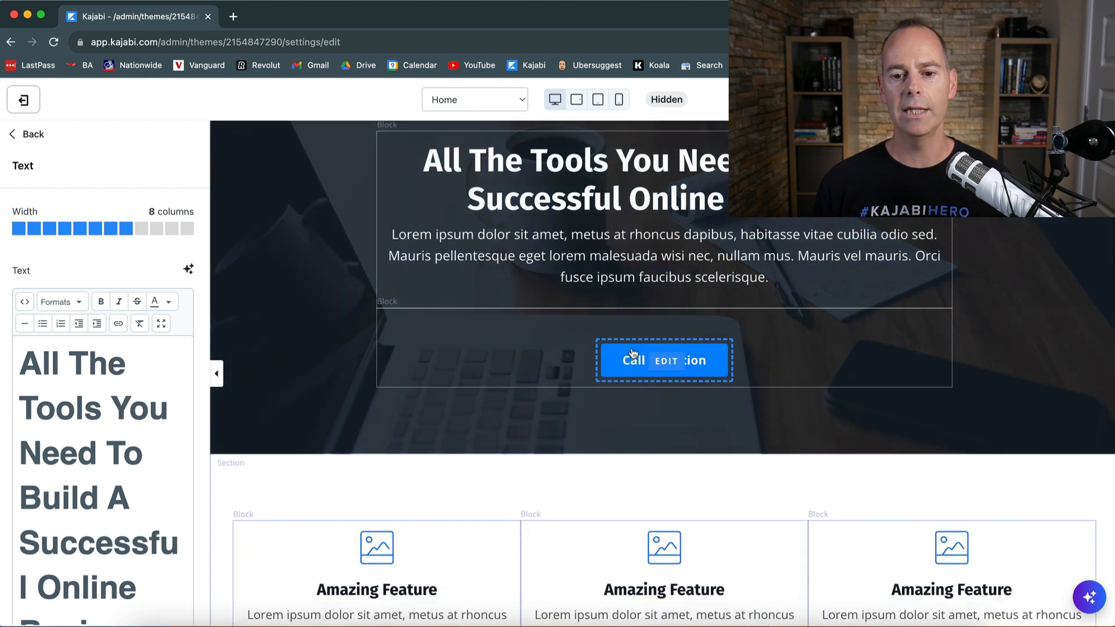
pyautogui.click(664, 360)
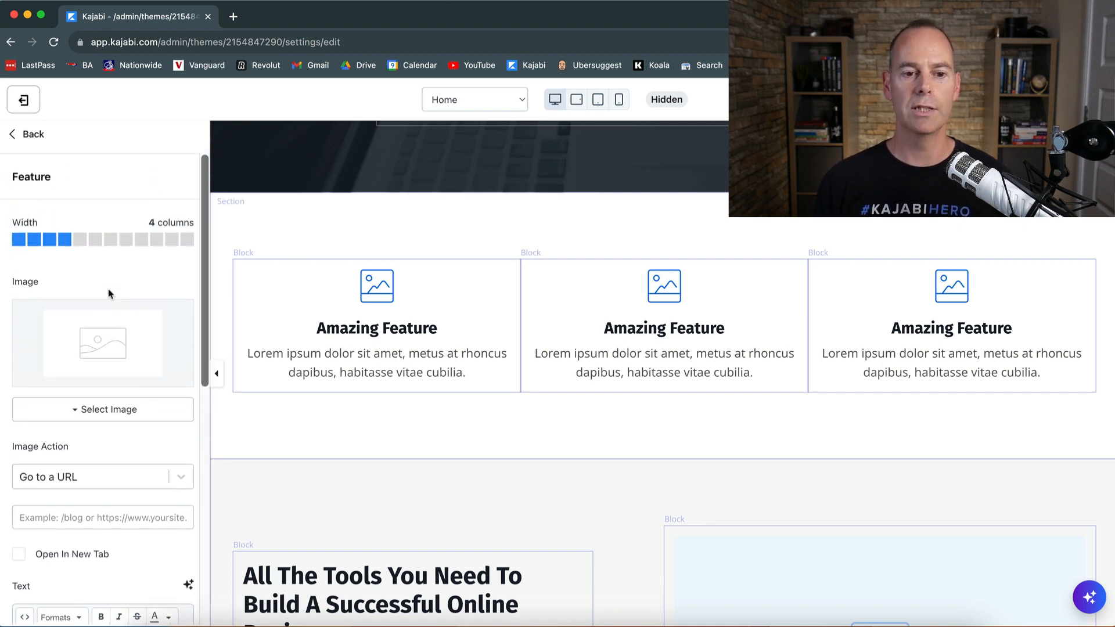
# - Back out of the feature block and its section to the home page's section list
pyautogui.click(29, 134)
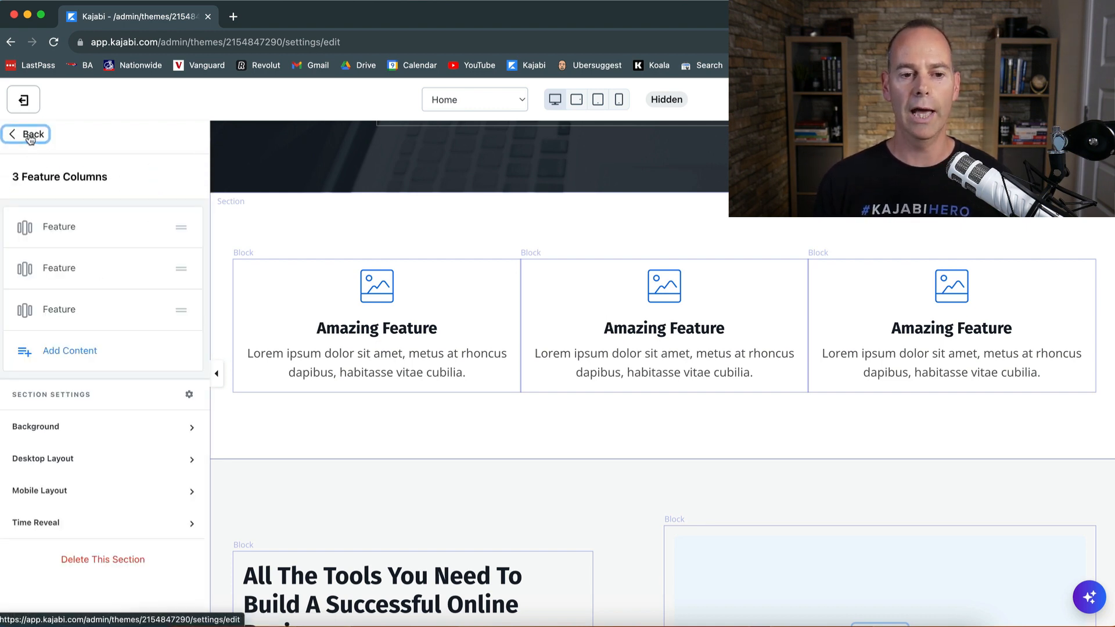
pyautogui.click(27, 133)
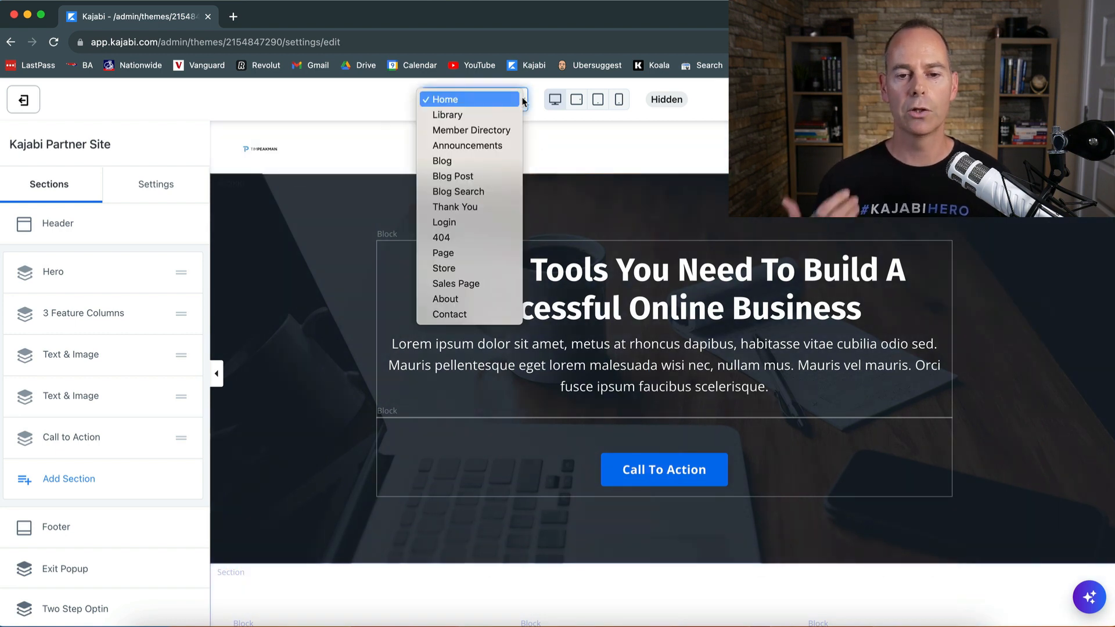
pyautogui.moveTo(472, 258)
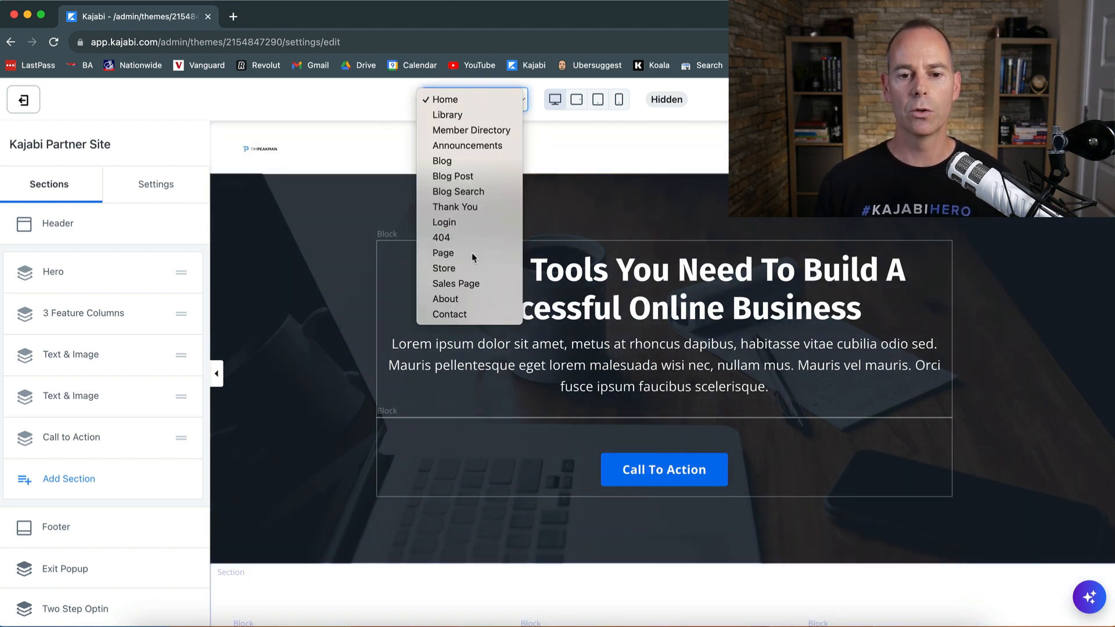
# - Switch the editor to the Page template, then About, then back to the Home page
pyautogui.click(442, 252)
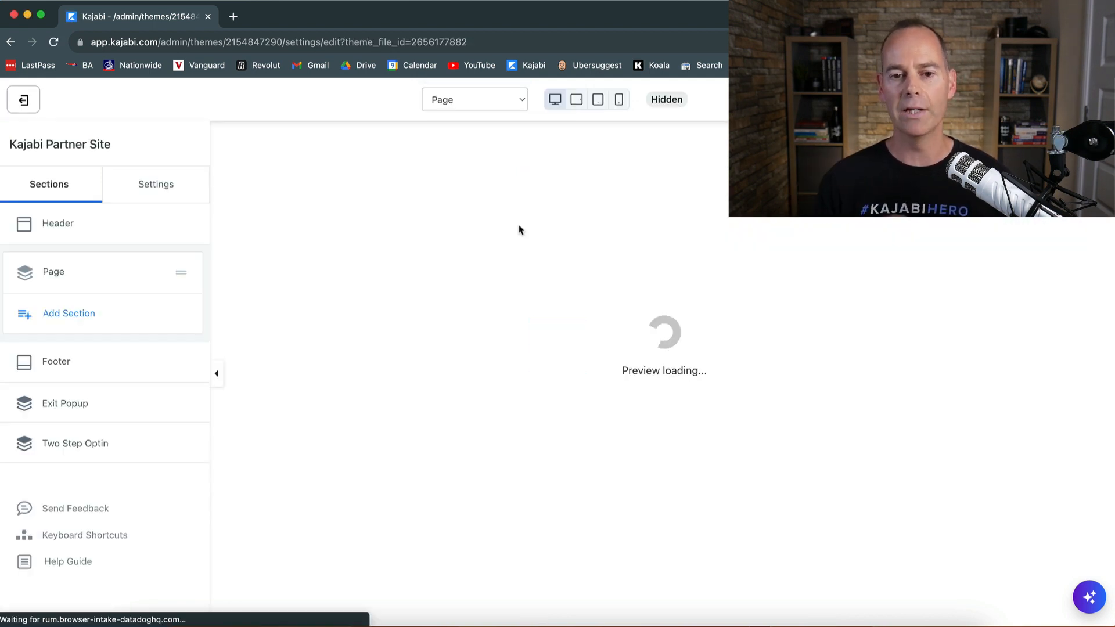
pyautogui.click(473, 99)
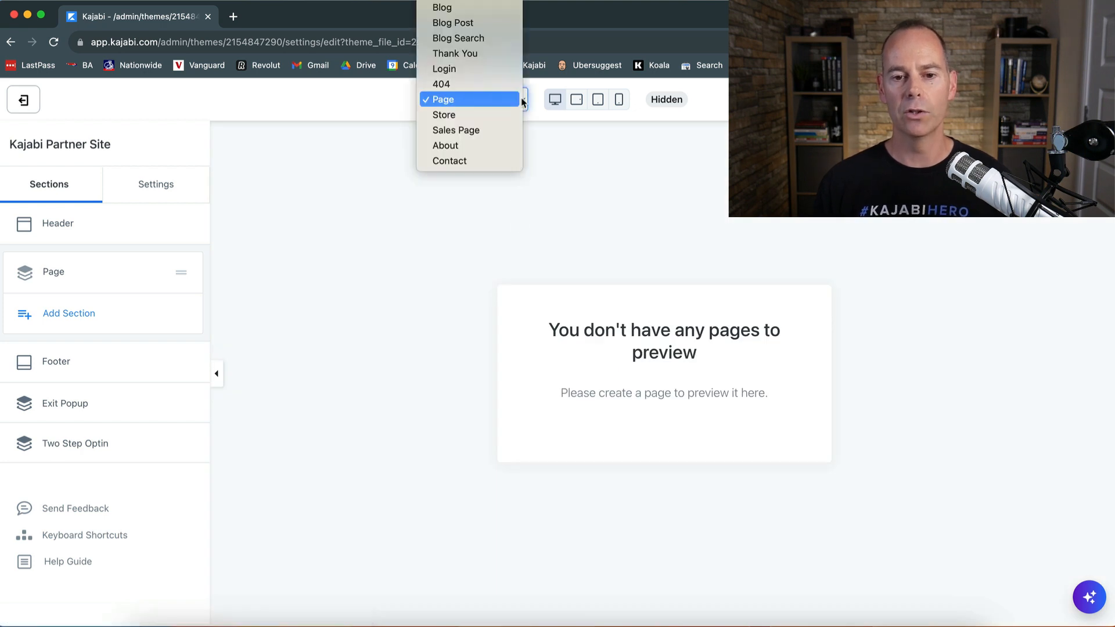
pyautogui.click(445, 145)
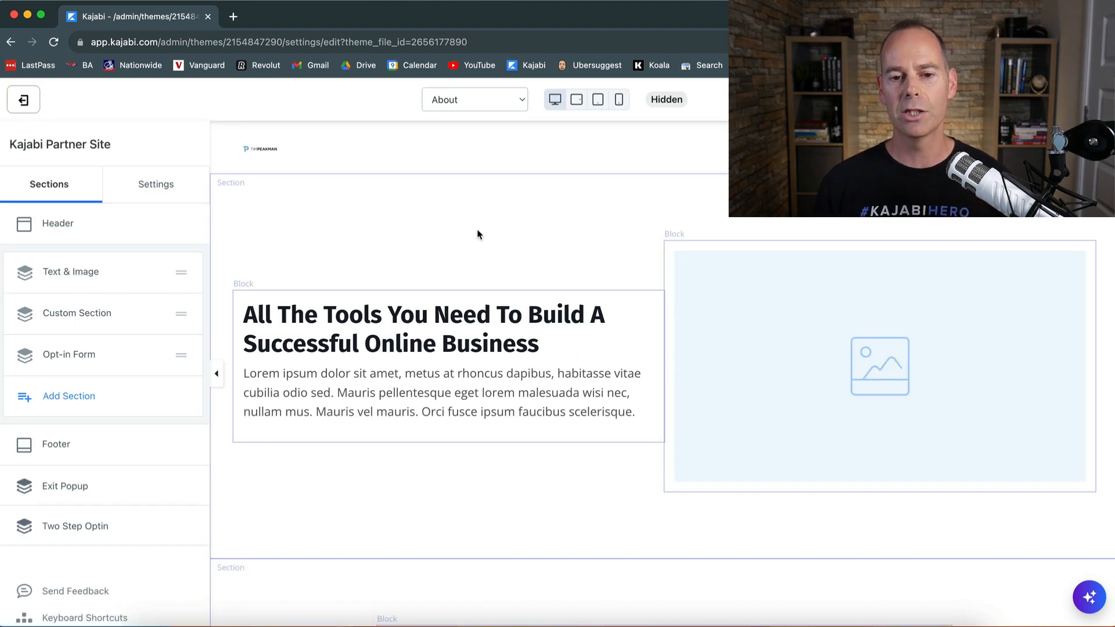
pyautogui.click(474, 99)
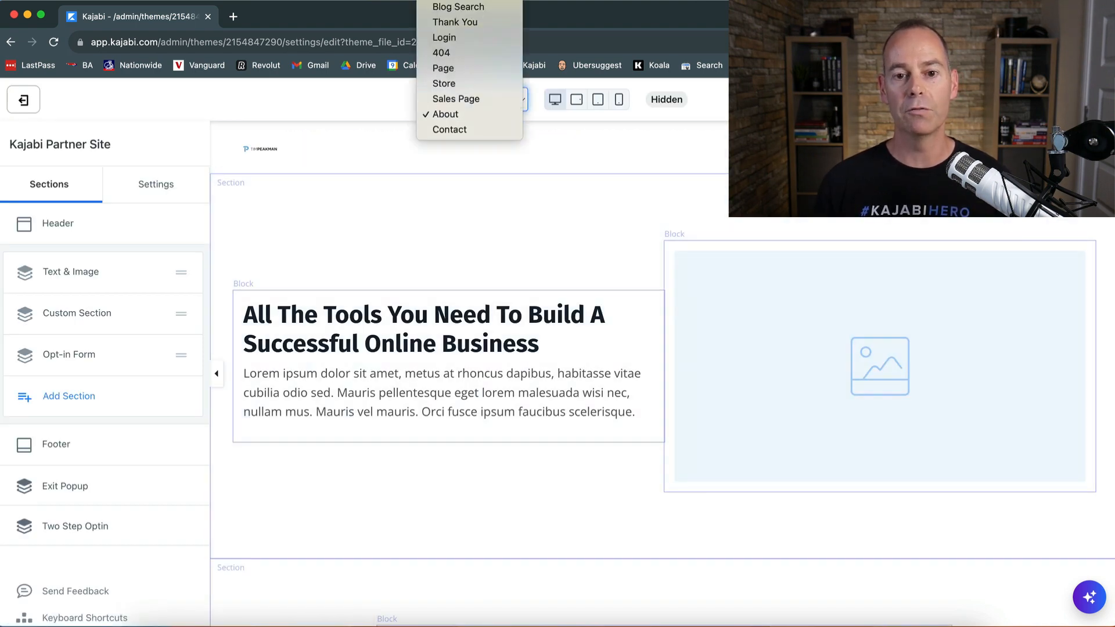
pyautogui.scroll(3)
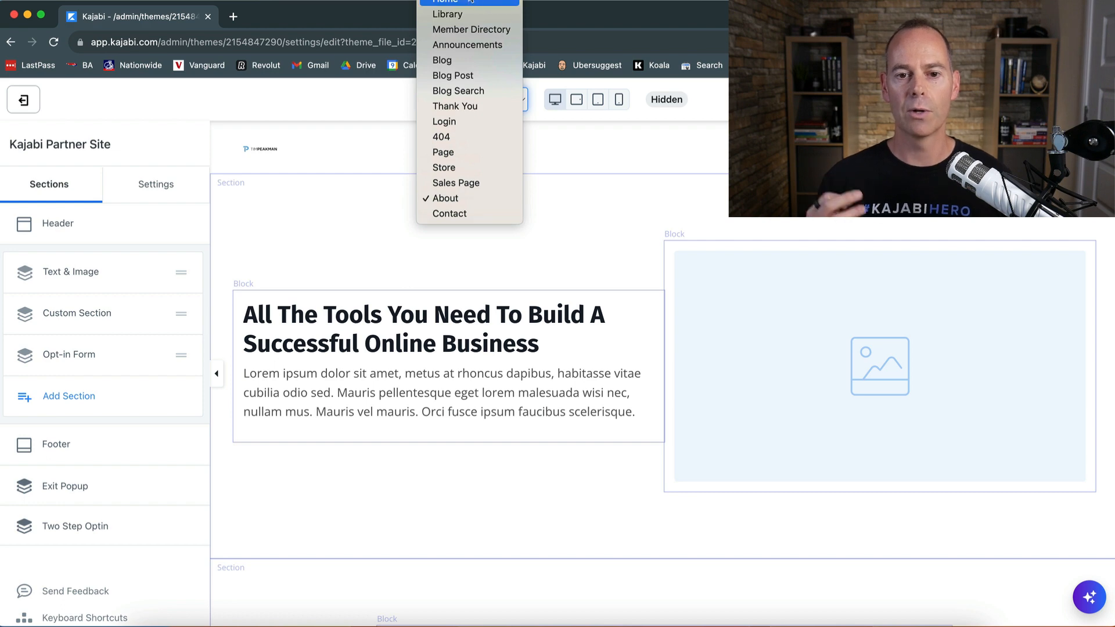
pyautogui.click(446, 1)
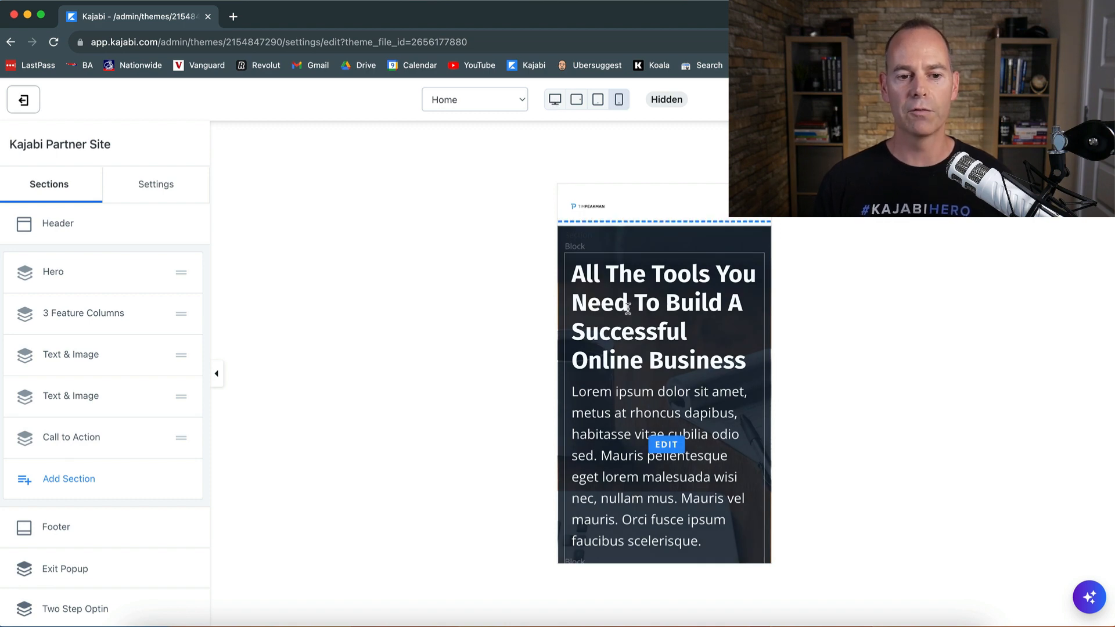
# - Return the editor preview to desktop size
pyautogui.click(554, 100)
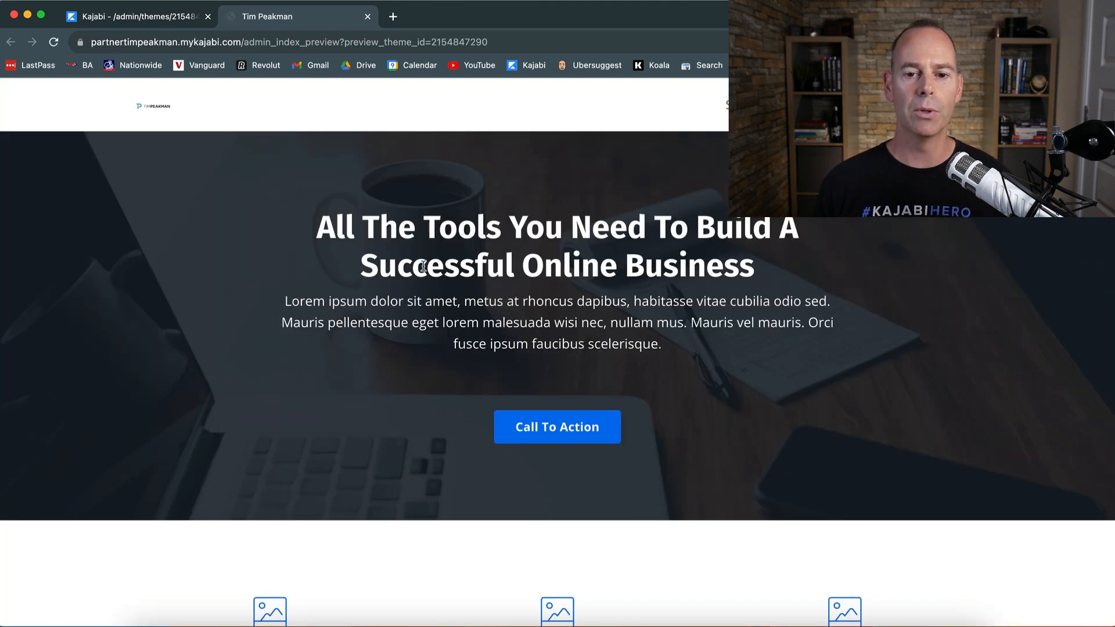
pyautogui.moveTo(197, 297)
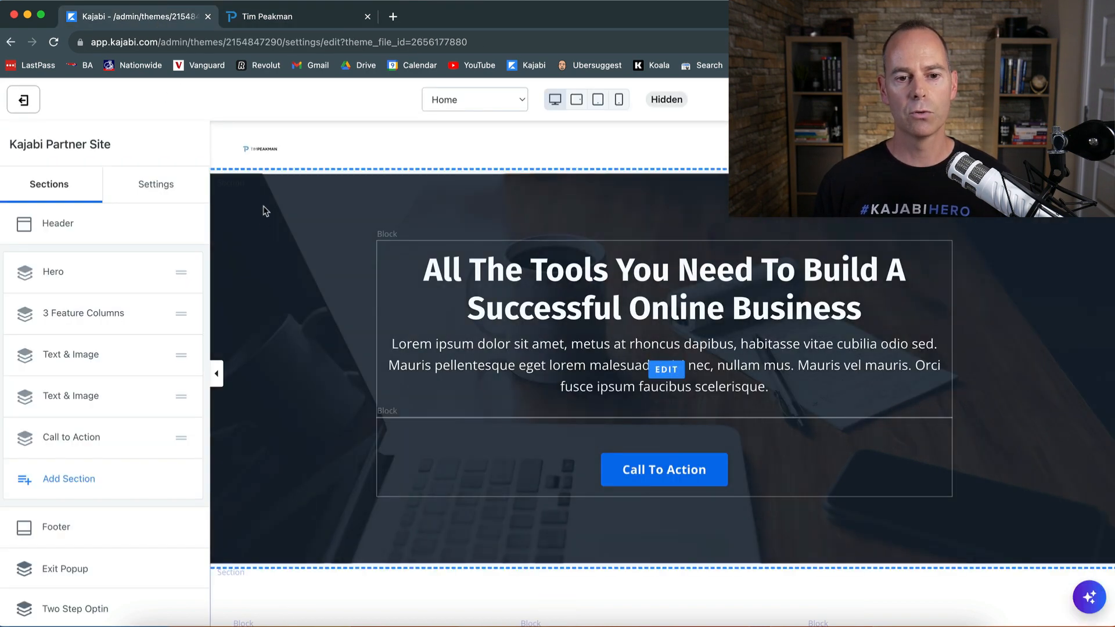
# - Upload the TIMPEAKMAN logo file from the computer as the header's logo image, accepting the crop
pyautogui.click(57, 223)
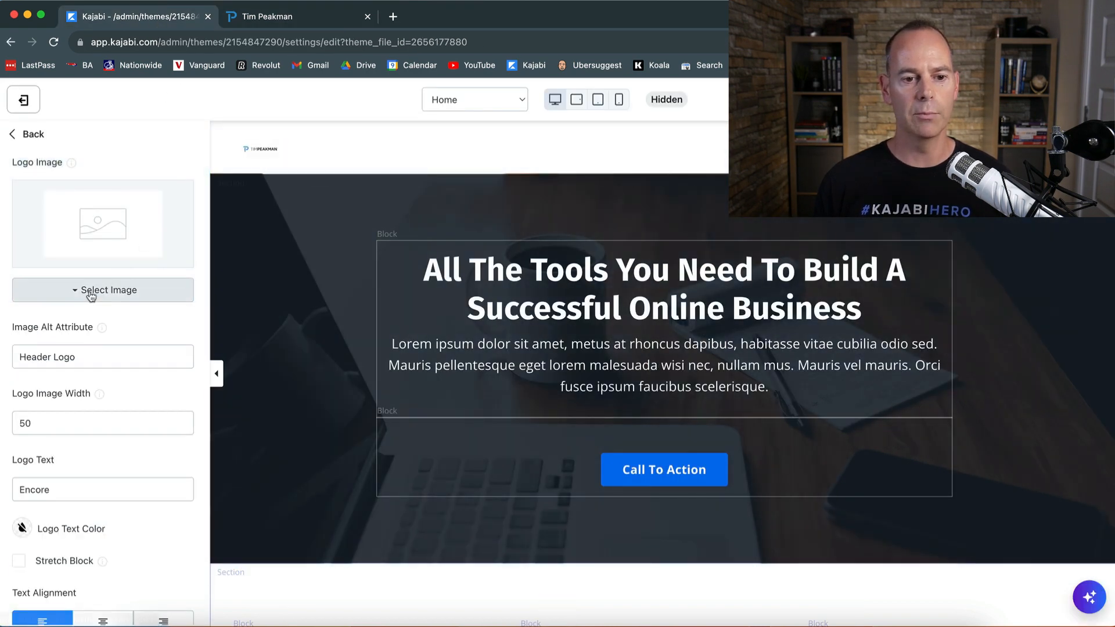
pyautogui.click(102, 290)
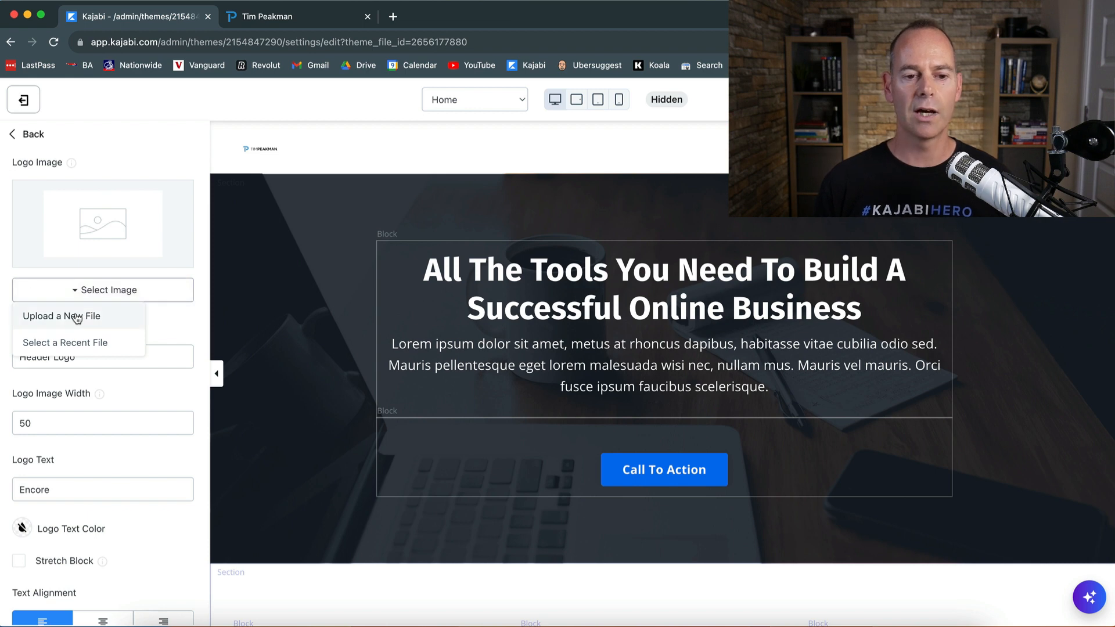
pyautogui.click(61, 316)
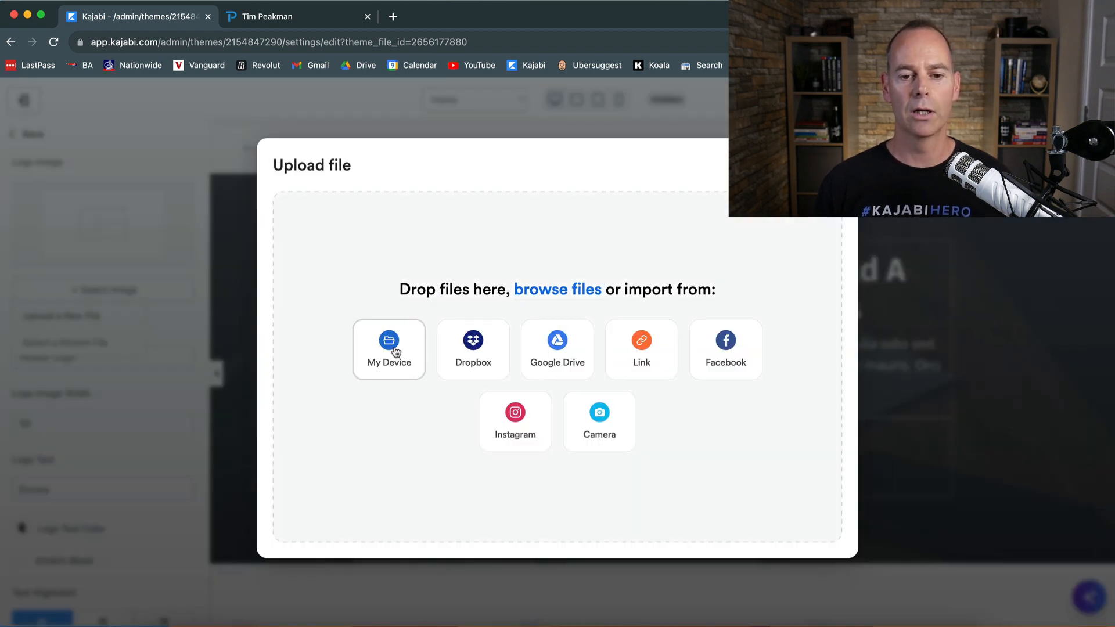
pyautogui.click(387, 350)
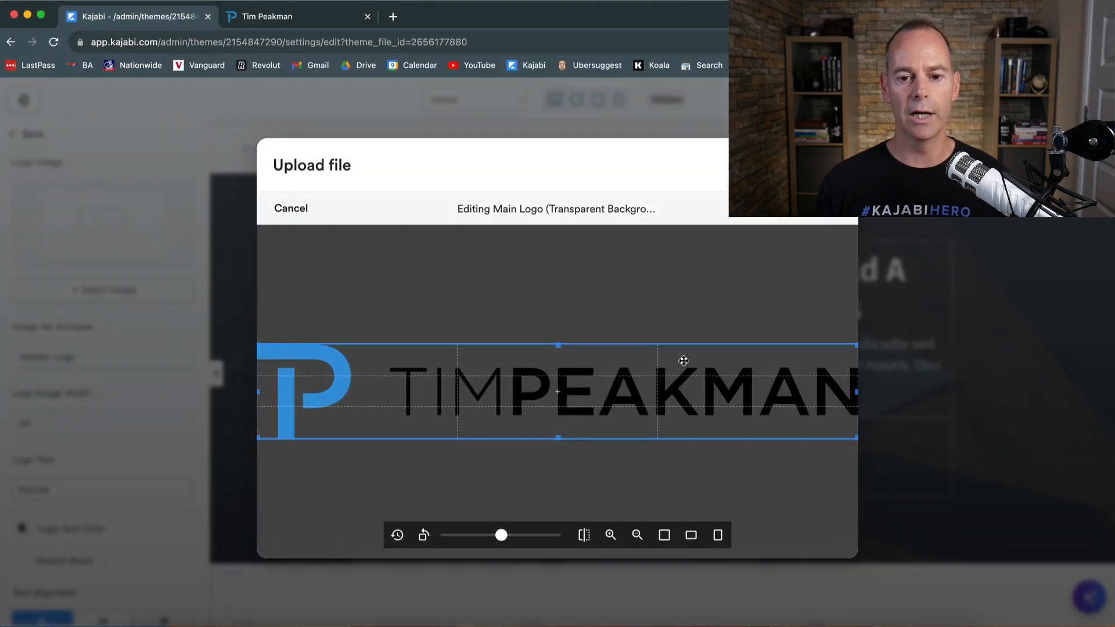
pyautogui.click(555, 207)
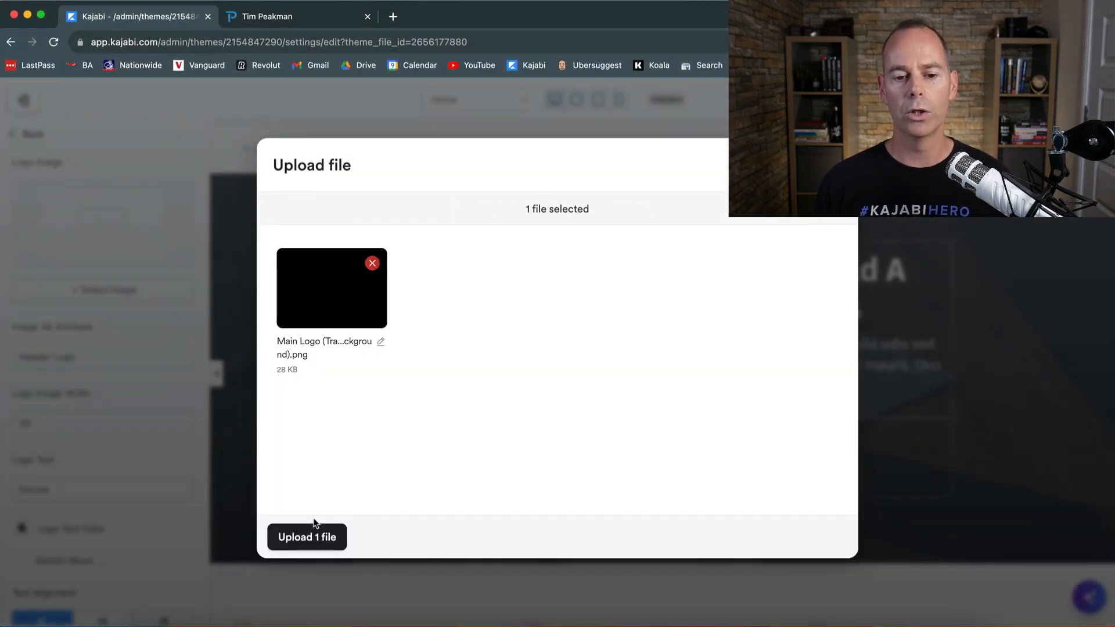
pyautogui.click(307, 536)
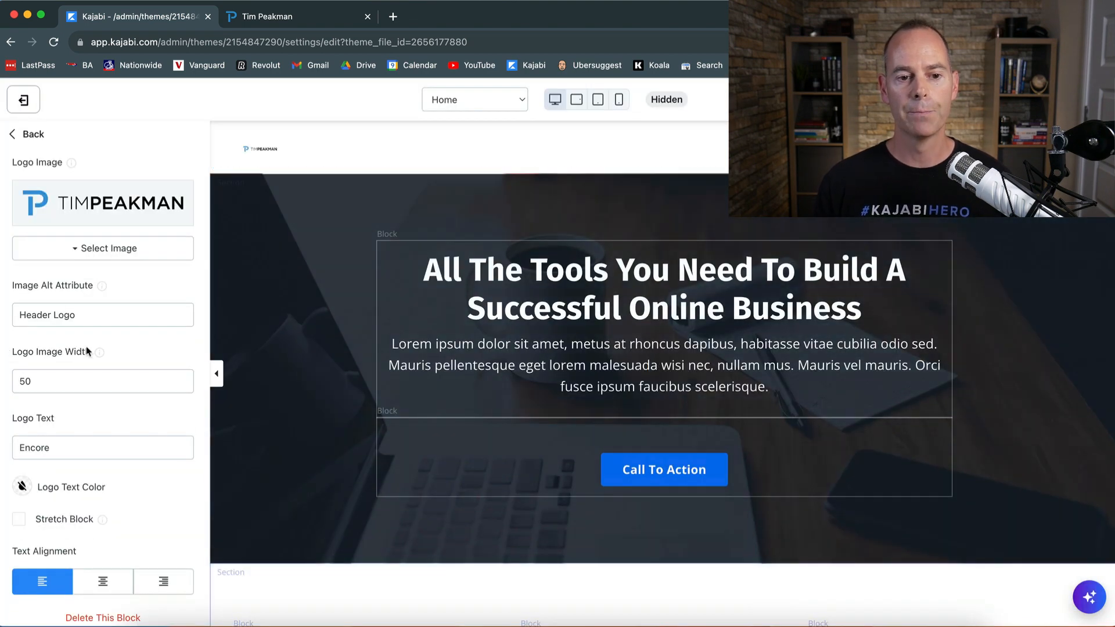
# - Set the header logo image width to 250 and return to the header settings
pyautogui.click(102, 381)
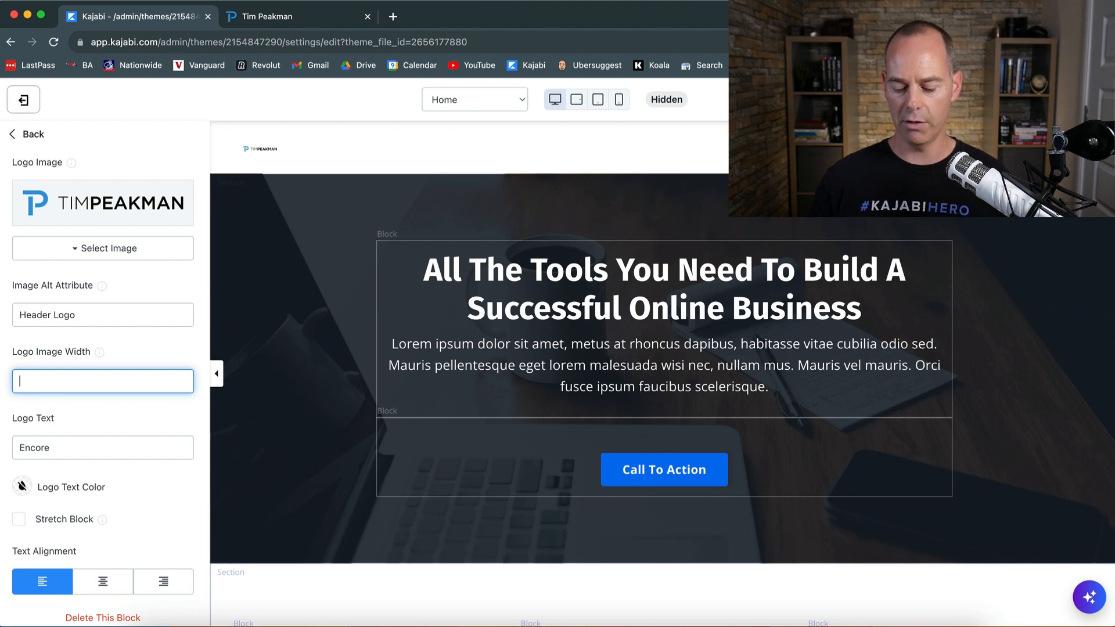
pyautogui.write('200')
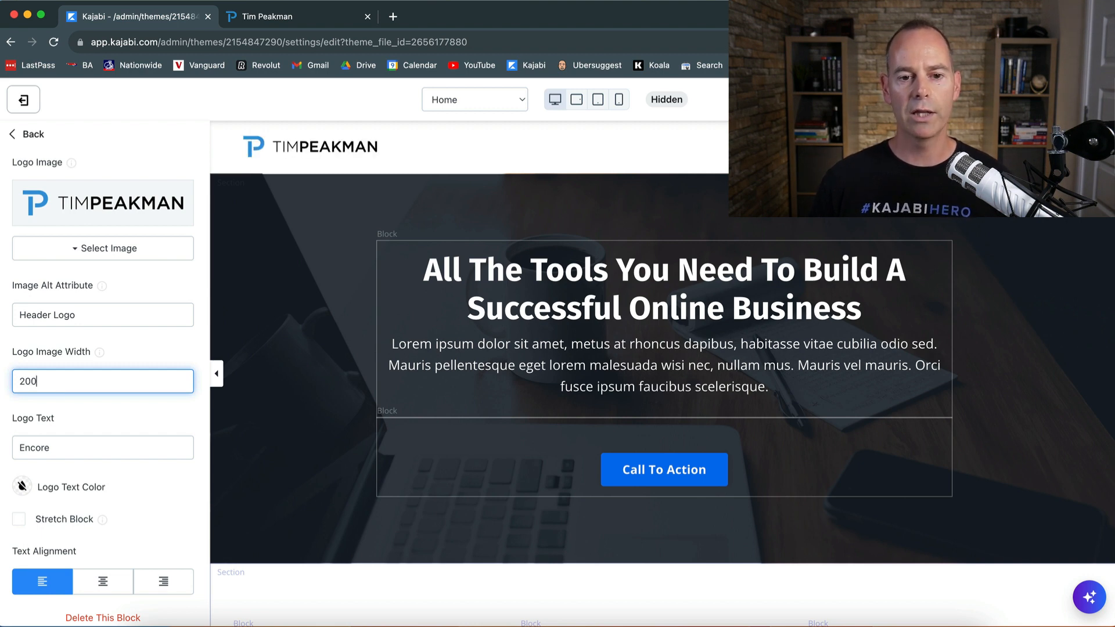
pyautogui.press('Backspace')
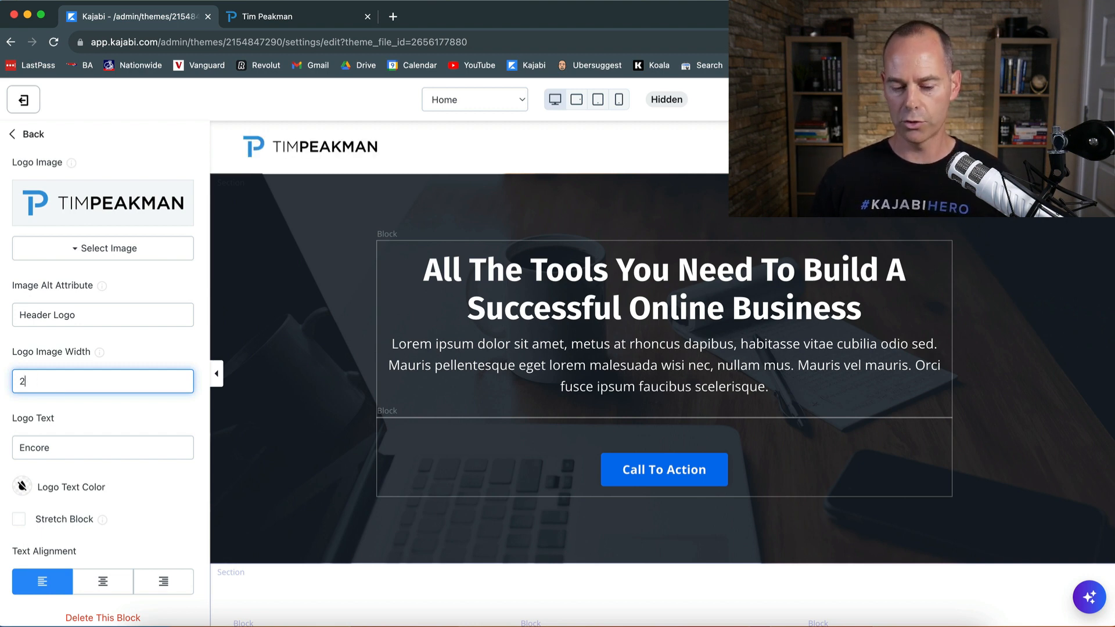
pyautogui.write('50')
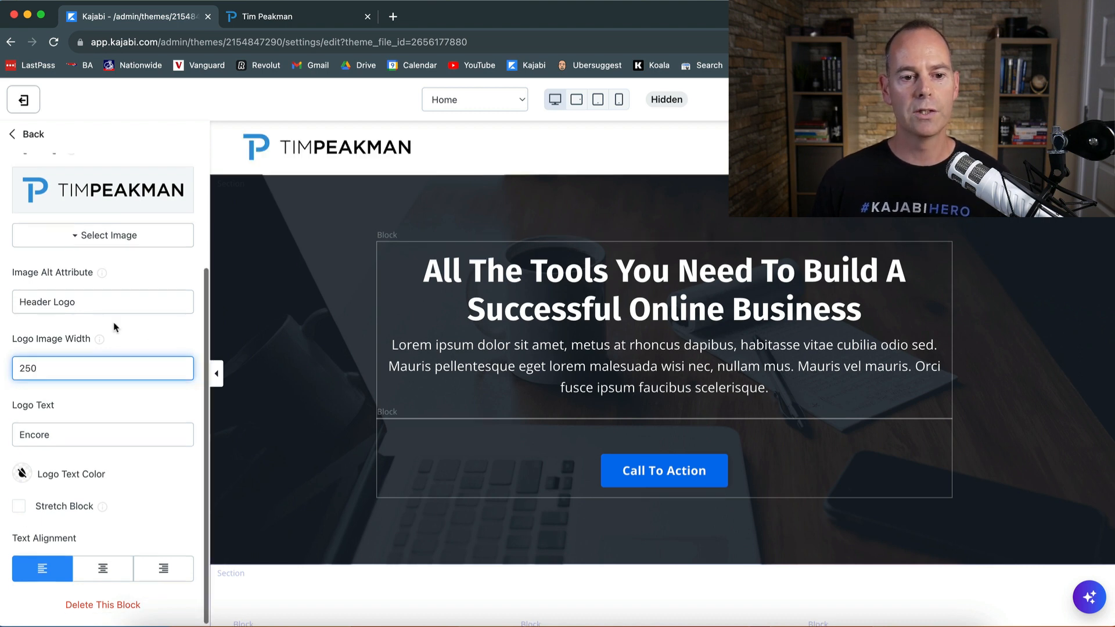
pyautogui.scroll(3)
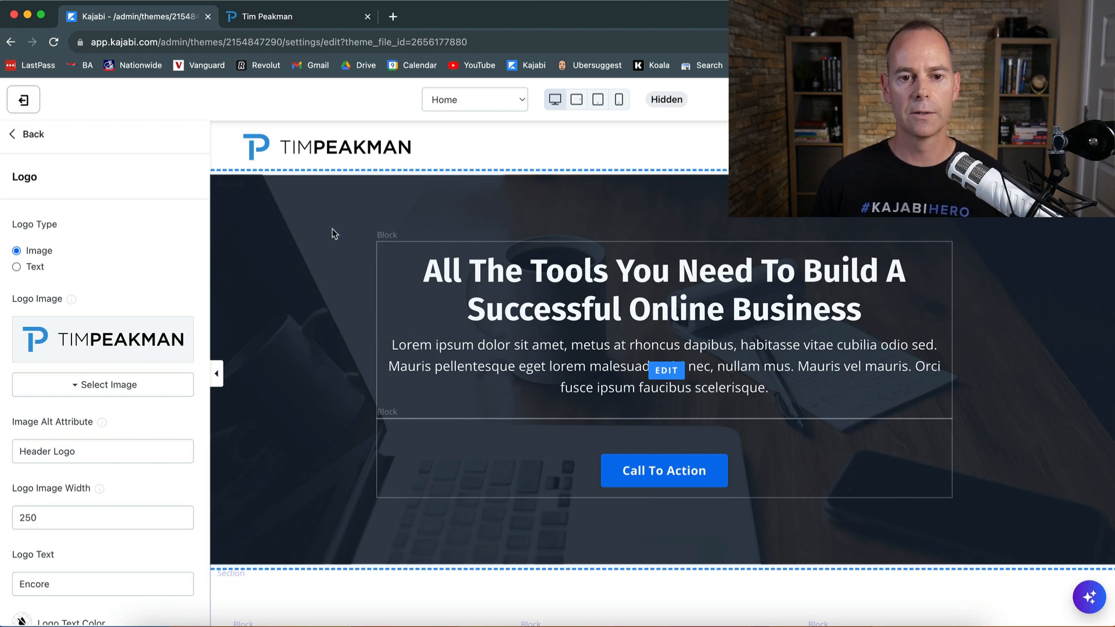
pyautogui.click(30, 133)
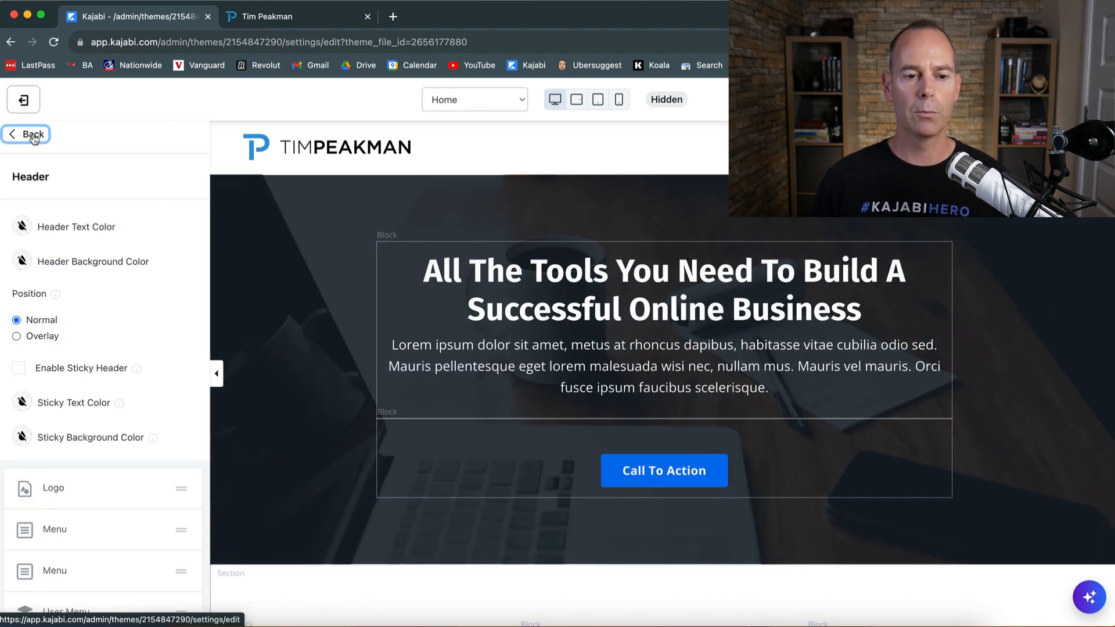
pyautogui.click(27, 134)
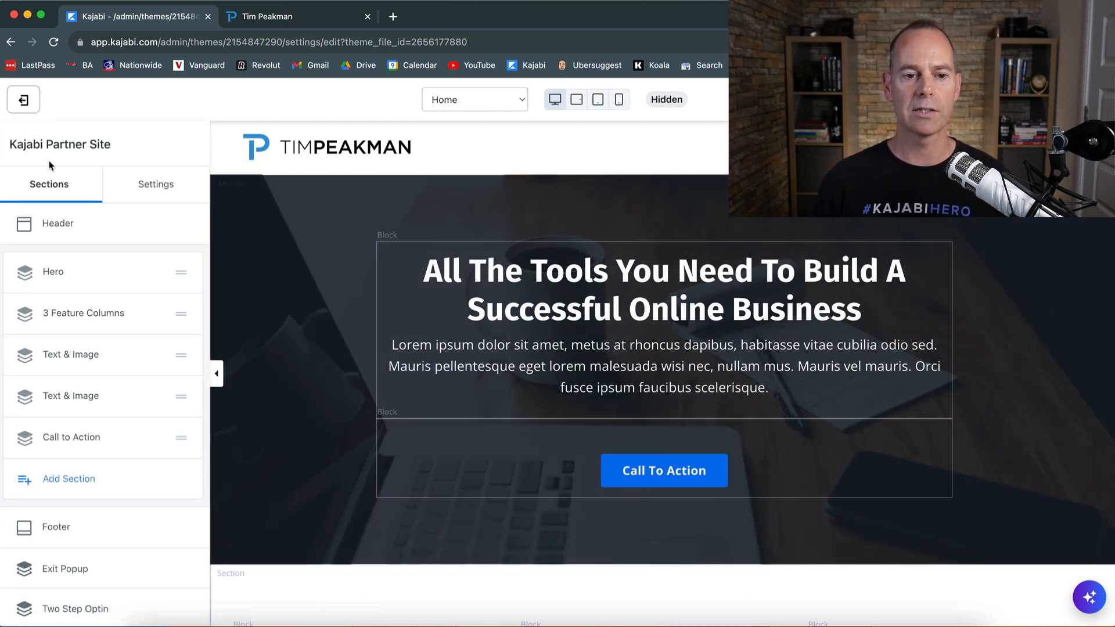
pyautogui.moveTo(23, 100)
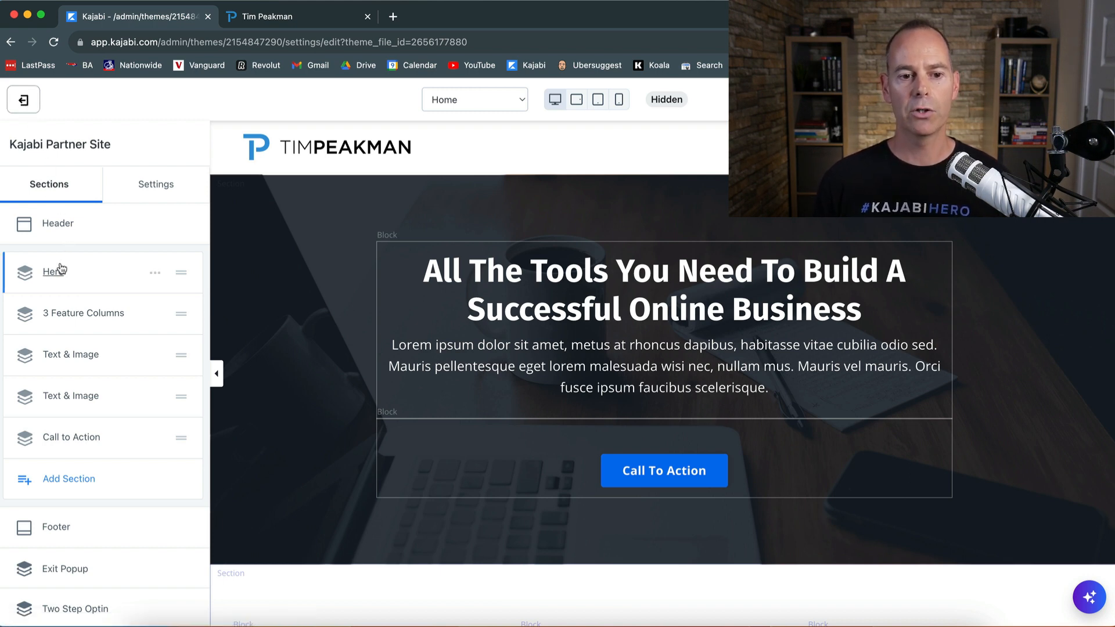
pyautogui.moveTo(84, 313)
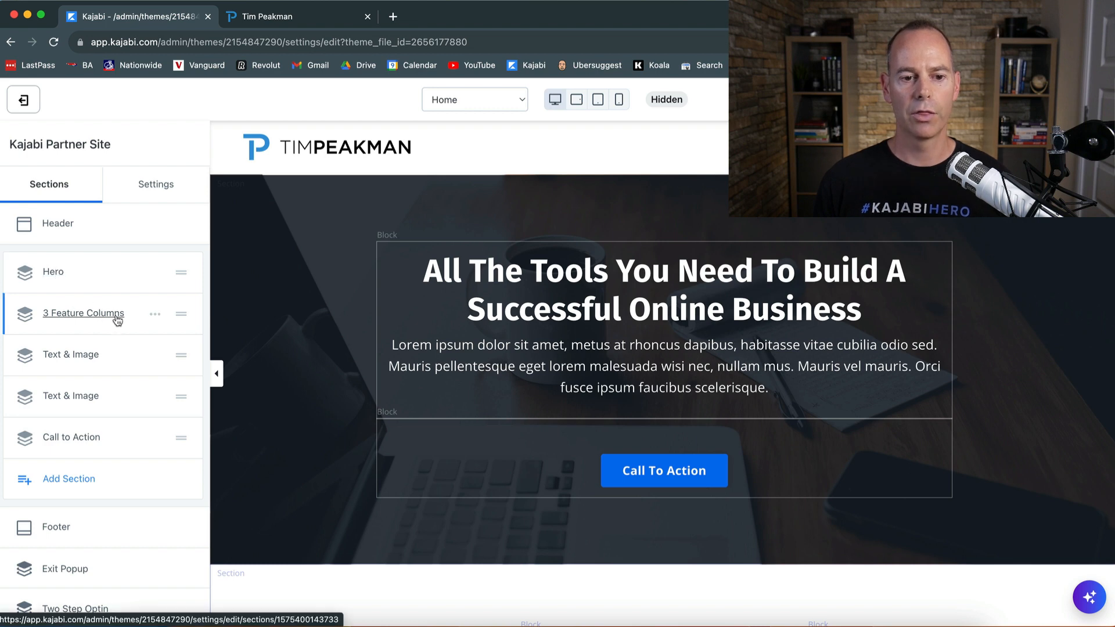
pyautogui.moveTo(107, 402)
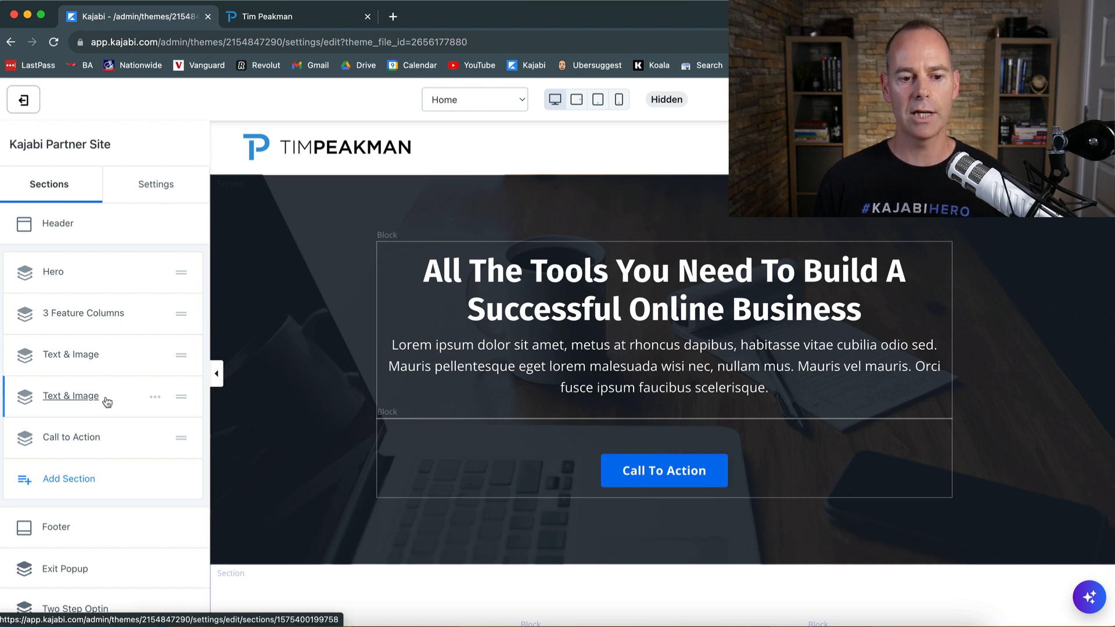
pyautogui.moveTo(57, 224)
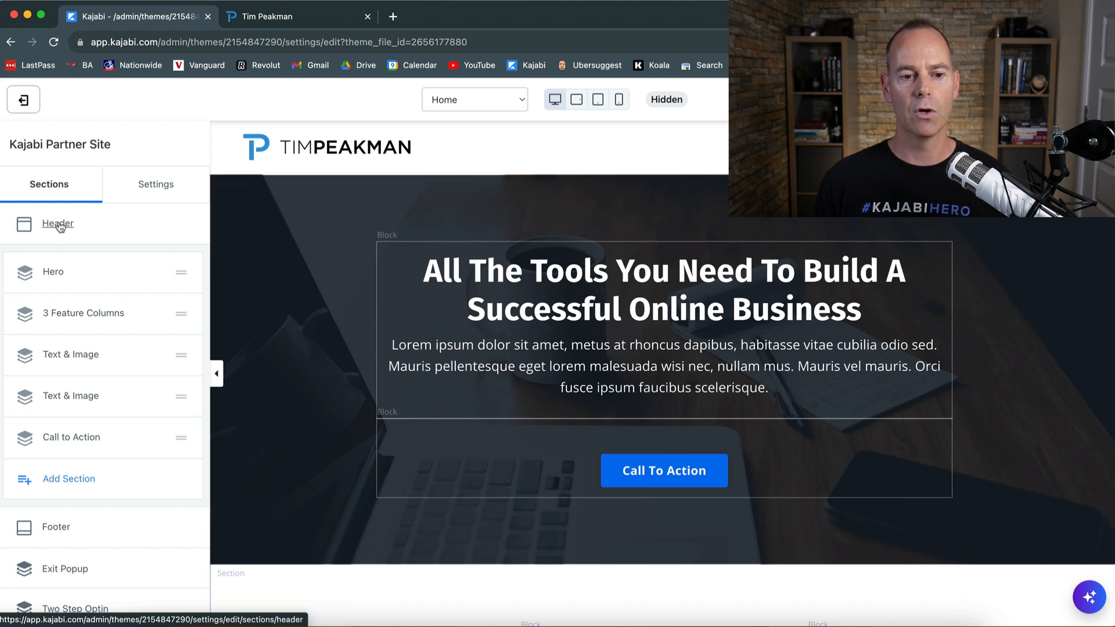
pyautogui.scroll(-3)
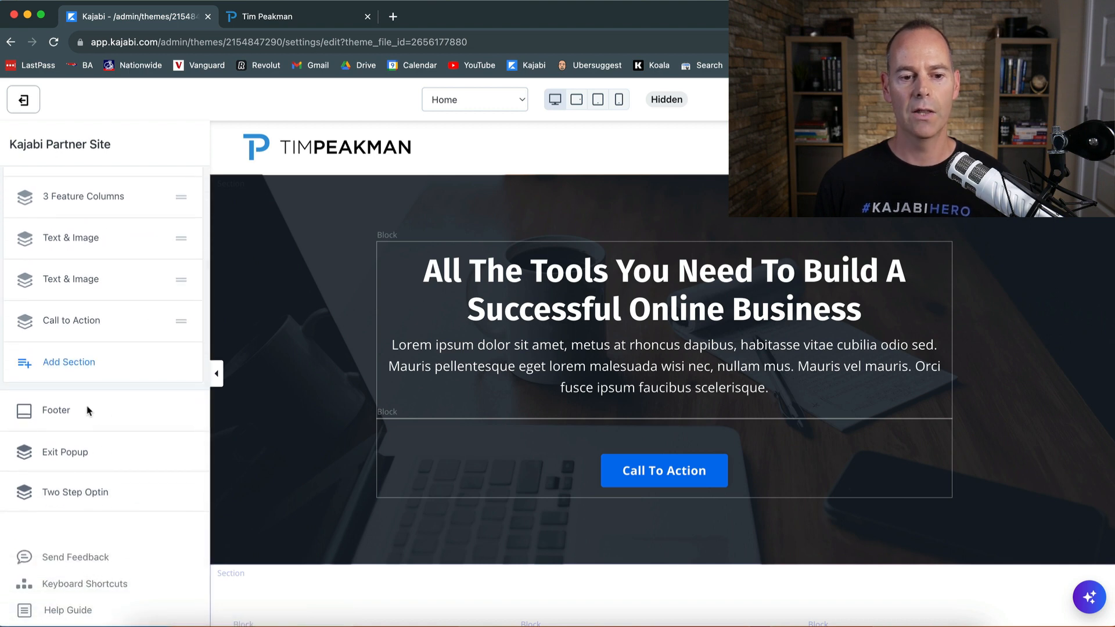
pyautogui.moveTo(74, 492)
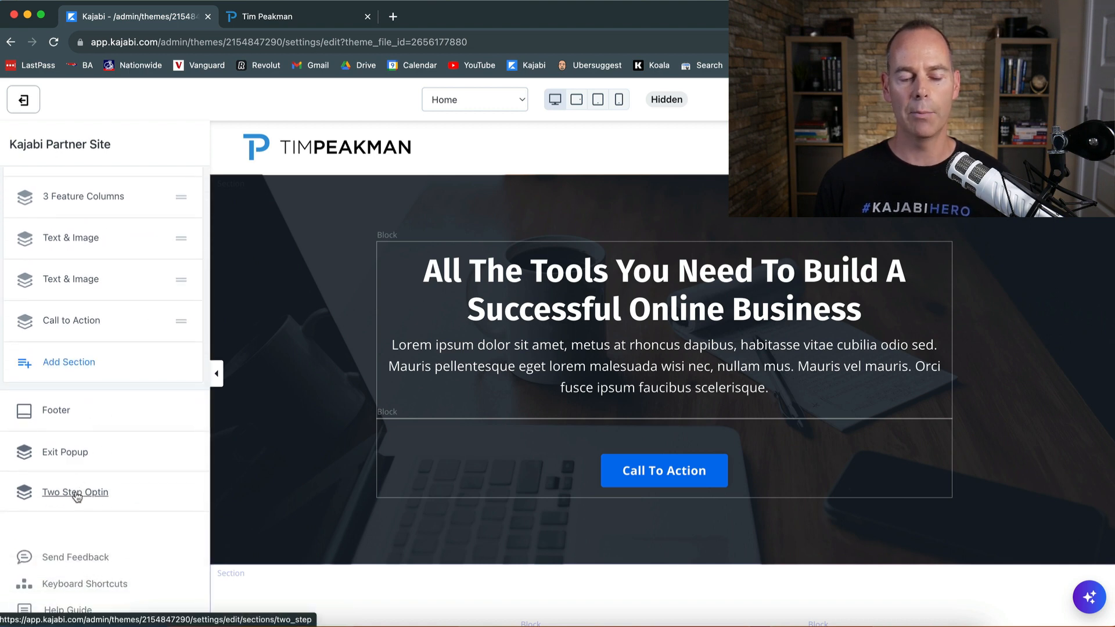
pyautogui.scroll(3)
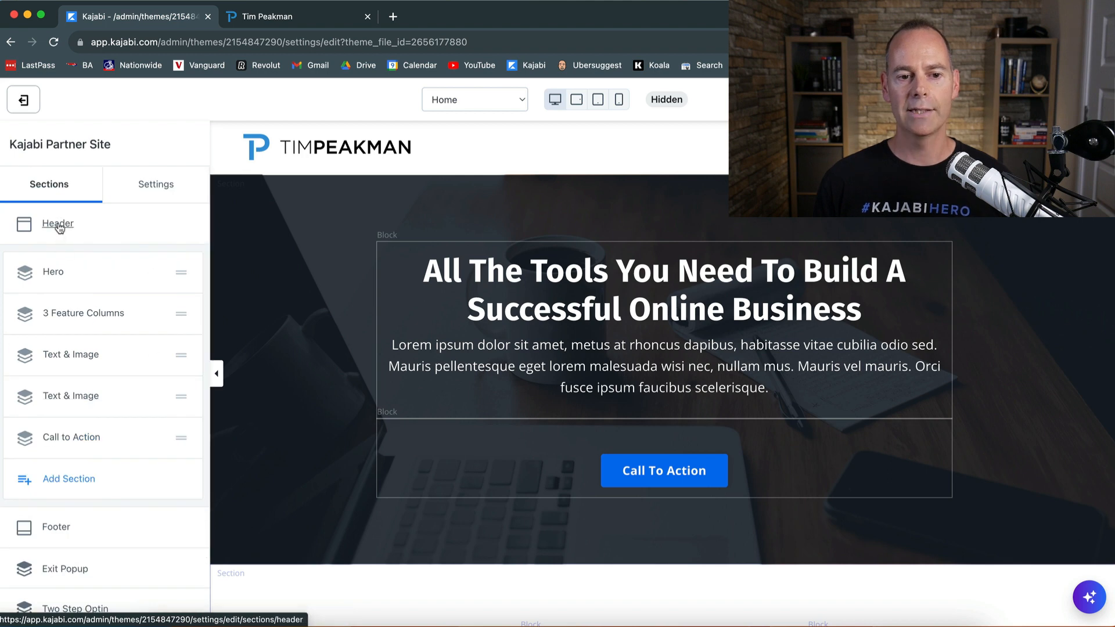
pyautogui.click(325, 148)
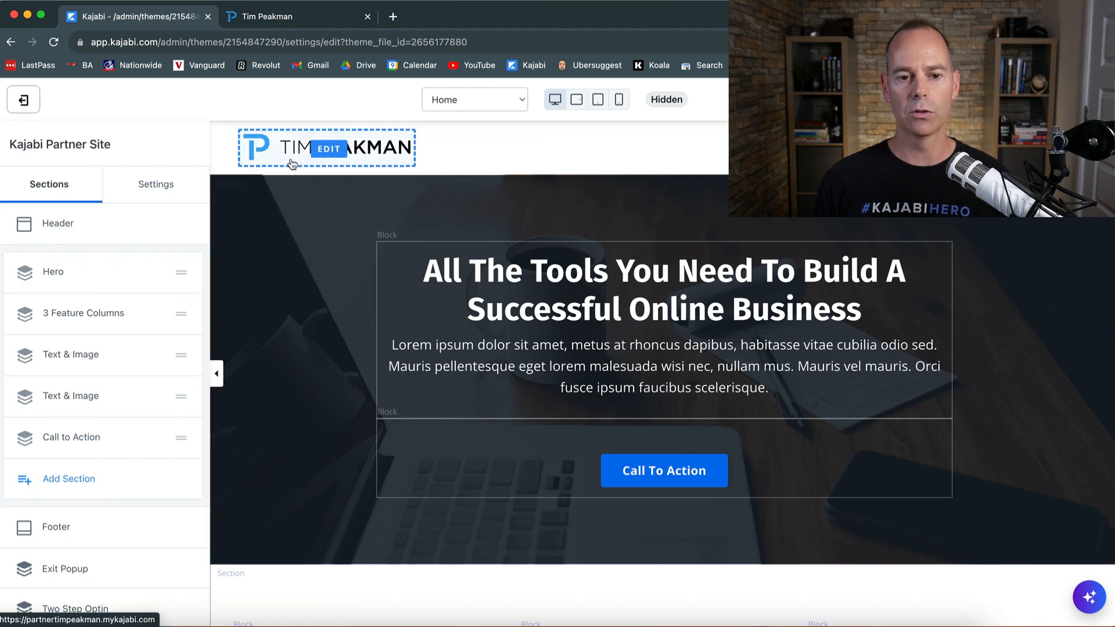
pyautogui.moveTo(582, 153)
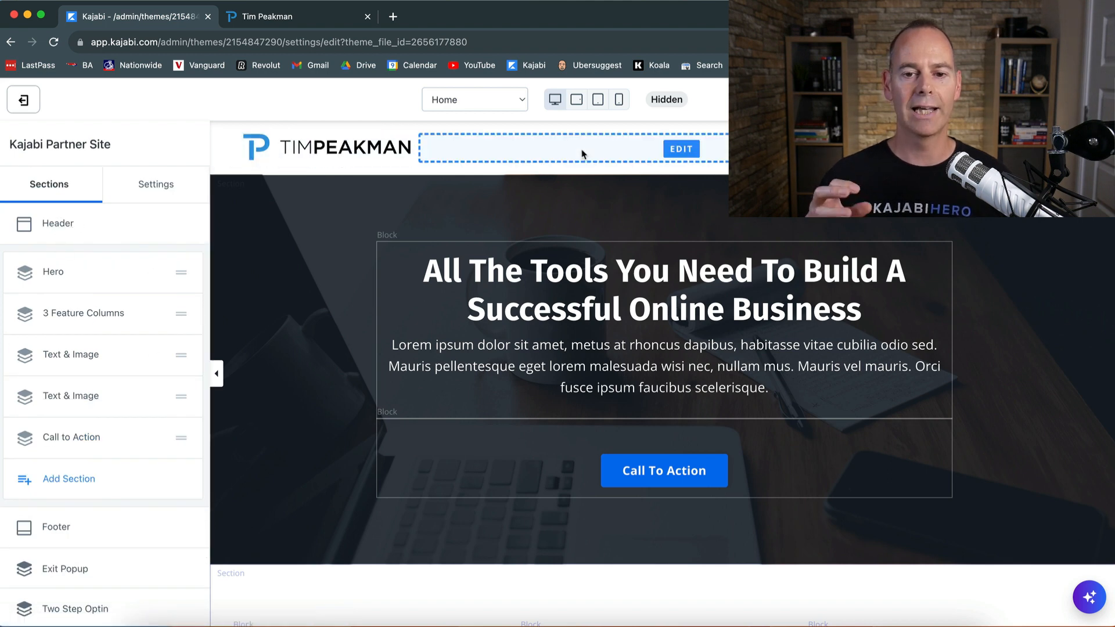
pyautogui.click(680, 148)
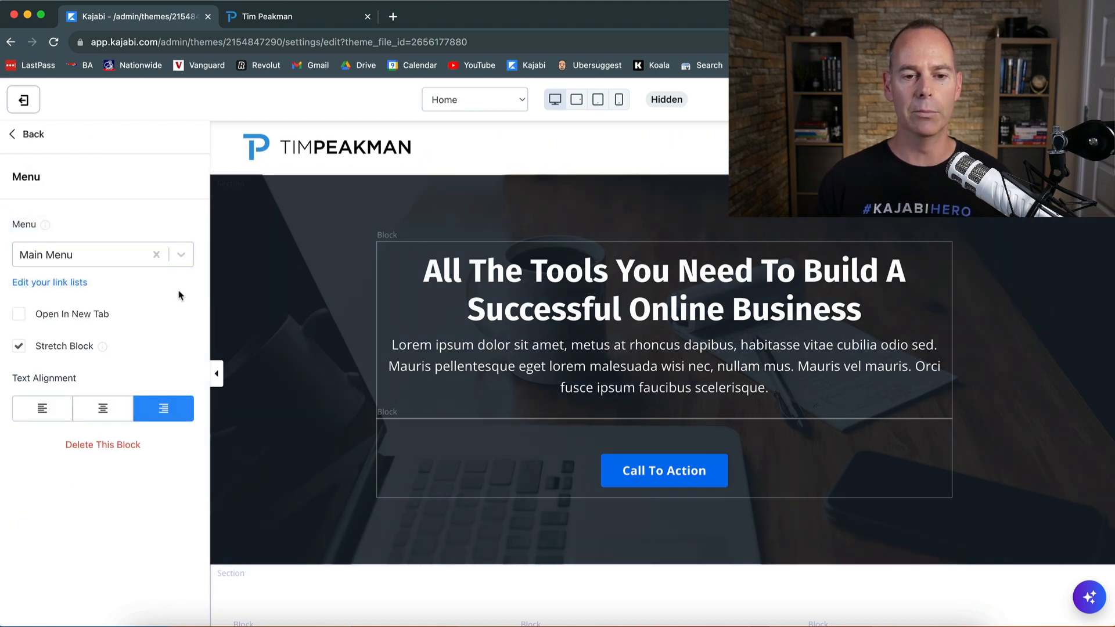
pyautogui.click(27, 134)
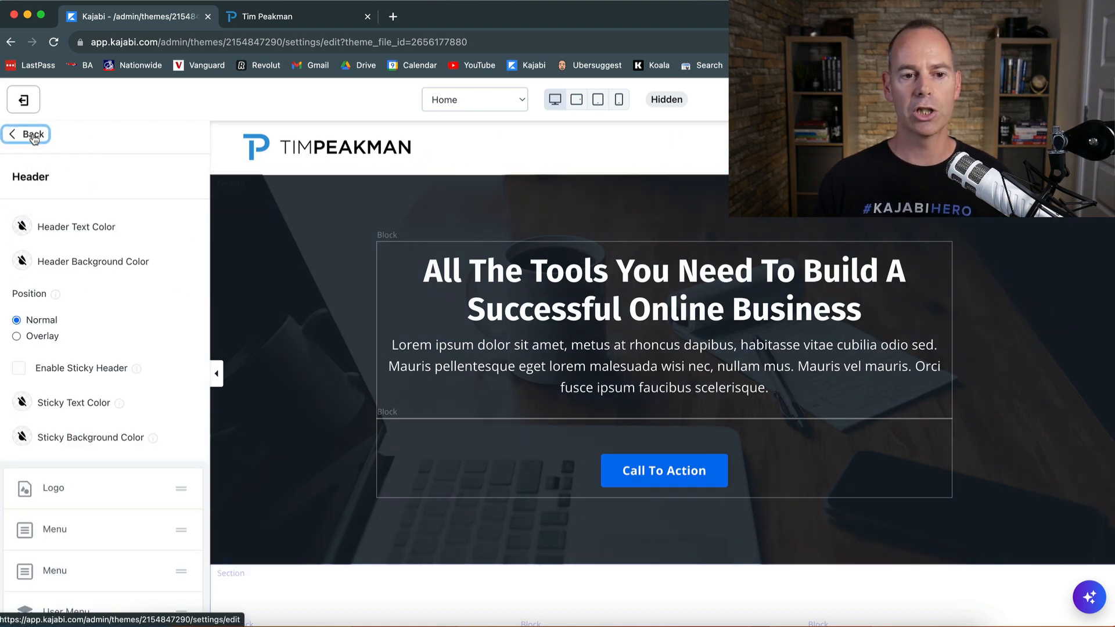
pyautogui.moveTo(53, 227)
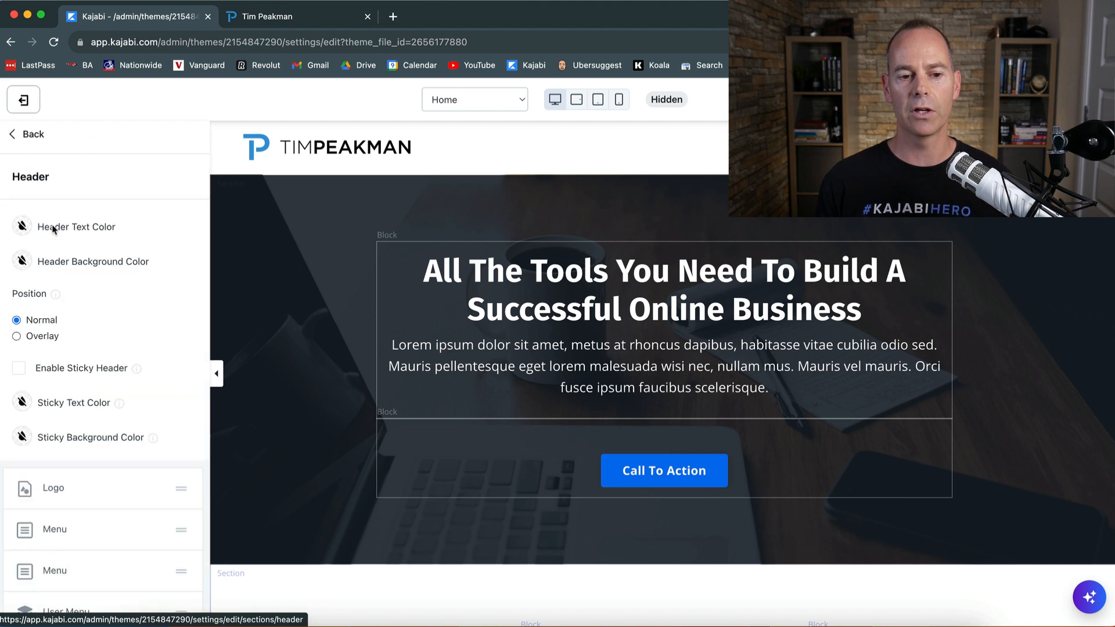
pyautogui.click(52, 488)
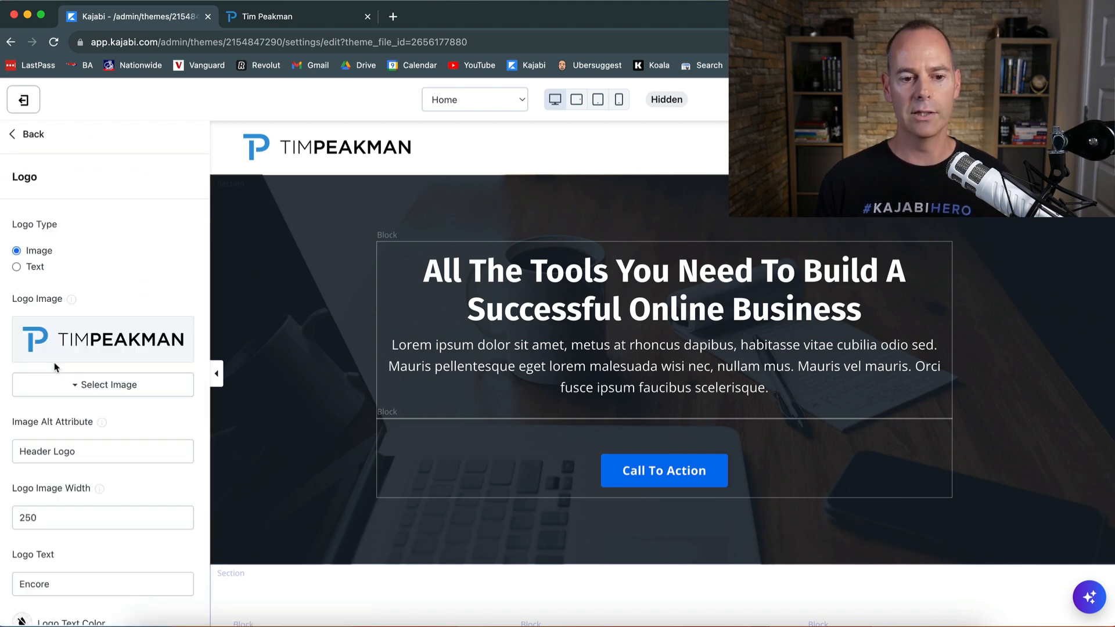
pyautogui.click(28, 133)
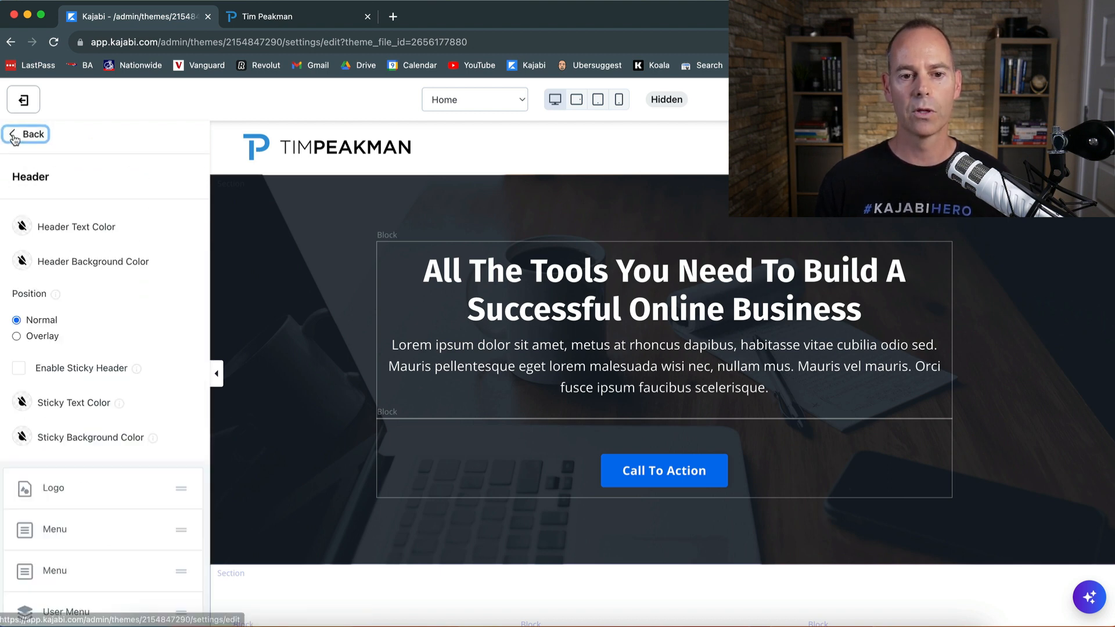
pyautogui.click(26, 134)
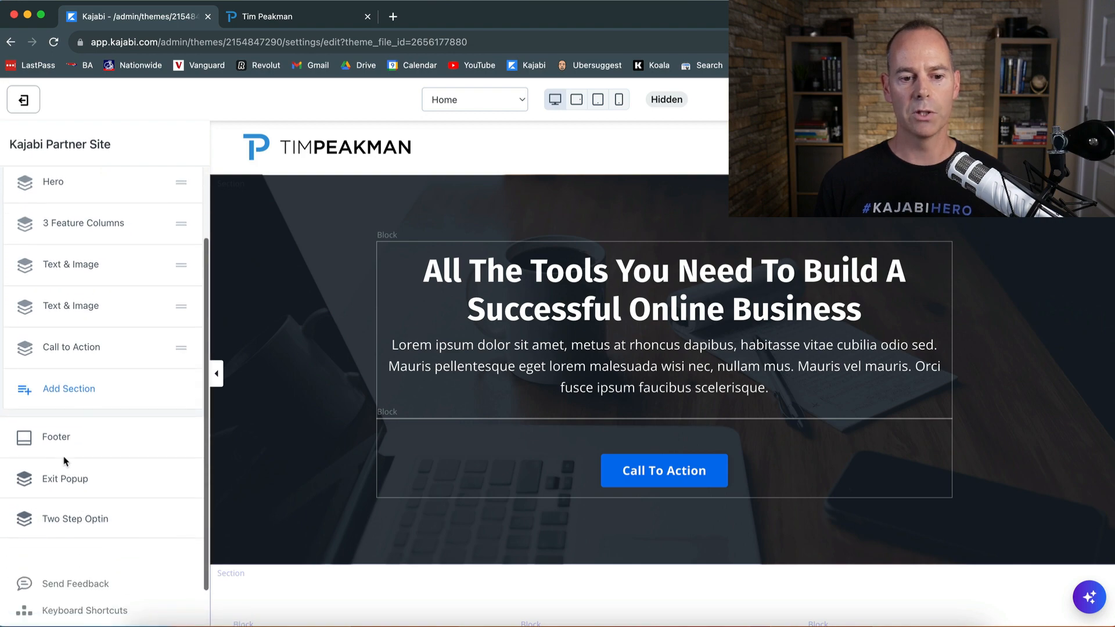
# - In the footer settings, hide the Logo block via its three-dot menu
pyautogui.click(55, 436)
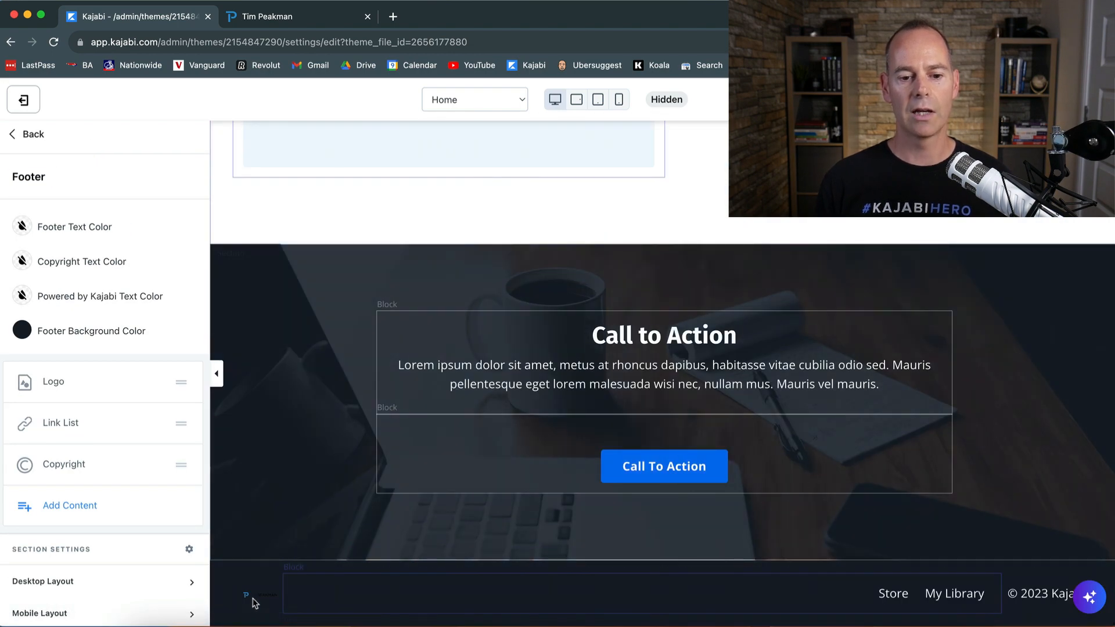
pyautogui.moveTo(80, 389)
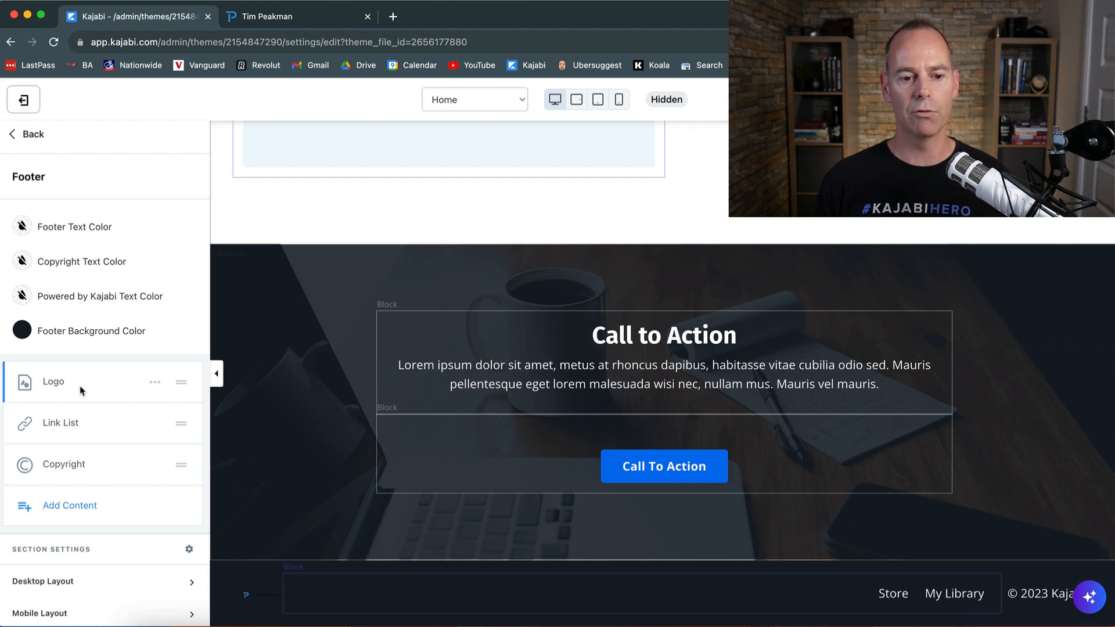
pyautogui.click(155, 382)
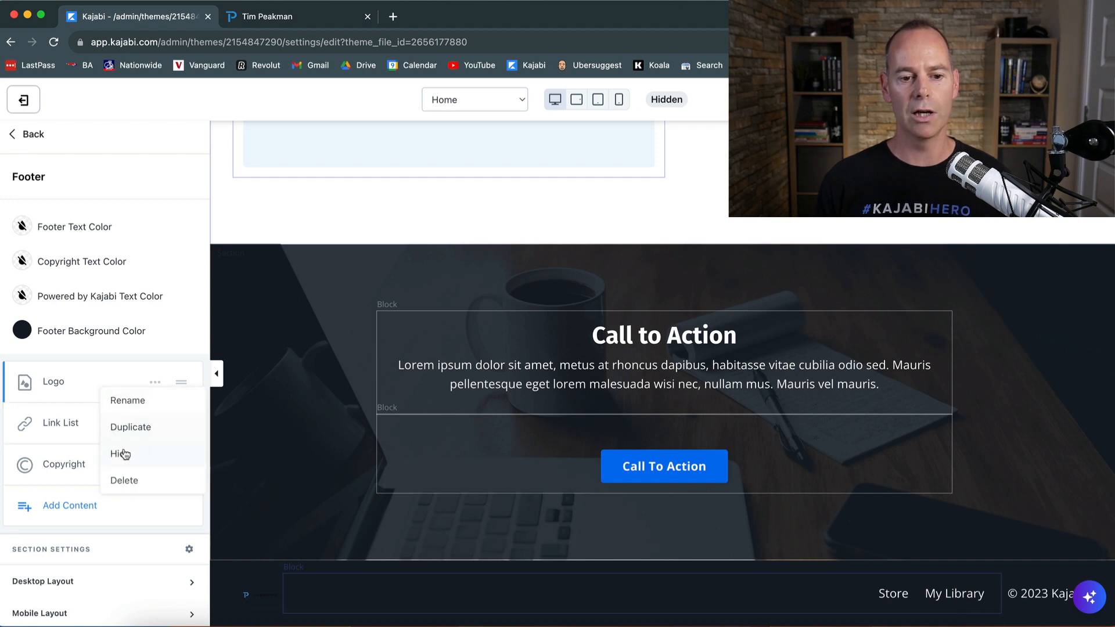
pyautogui.click(121, 454)
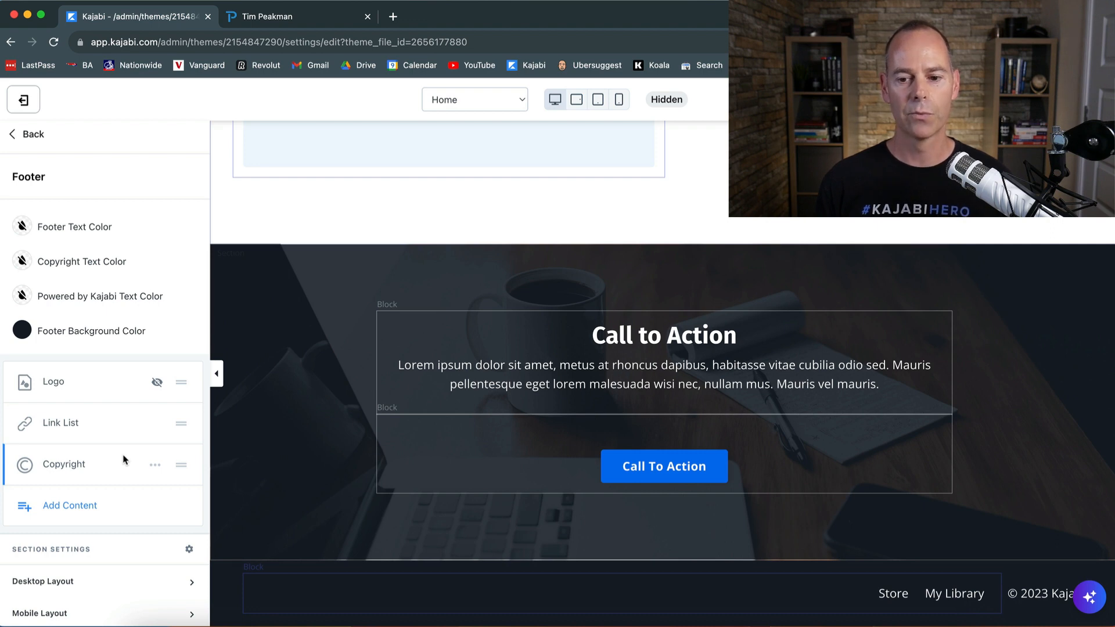
pyautogui.moveTo(249, 548)
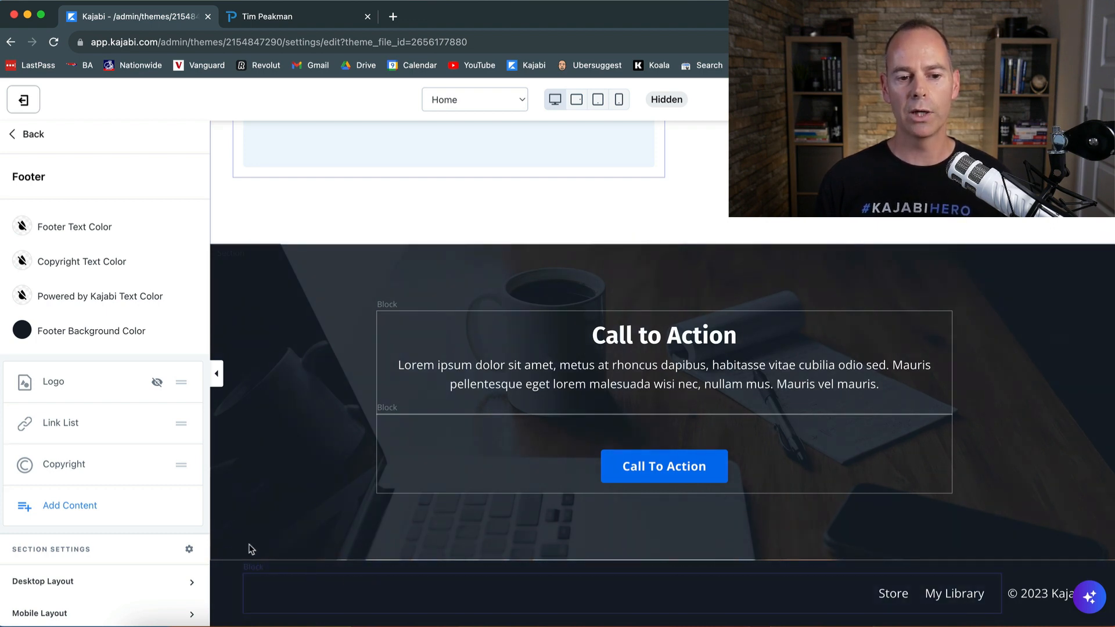
# - Change the footer copyright text to 'Tim Peakman Ltd' and return to the footer settings
pyautogui.click(63, 465)
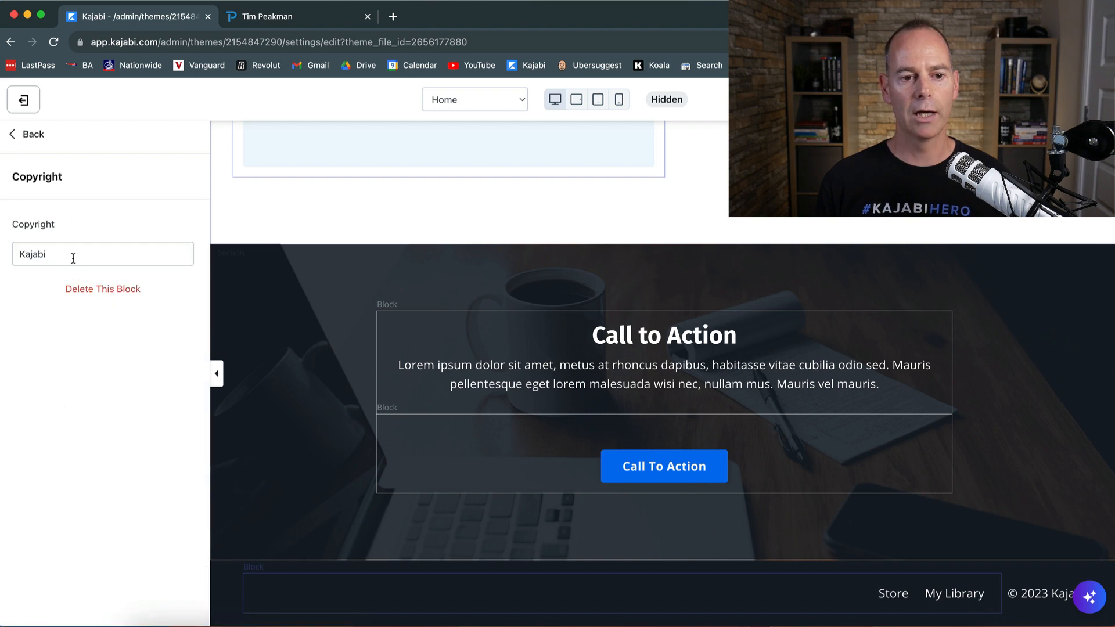
pyautogui.write('Tim')
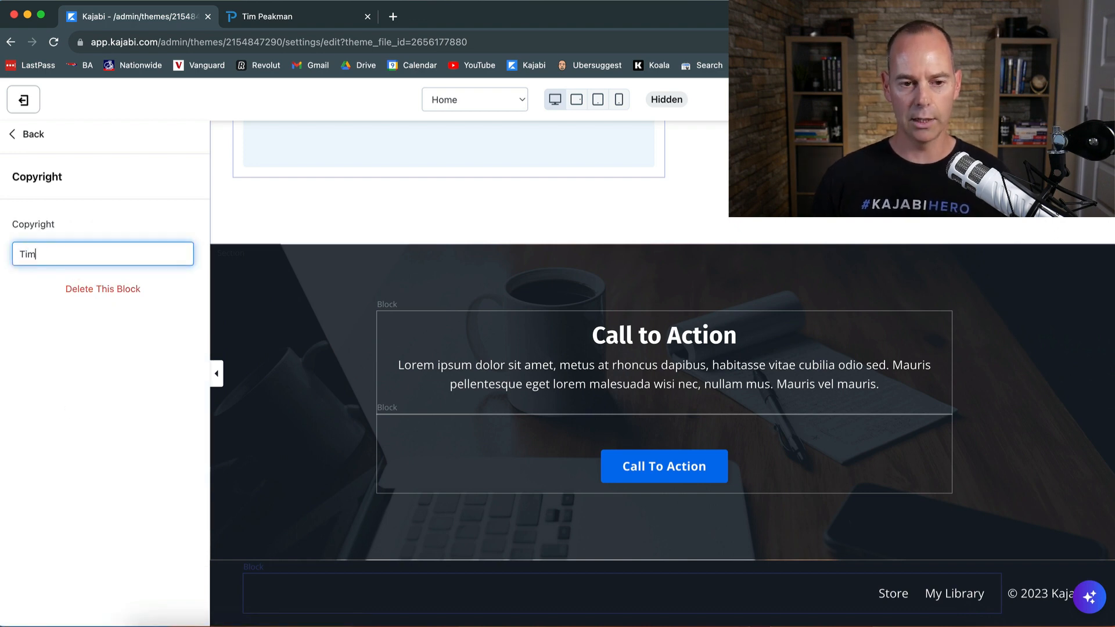
pyautogui.write('Peakman')
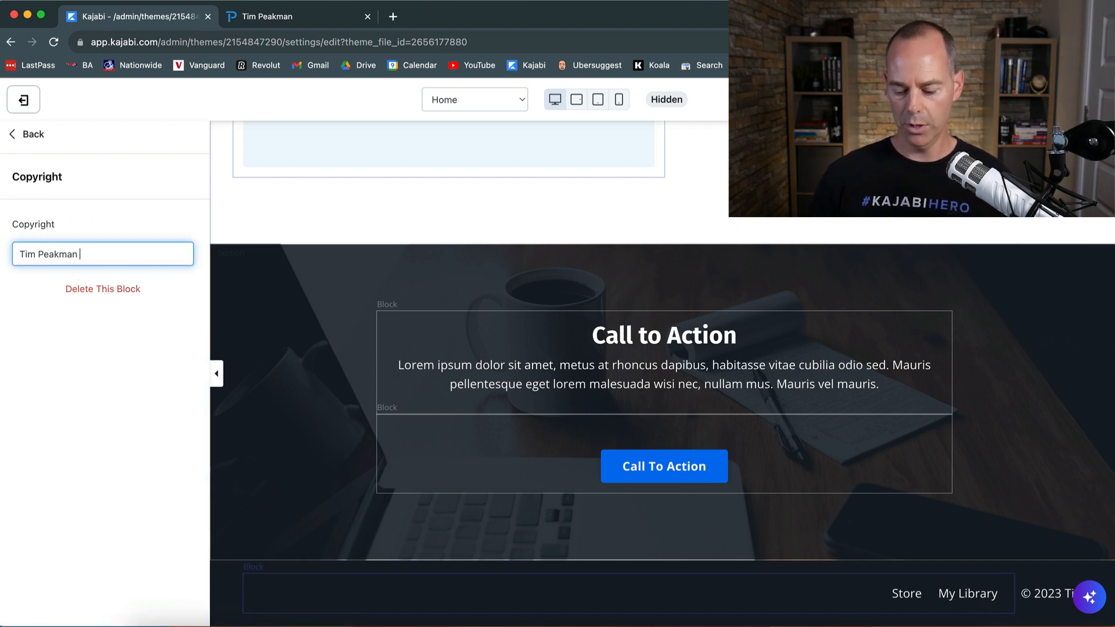
pyautogui.write('Ltd')
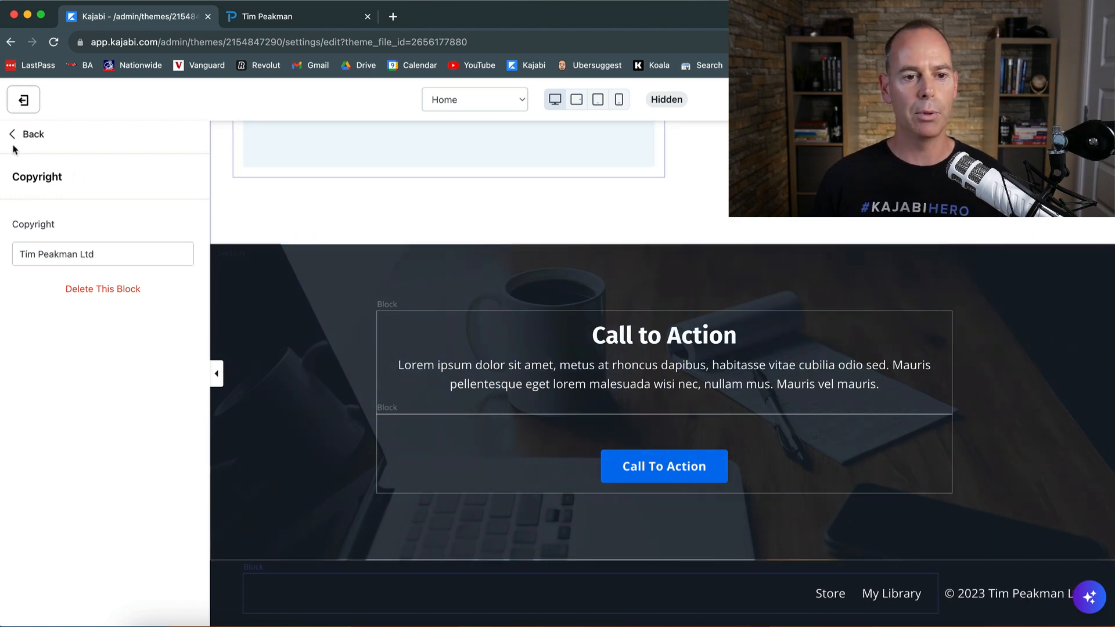
pyautogui.click(28, 135)
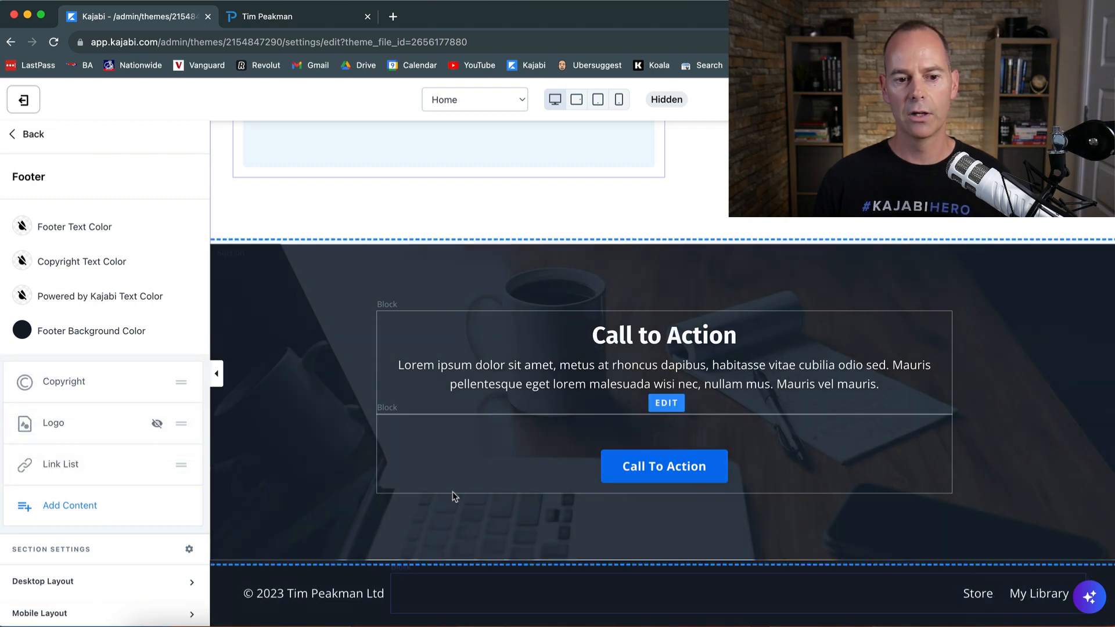
# - Add a Social Icons block to the footer
pyautogui.click(68, 505)
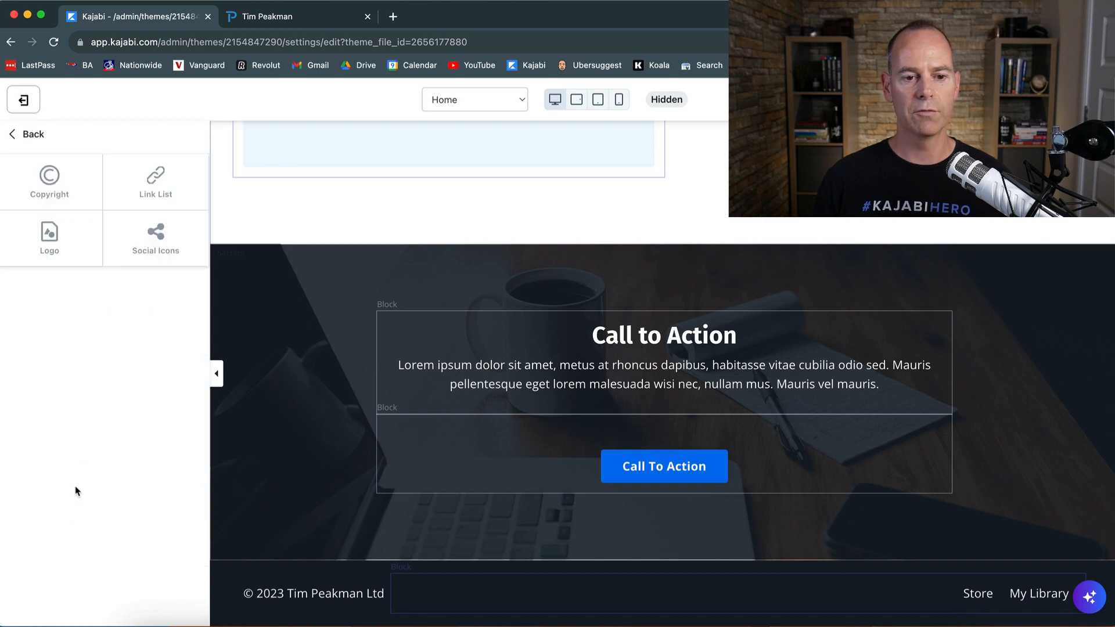
pyautogui.click(155, 238)
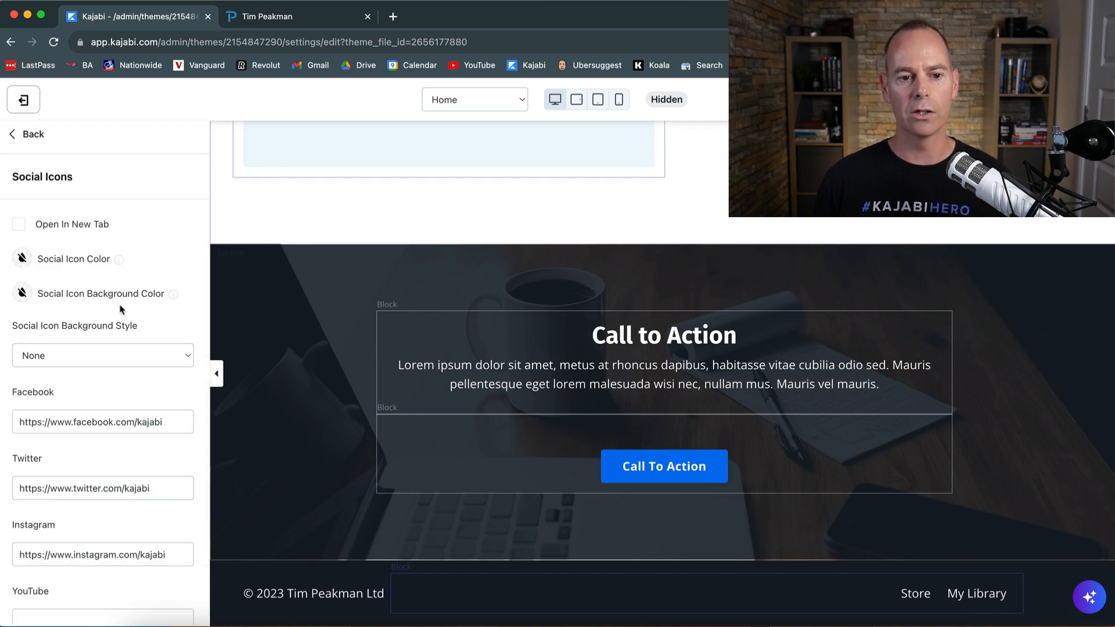
pyautogui.scroll(-3)
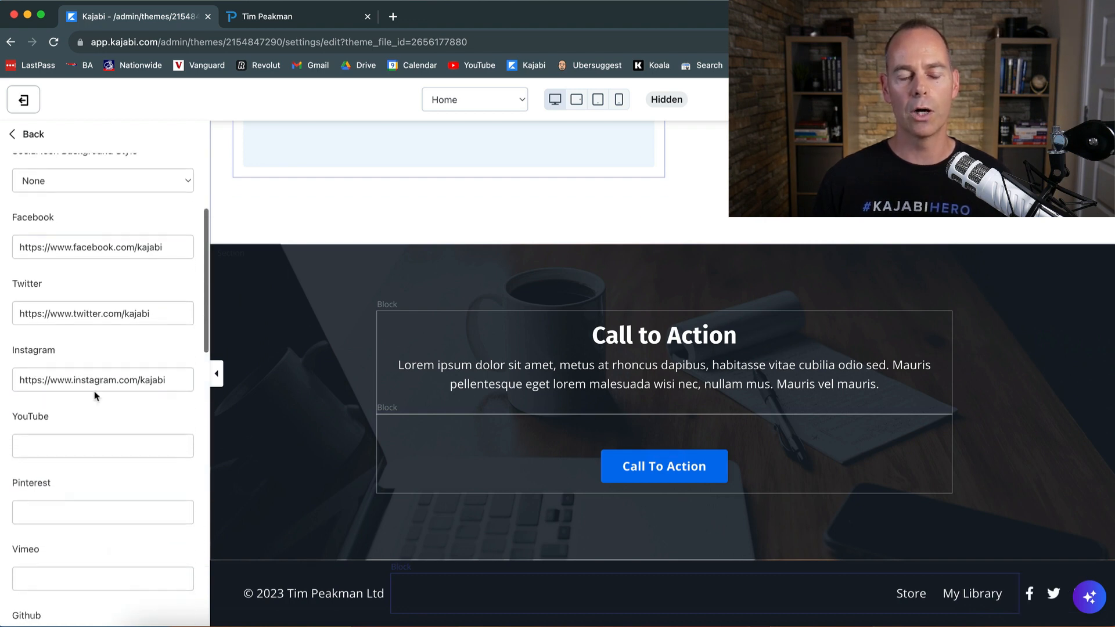
pyautogui.scroll(3)
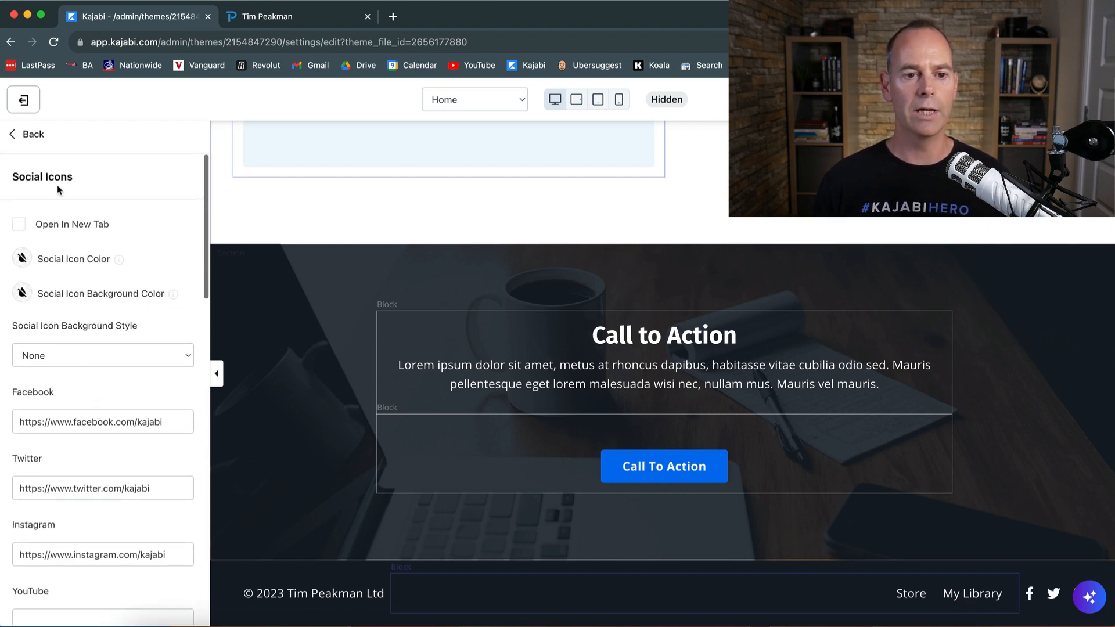
pyautogui.click(31, 133)
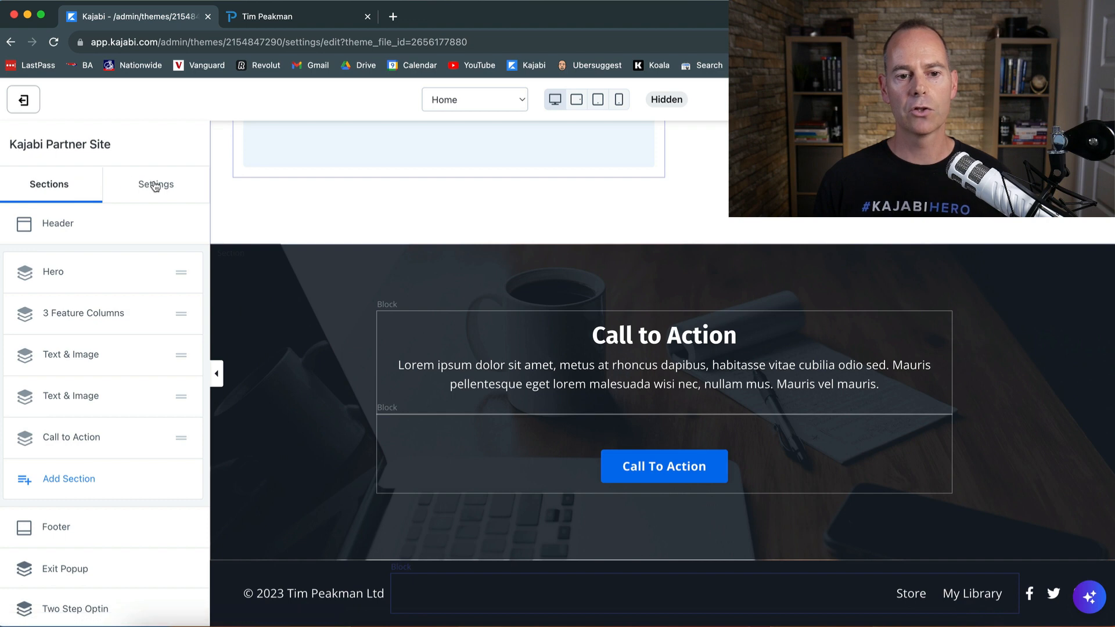
# - Upload the blue 'P' logo image as the site's favicon in Settings > Favicon
pyautogui.click(154, 185)
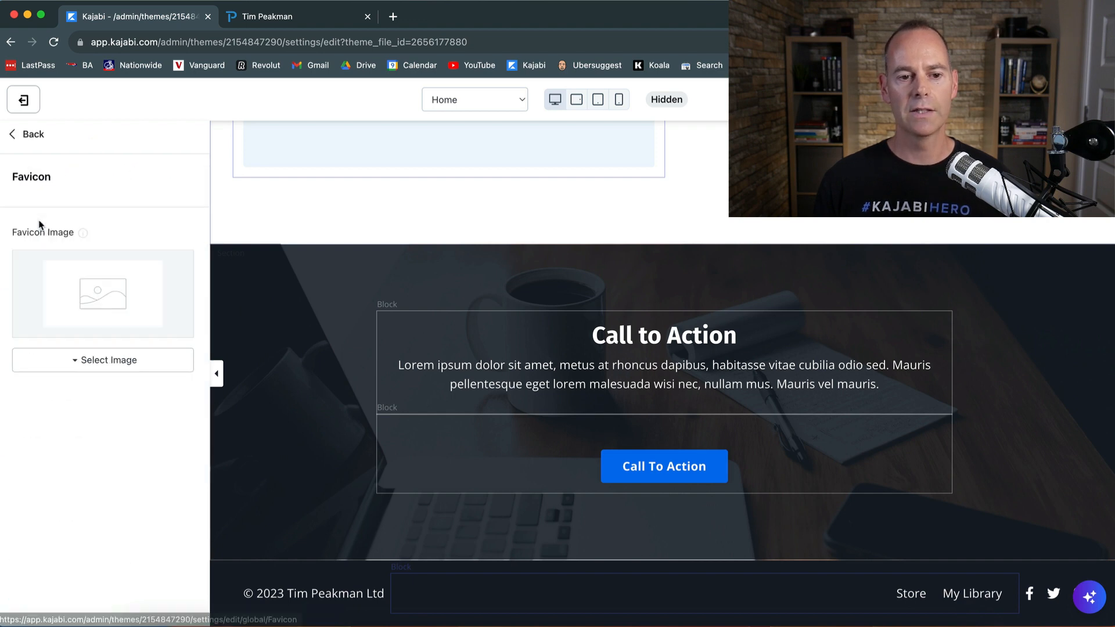
pyautogui.click(103, 360)
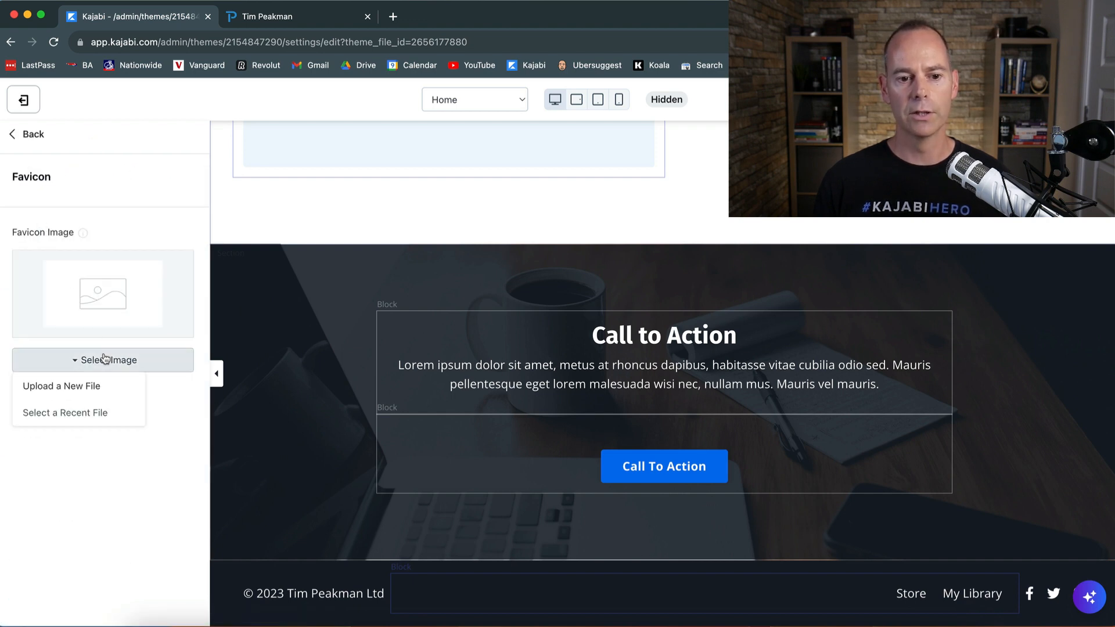
pyautogui.moveTo(76, 390)
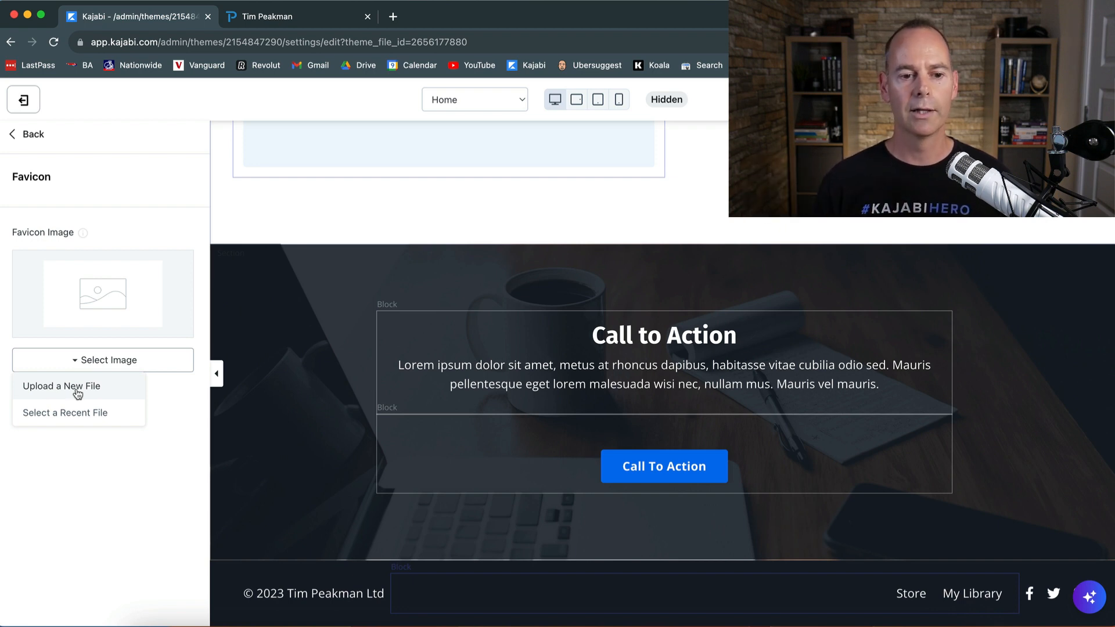
pyautogui.click(62, 385)
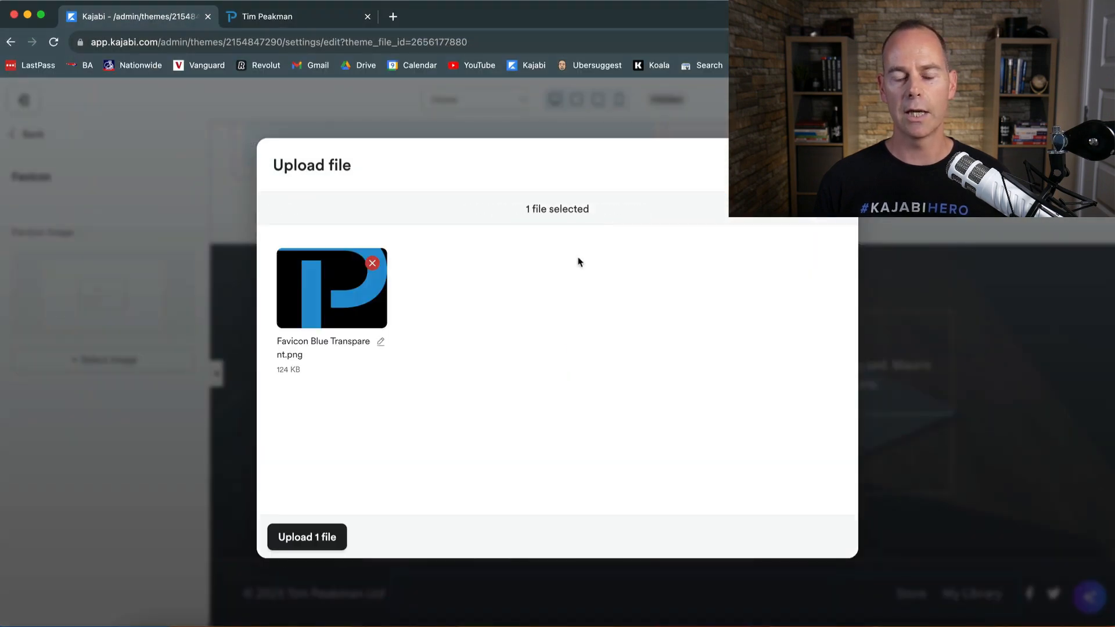
pyautogui.click(307, 537)
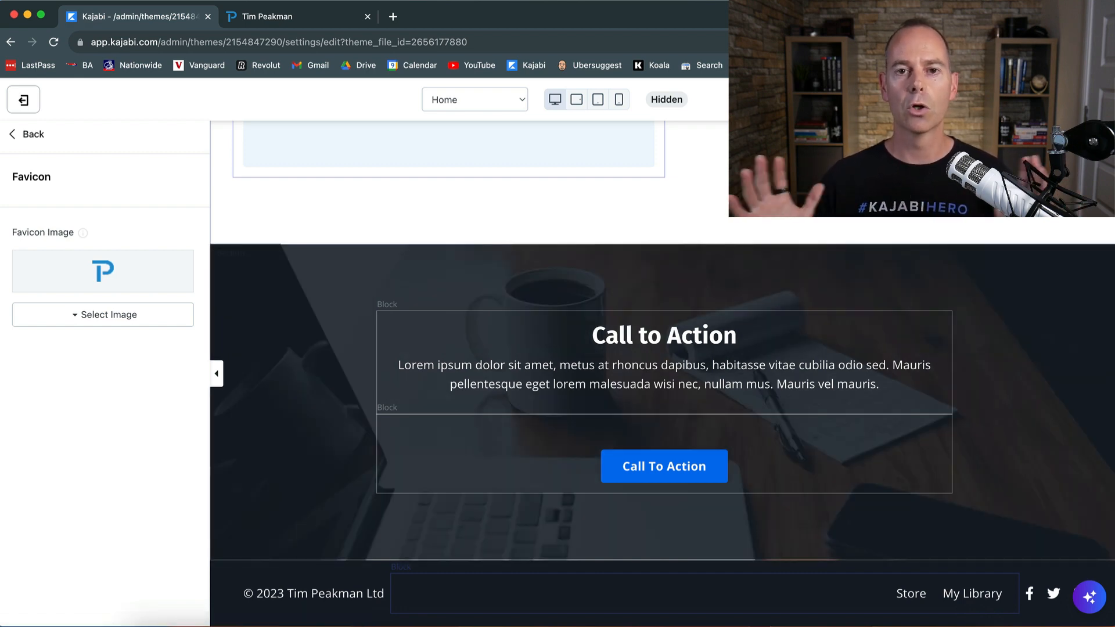
pyautogui.moveTo(43, 151)
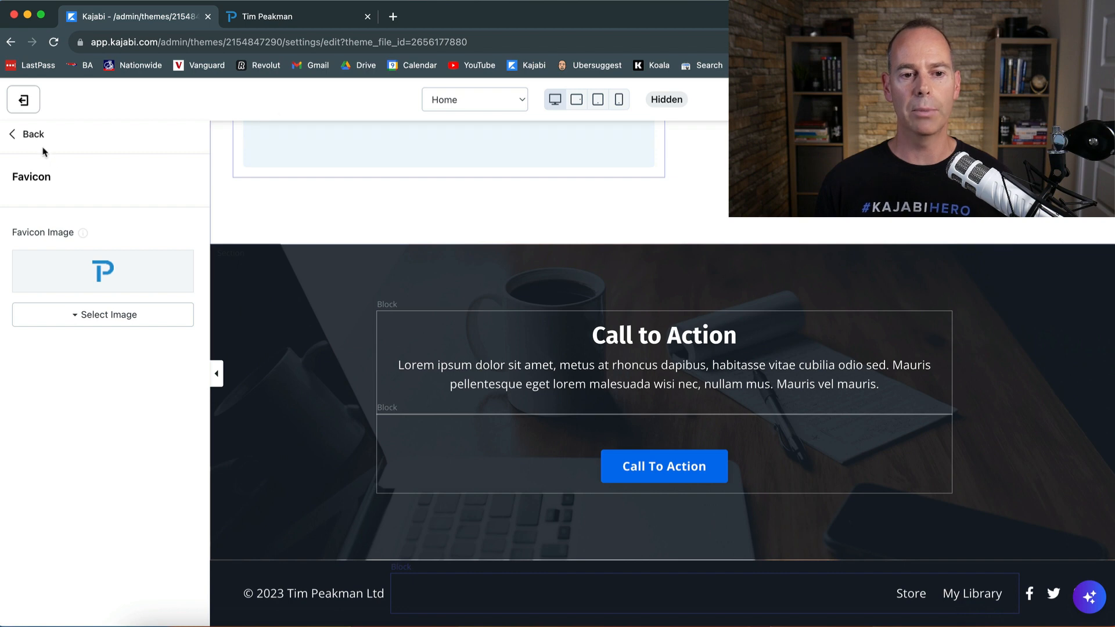
# - Review body and heading fonts in the Style Guide, then select the Hero section with its Text and Call to Action blocks
pyautogui.click(33, 133)
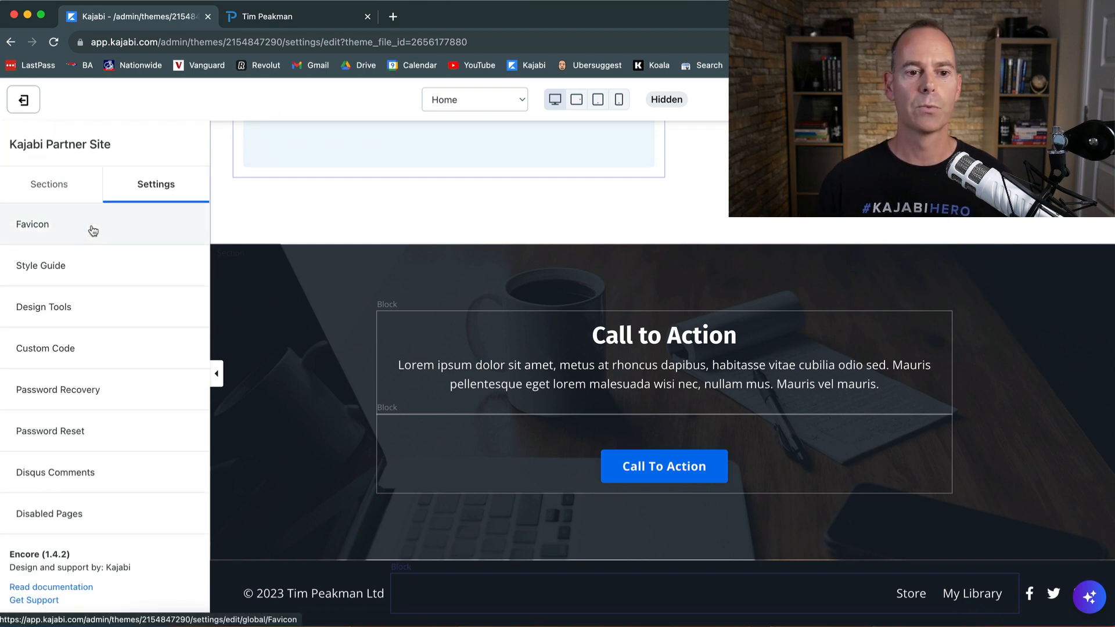
pyautogui.click(41, 265)
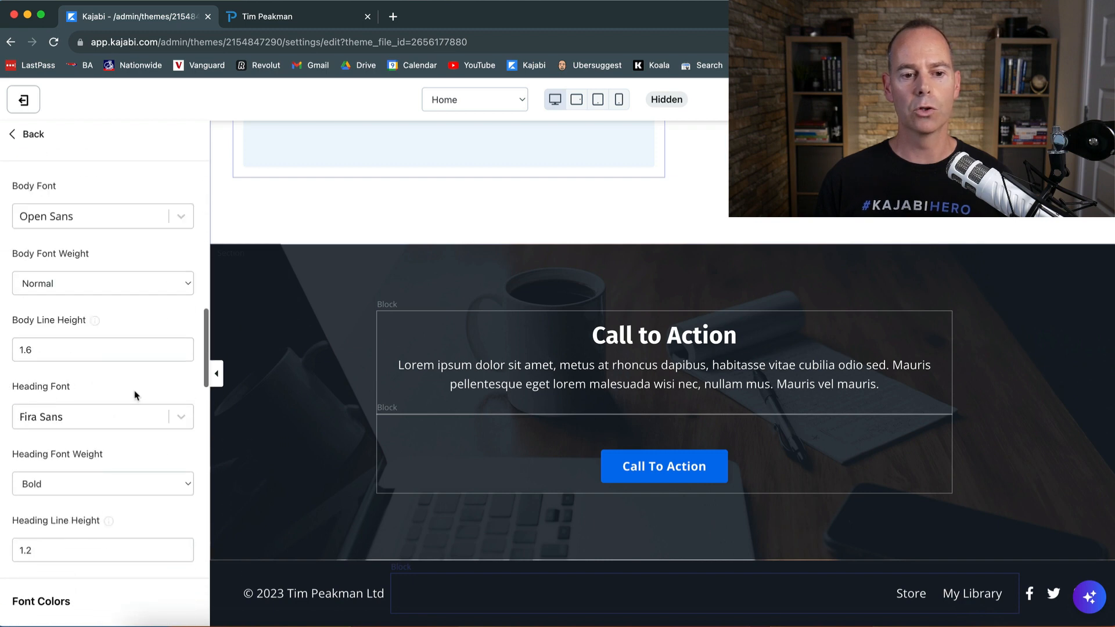
pyautogui.click(103, 216)
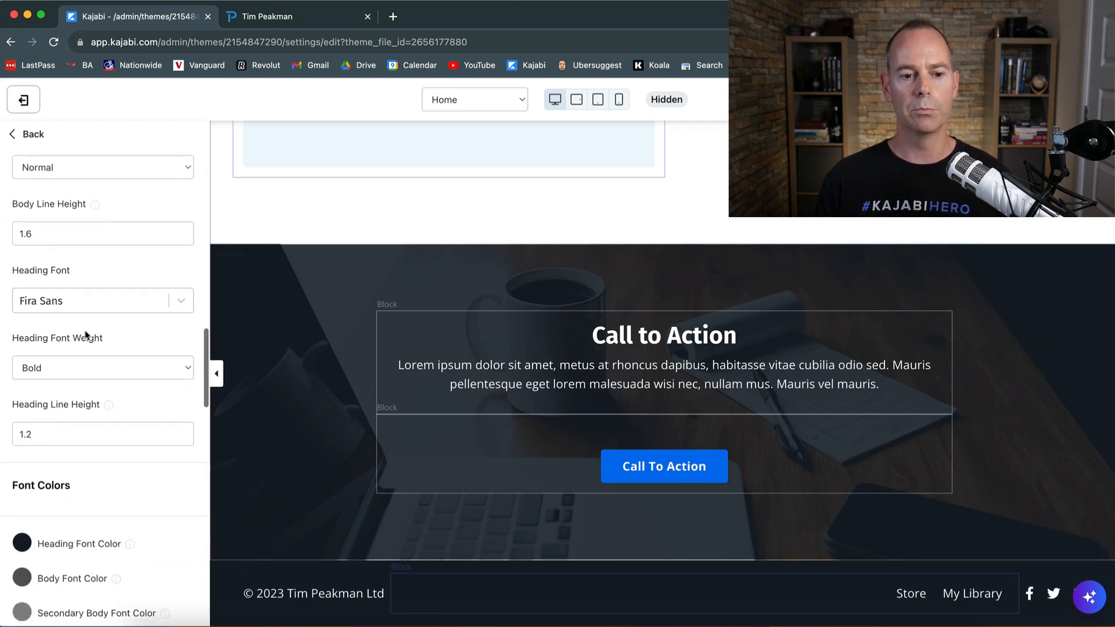
pyautogui.click(102, 299)
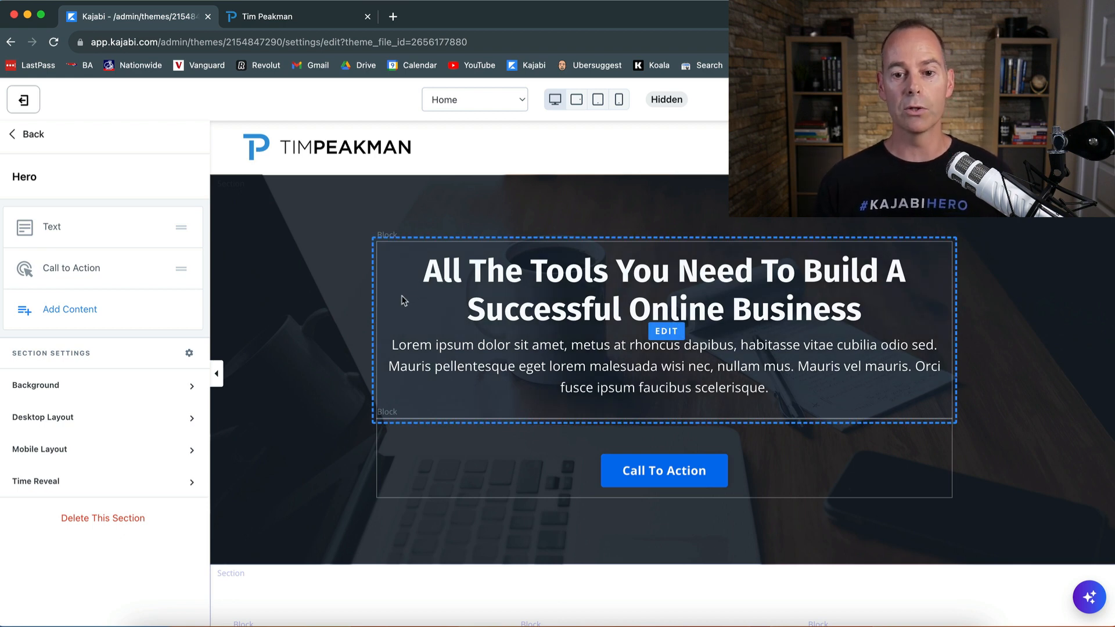
# - Relabel the hero's Call to Action button to read 'Download Guide'
pyautogui.click(51, 227)
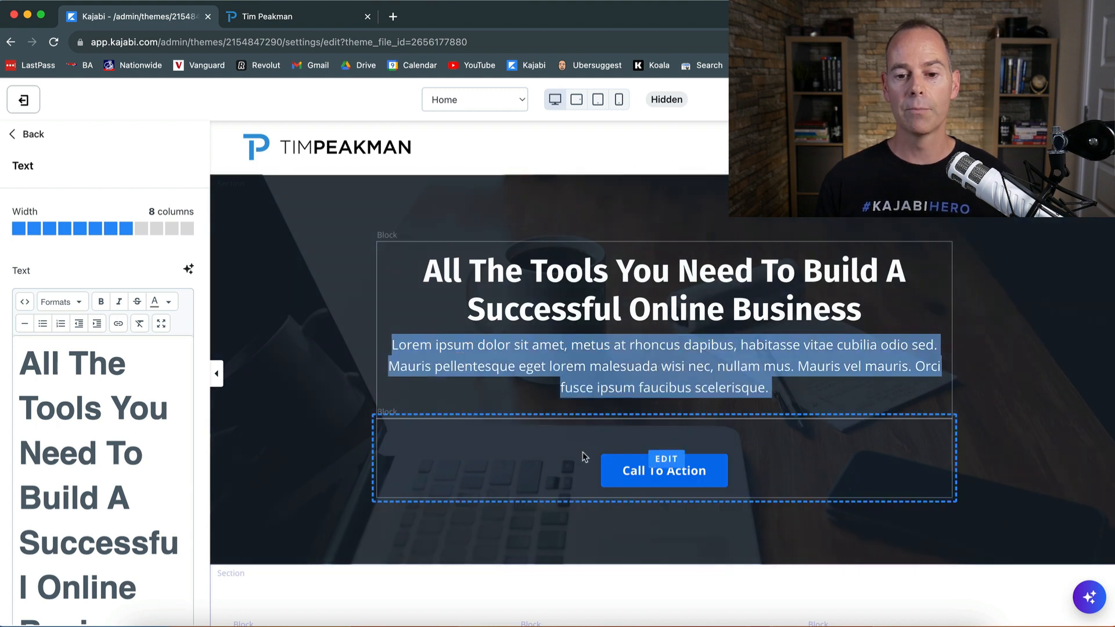
pyautogui.click(664, 457)
pyautogui.write('Dow')
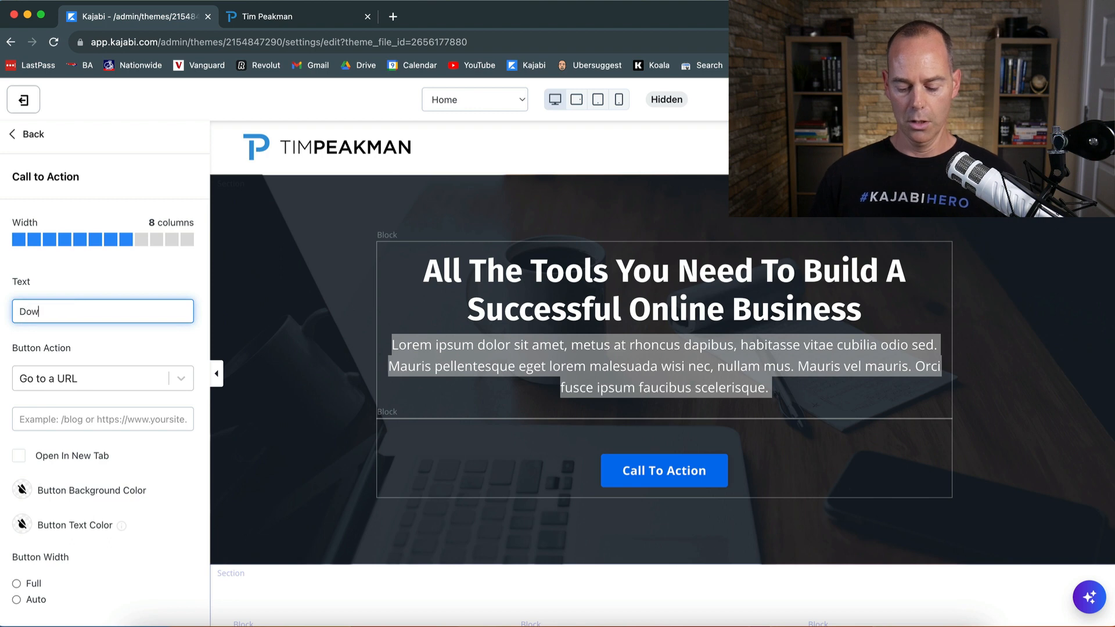
pyautogui.write('nload')
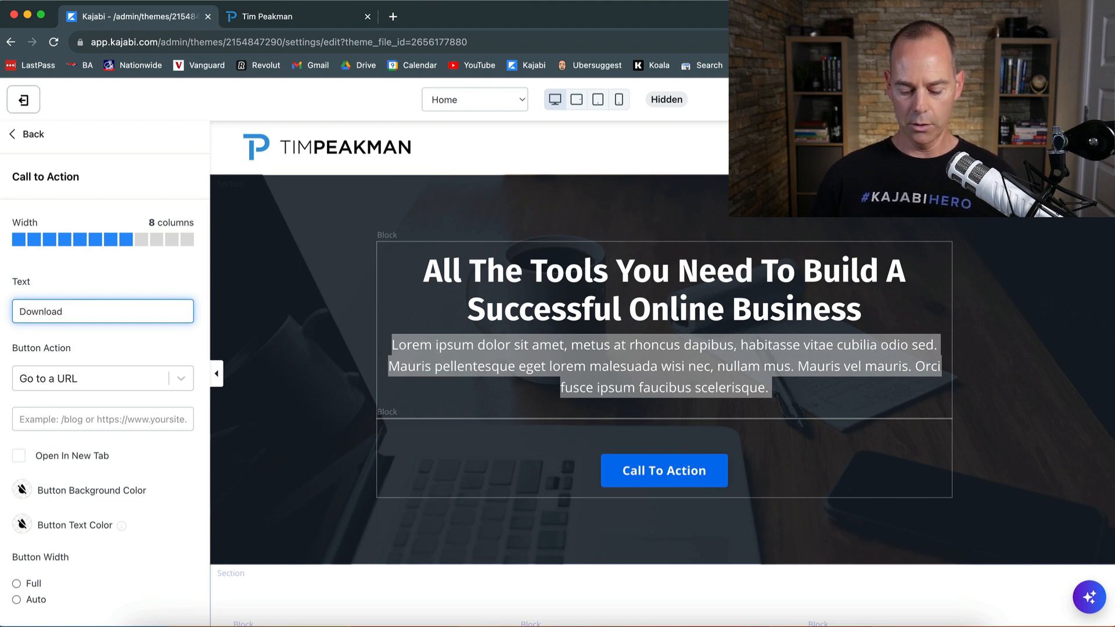
pyautogui.write('Guide')
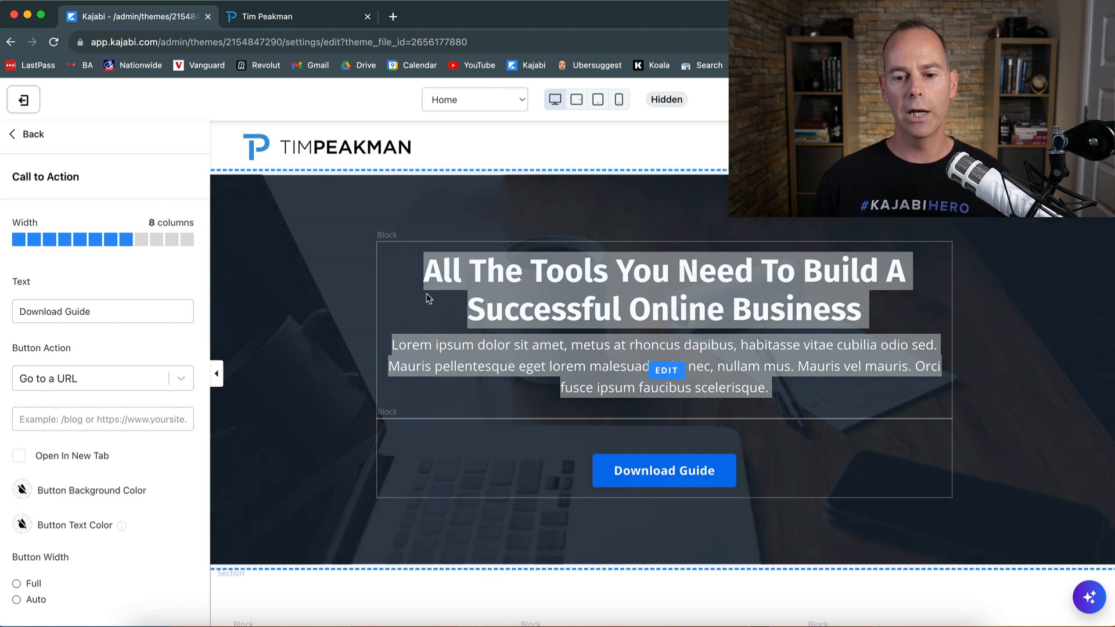
pyautogui.moveTo(337, 340)
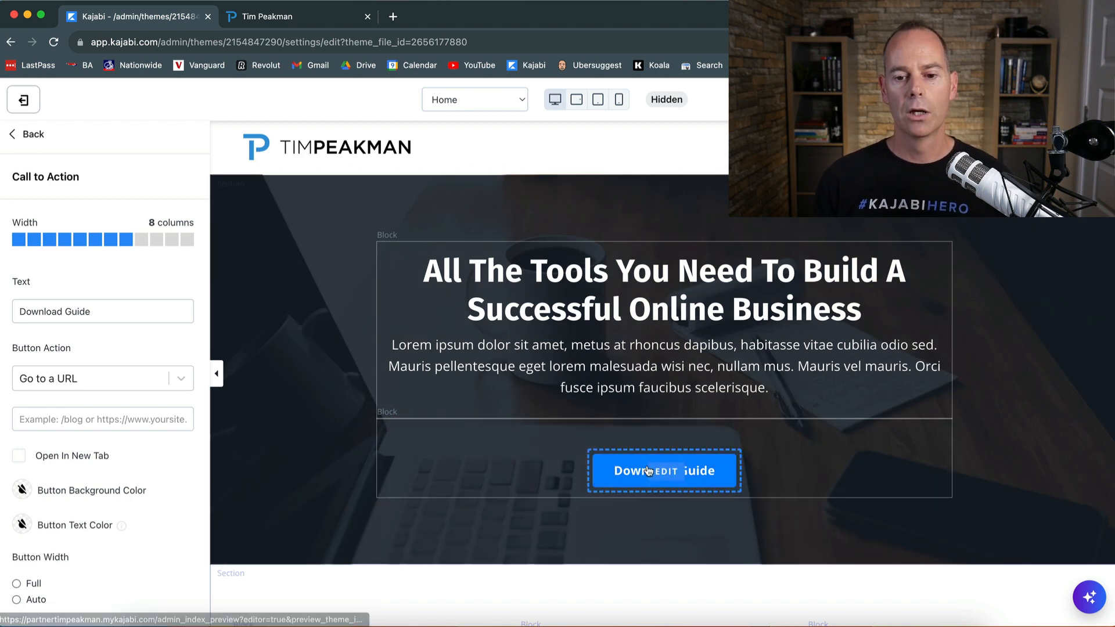
pyautogui.moveTo(348, 410)
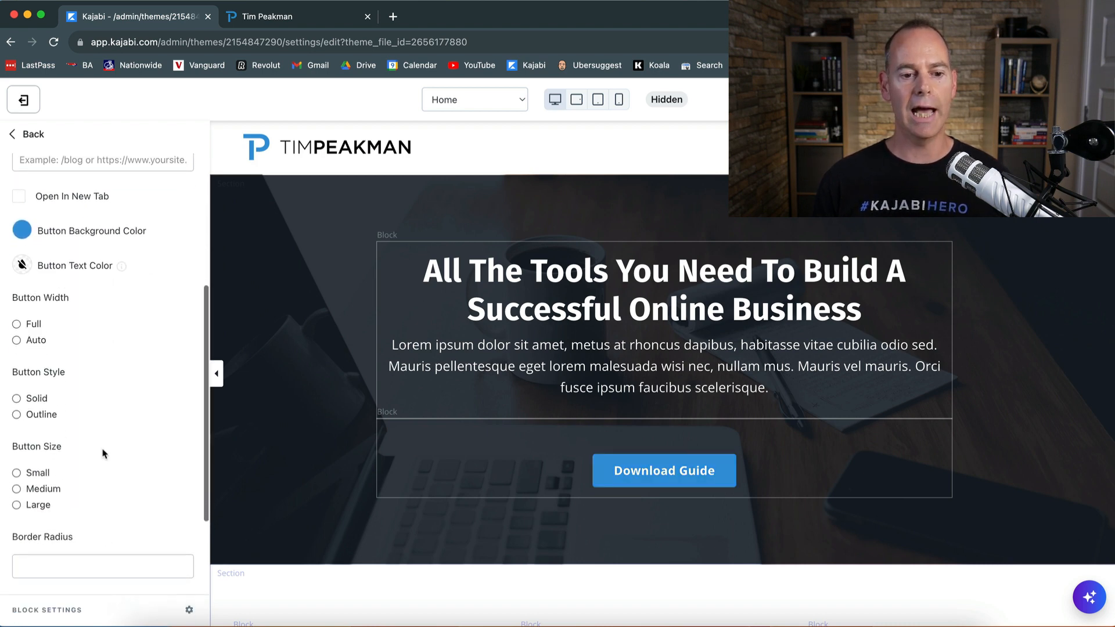
# - Make the Download Guide button Large, Solid style, with automatic width after trying outline and full width
pyautogui.click(15, 505)
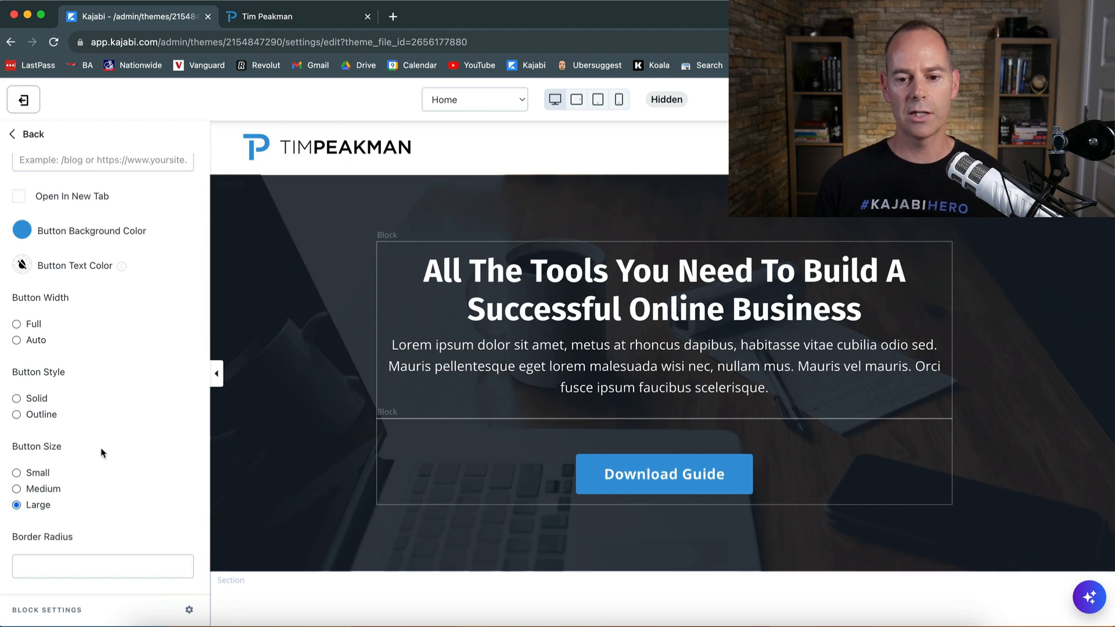
pyautogui.click(15, 397)
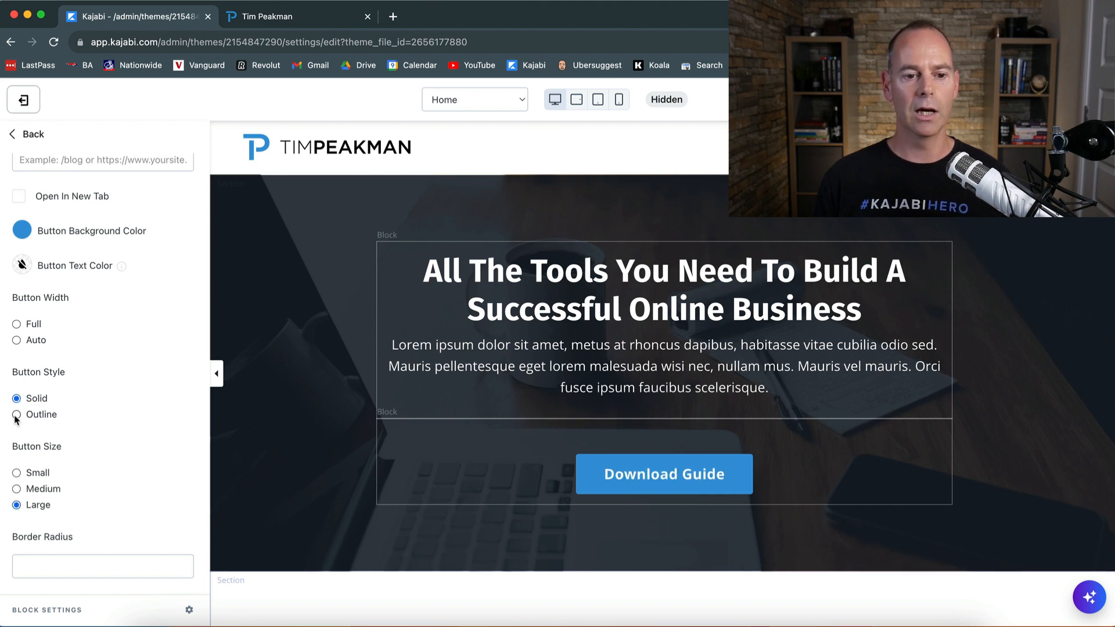
pyautogui.click(15, 415)
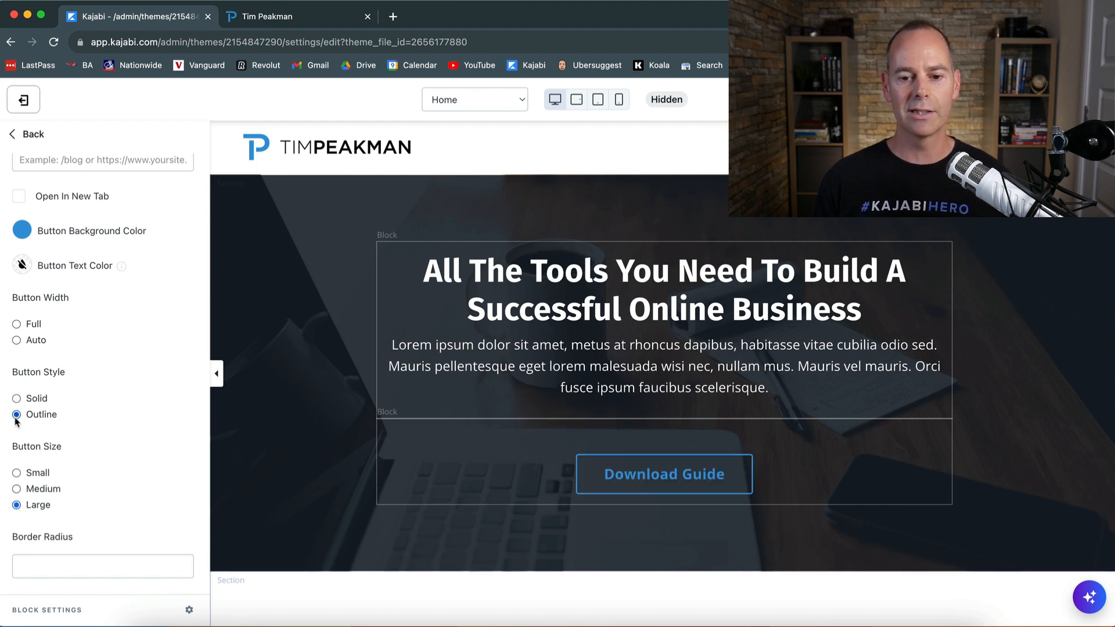
pyautogui.click(15, 398)
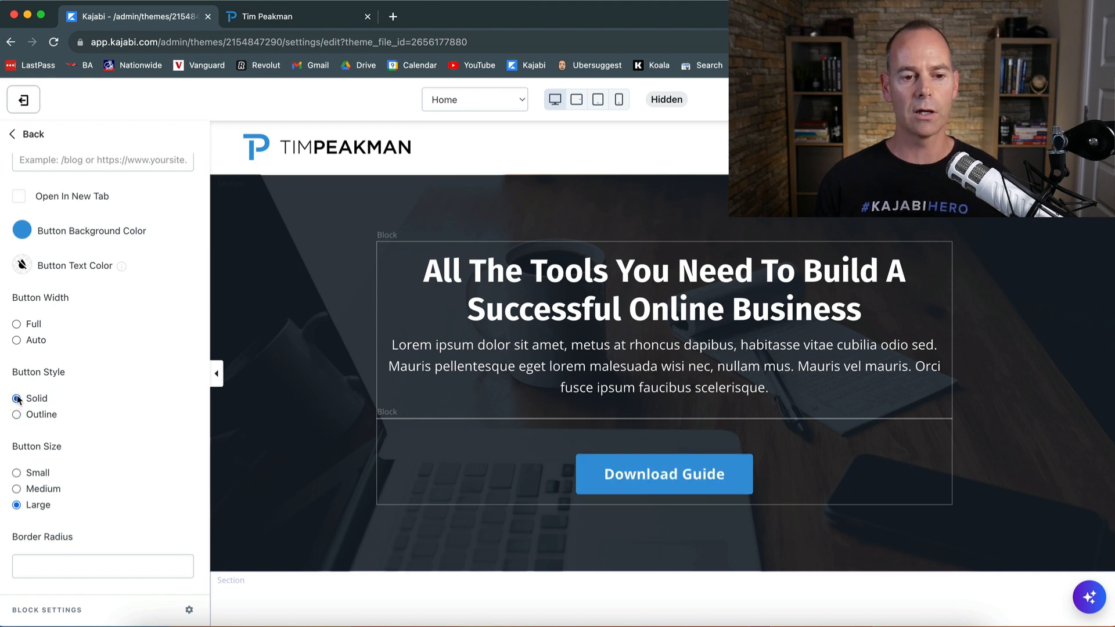
pyautogui.click(16, 324)
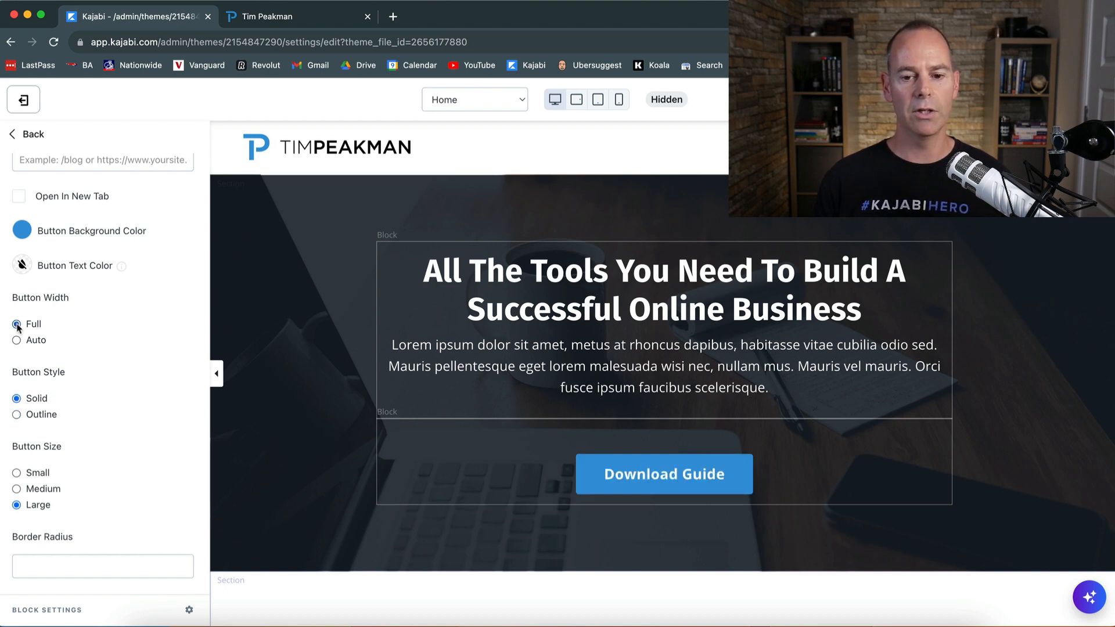
pyautogui.click(15, 340)
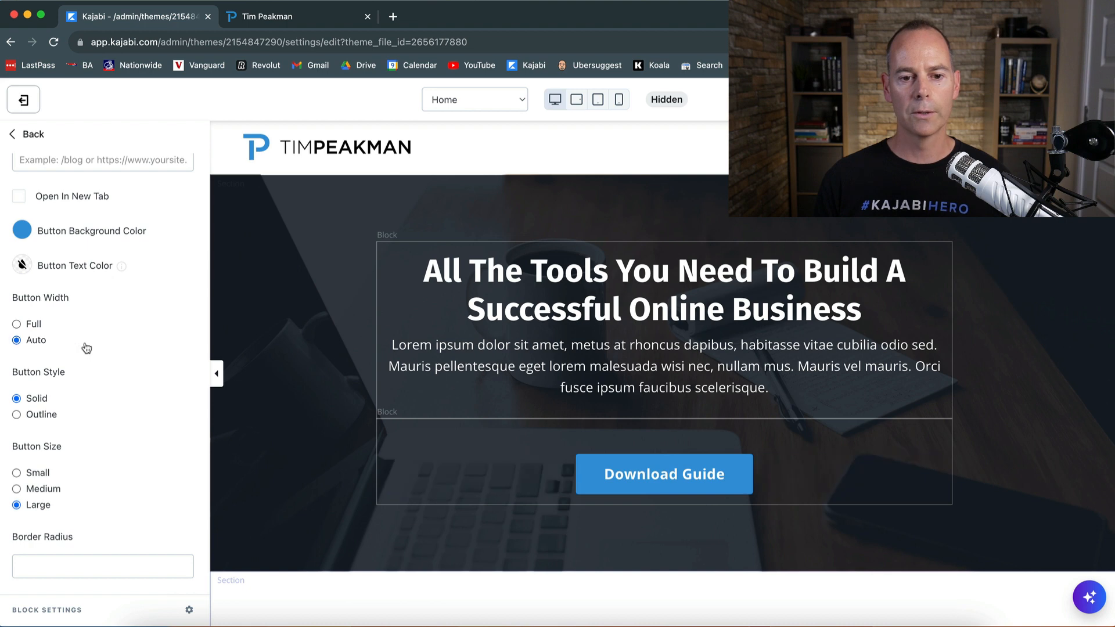
pyautogui.click(663, 474)
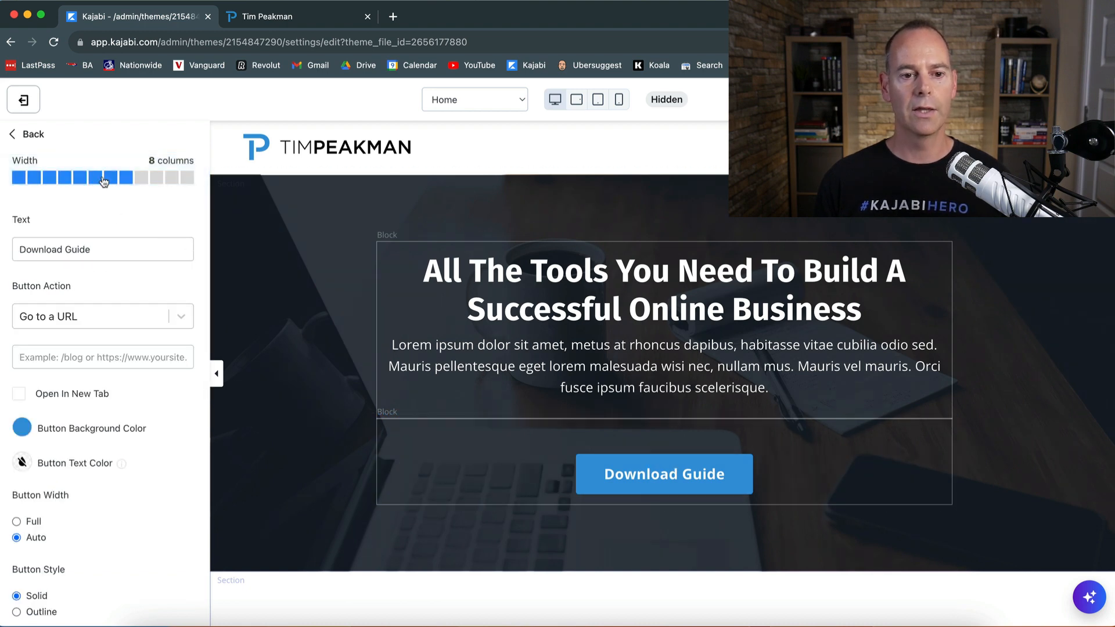
# - Narrow the button block to 4 columns and set its desktop layout to place it on its own row
pyautogui.click(78, 177)
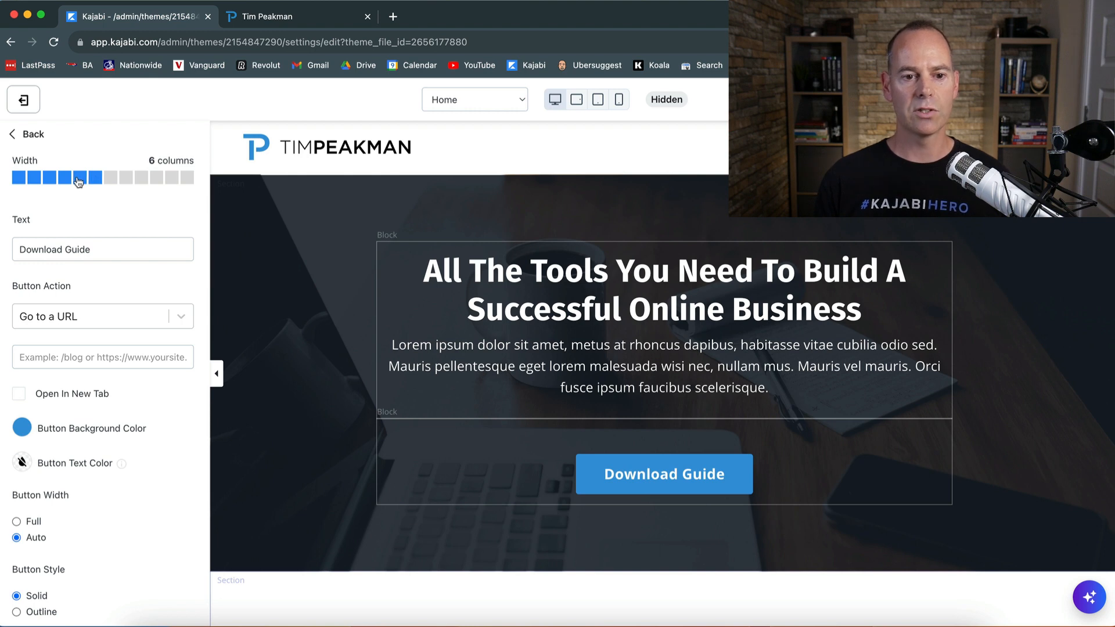
pyautogui.click(78, 177)
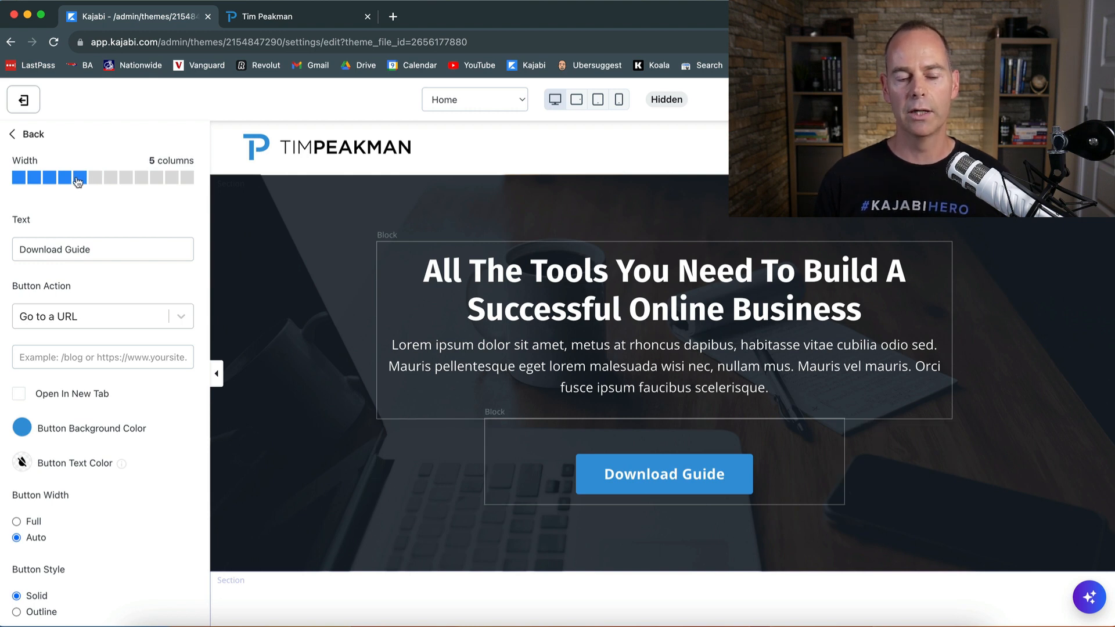
pyautogui.click(66, 176)
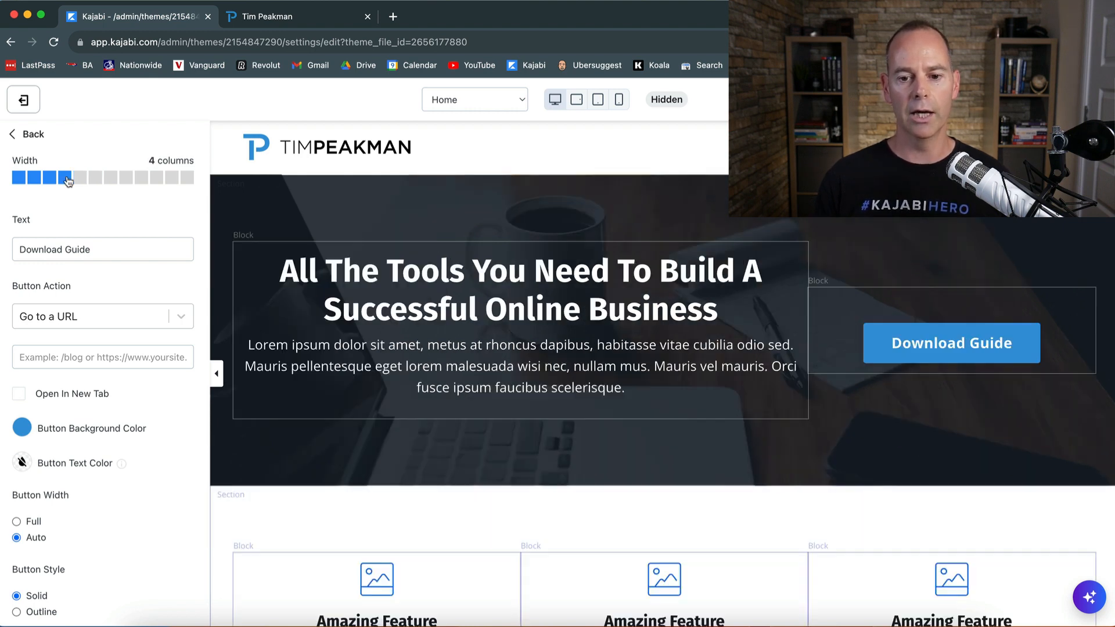
pyautogui.click(78, 177)
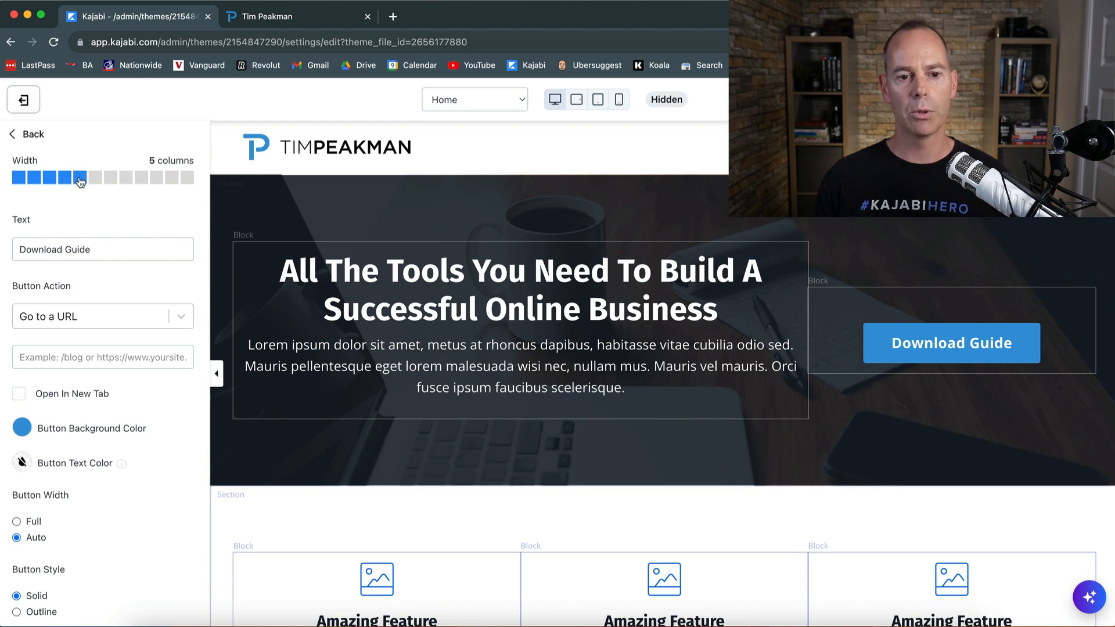
pyautogui.click(65, 178)
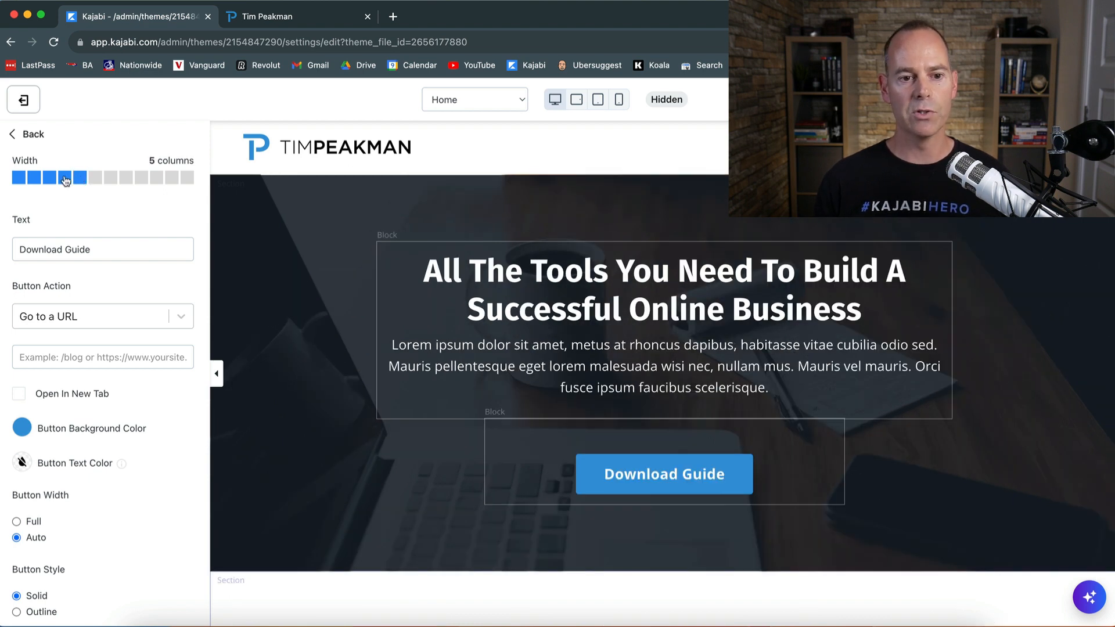
pyautogui.scroll(-3)
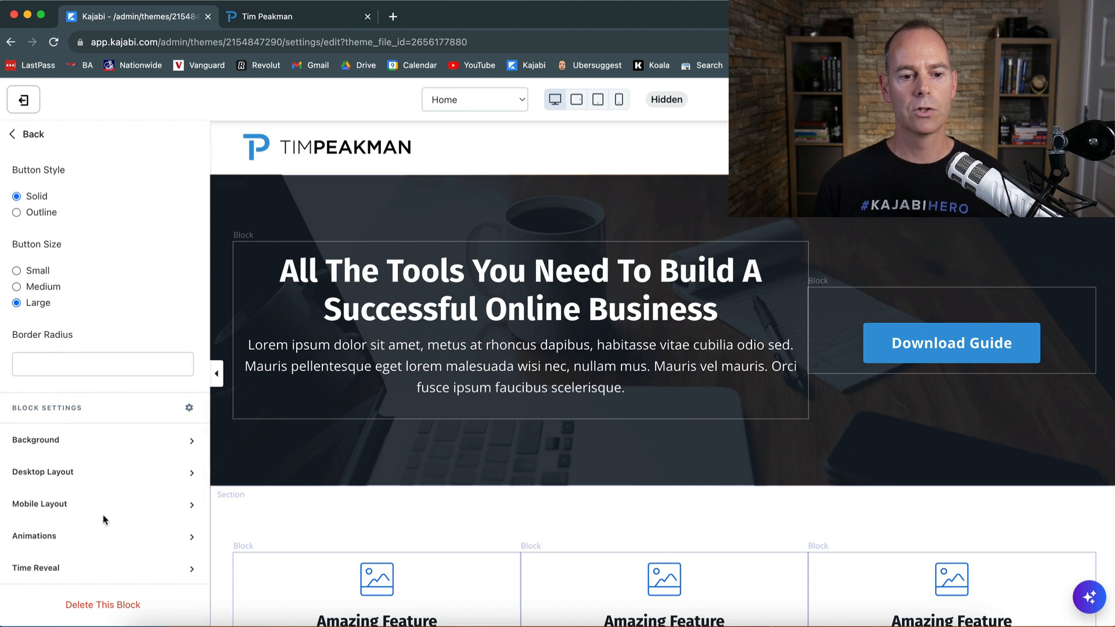
pyautogui.moveTo(99, 476)
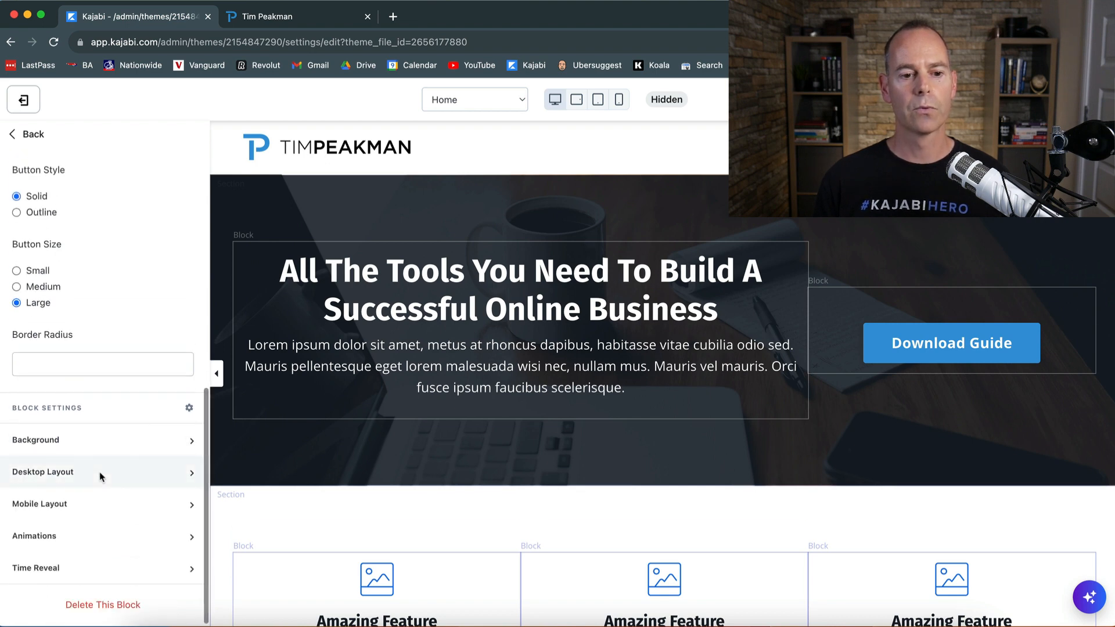
pyautogui.click(100, 473)
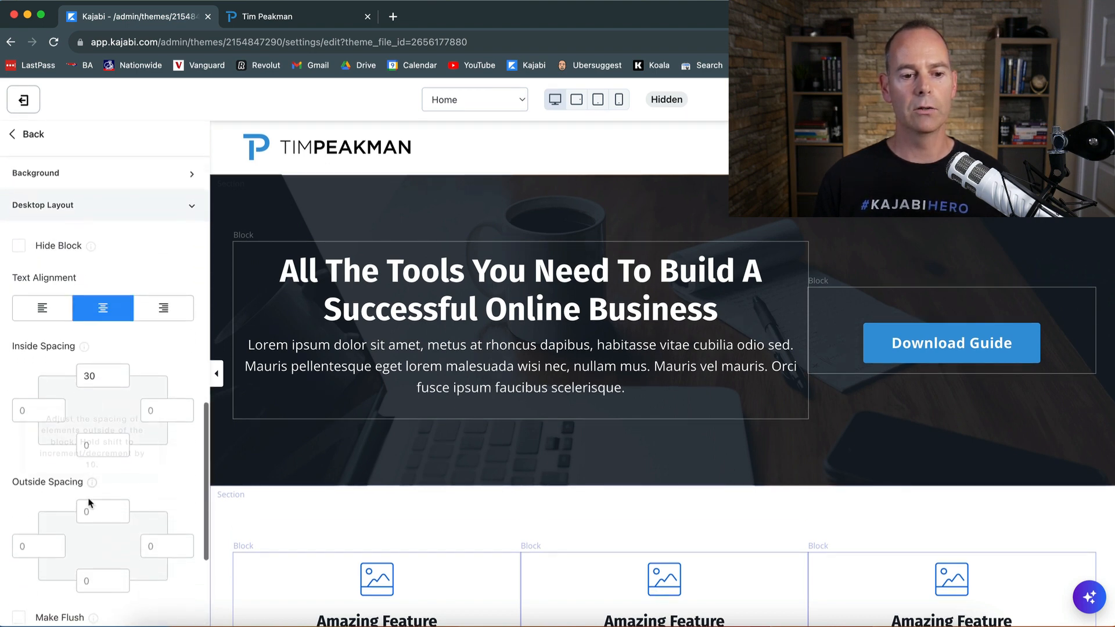
pyautogui.rightClick(90, 503)
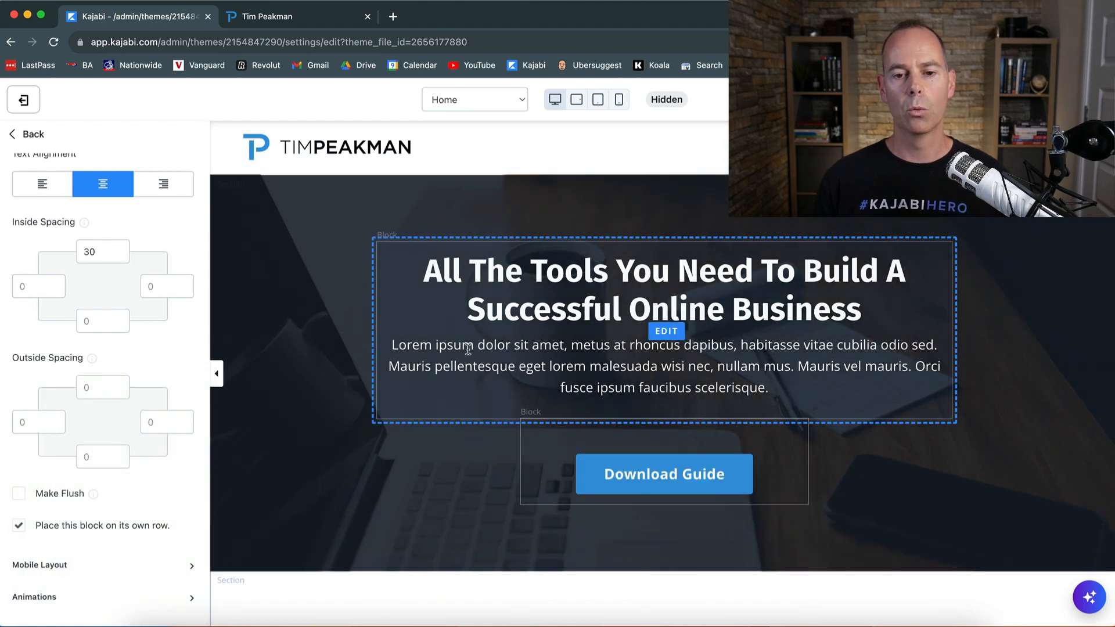
pyautogui.click(325, 329)
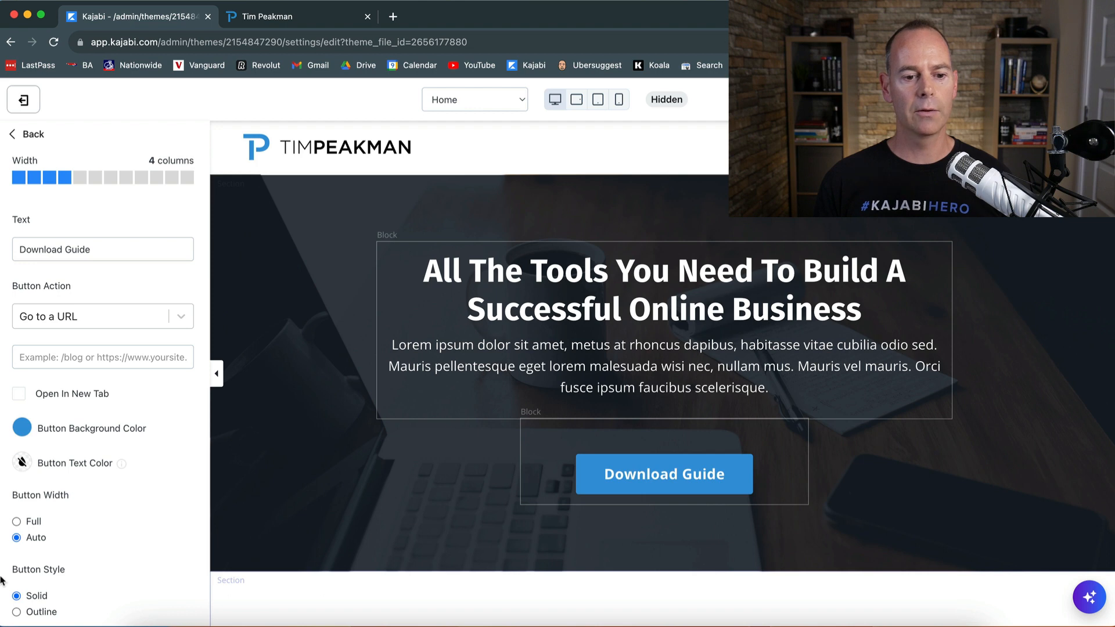
pyautogui.scroll(-3)
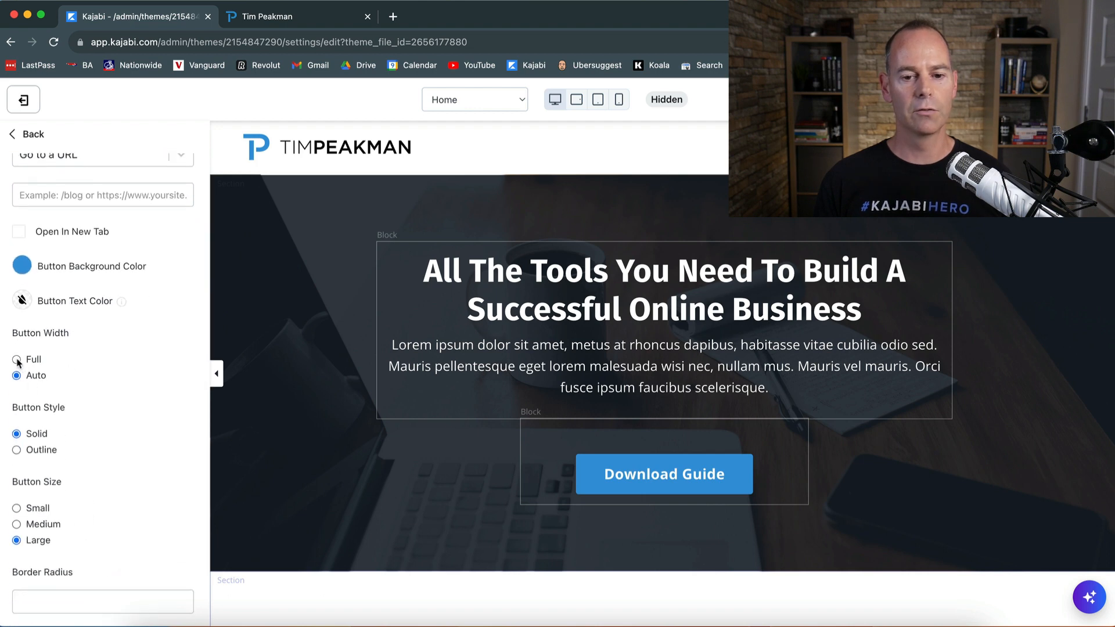
pyautogui.click(17, 359)
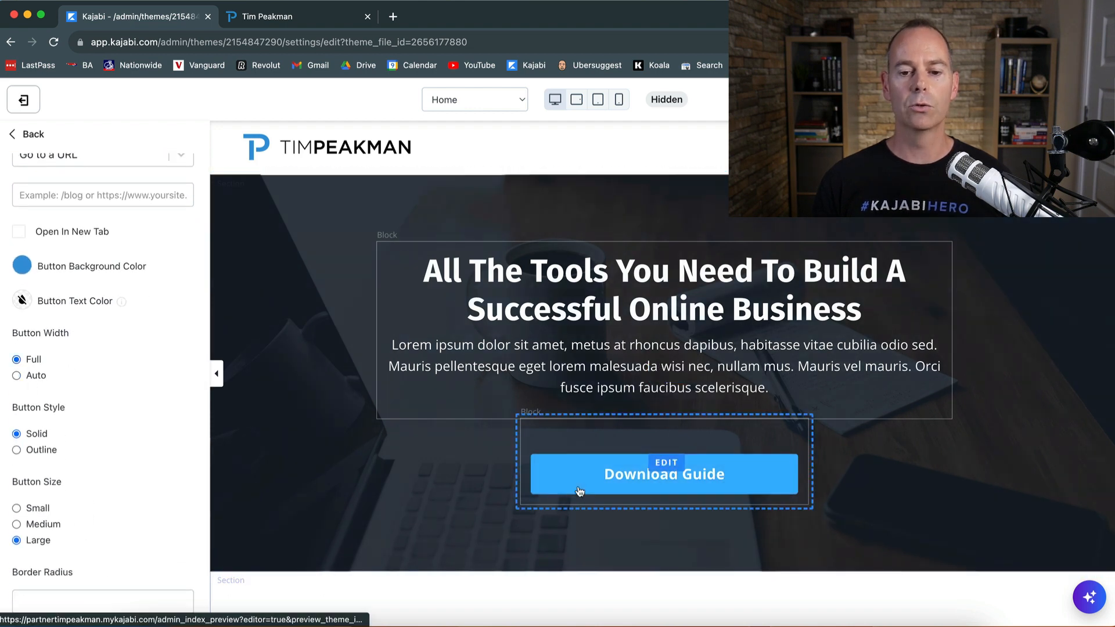
pyautogui.click(26, 134)
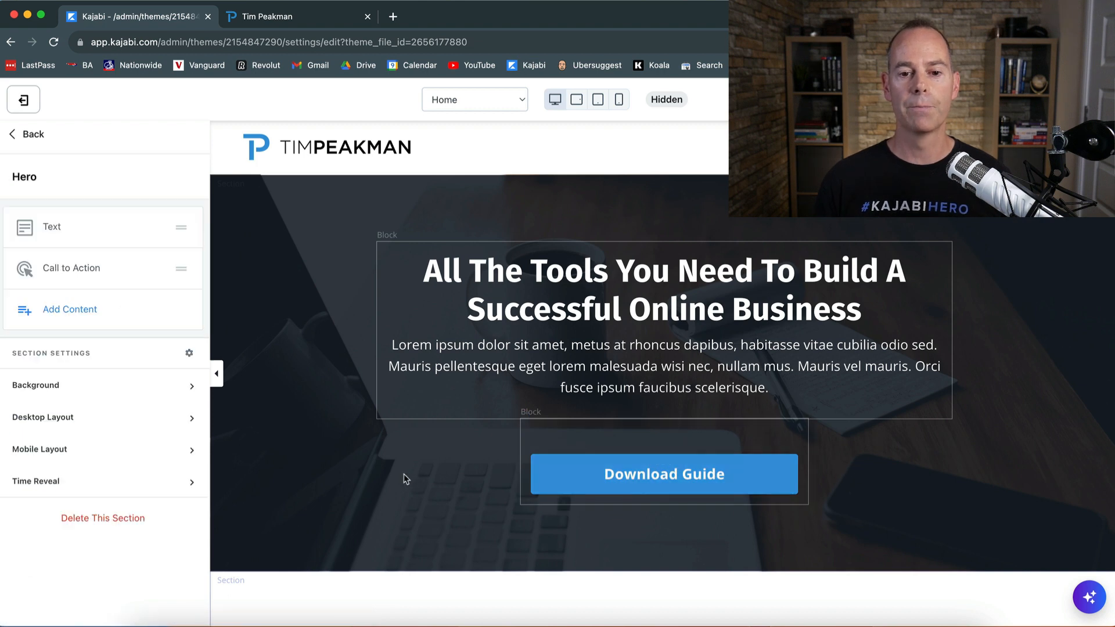
pyautogui.moveTo(298, 296)
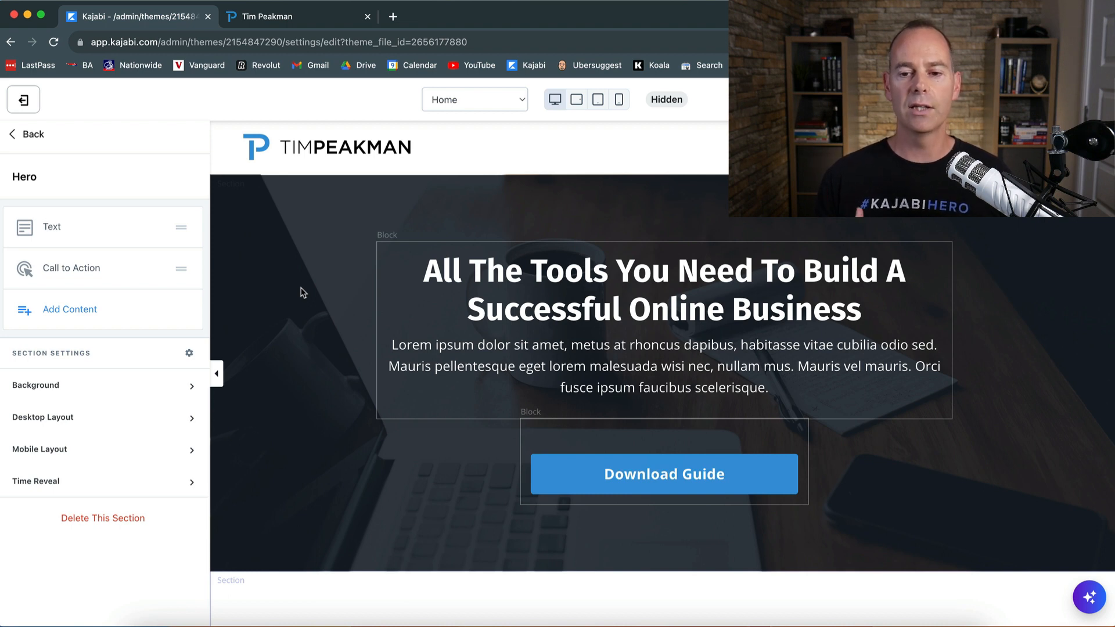
pyautogui.moveTo(44, 373)
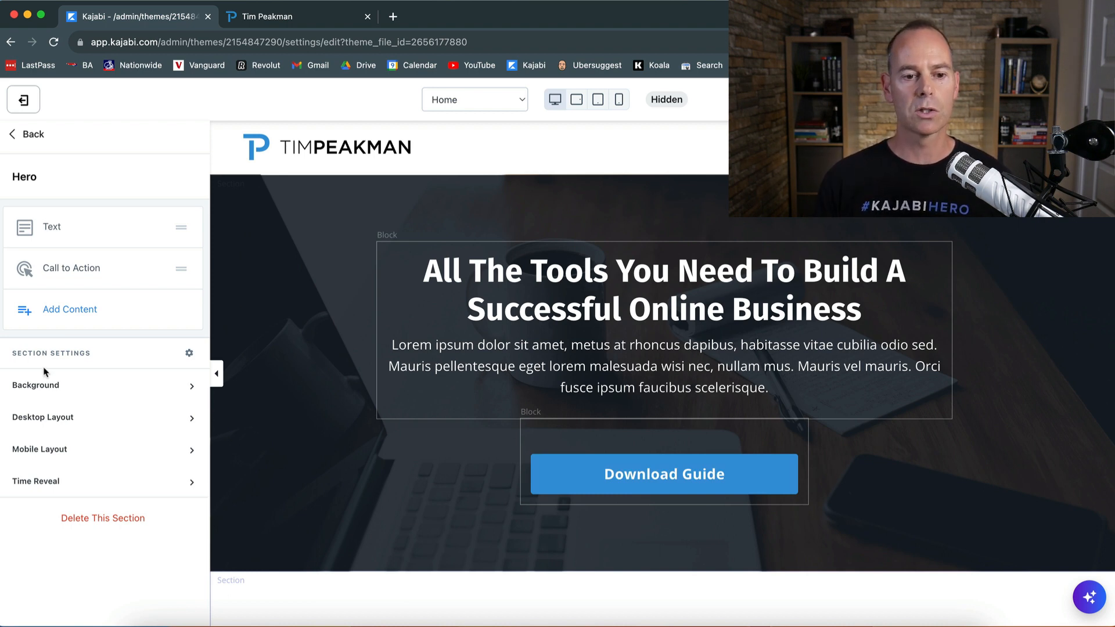
# - Set the hero's Background Media Type to None, removing the dark photo
pyautogui.click(34, 384)
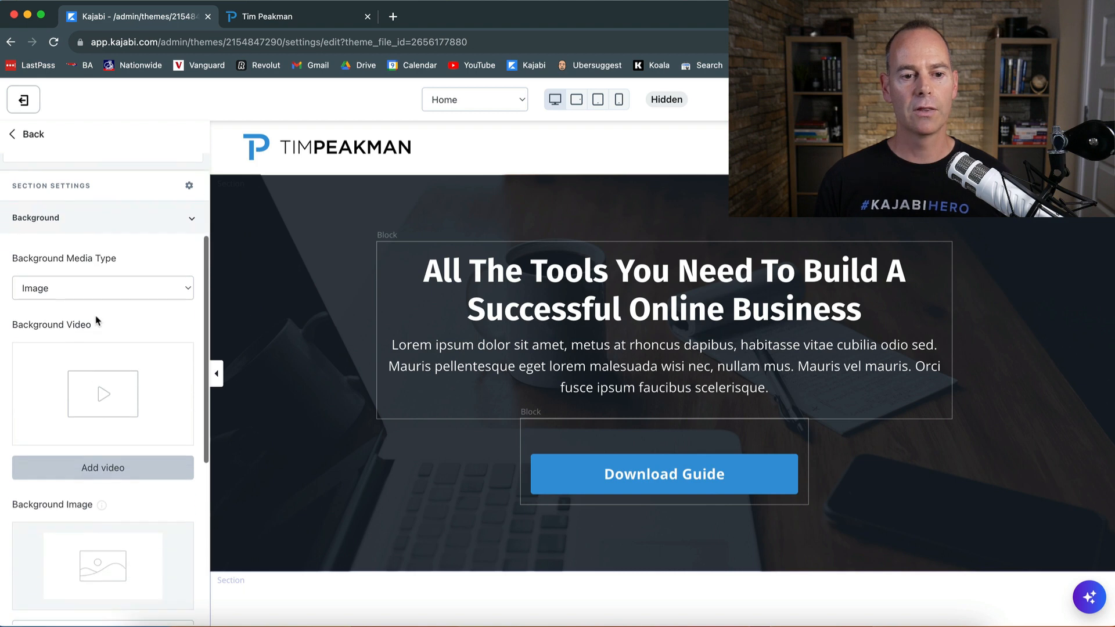
pyautogui.click(102, 288)
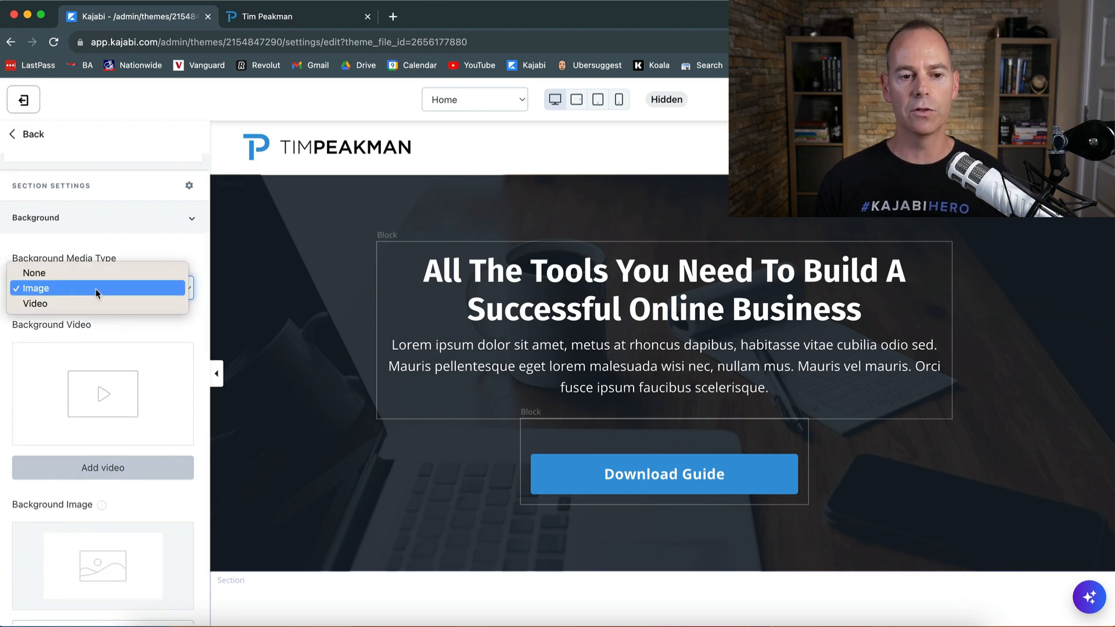
pyautogui.click(98, 288)
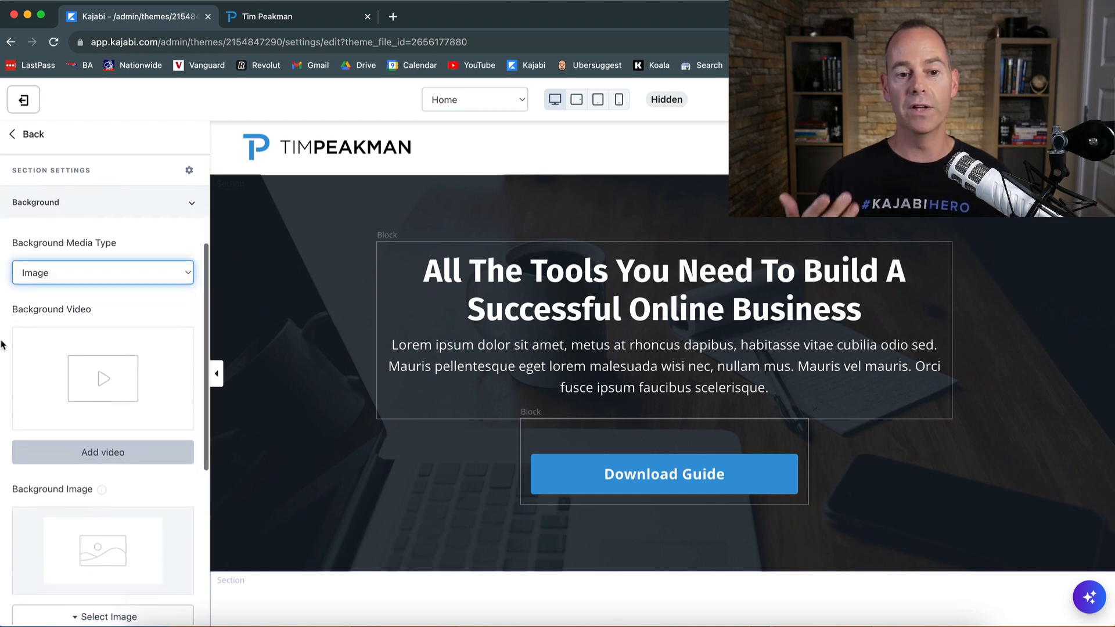
pyautogui.scroll(-3)
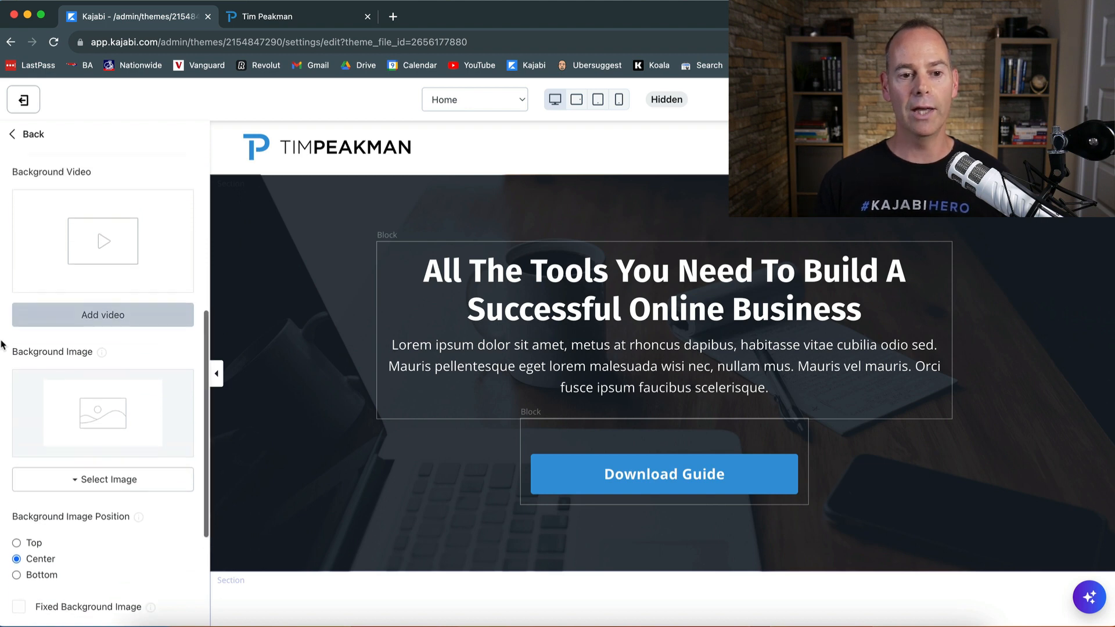
pyautogui.click(100, 179)
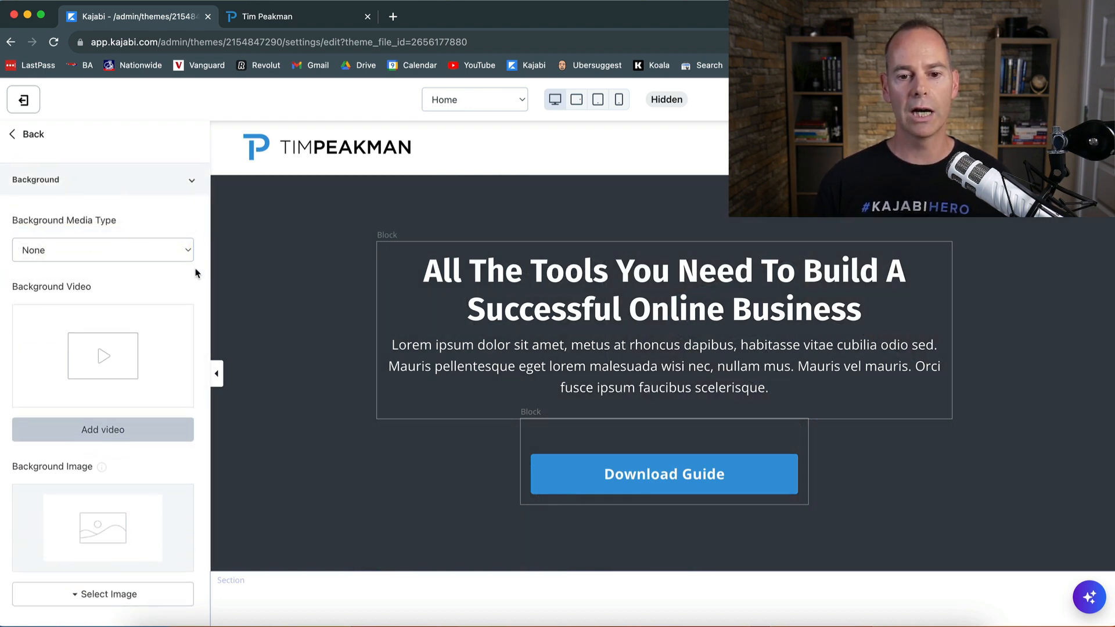
# - Give the hero a plain light gray background colour
pyautogui.scroll(-3)
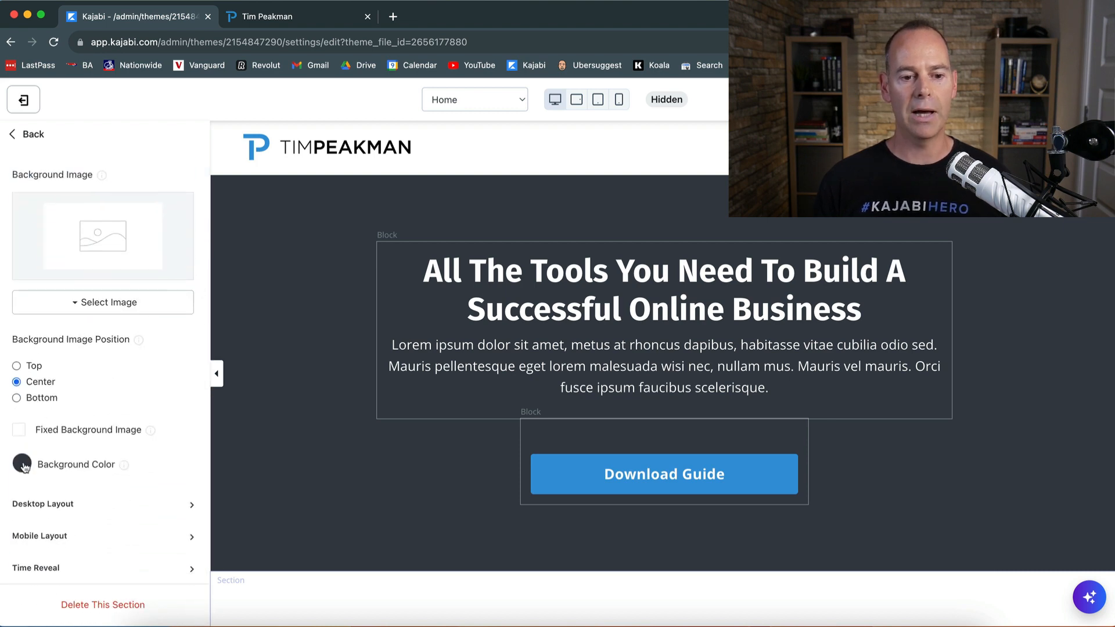
pyautogui.click(20, 464)
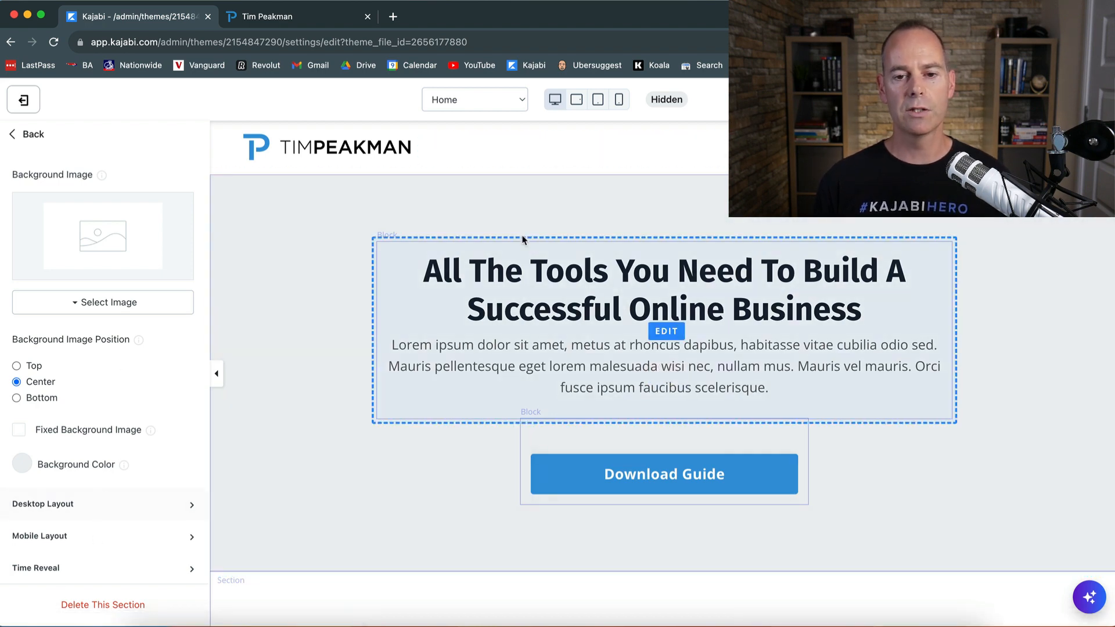
pyautogui.click(619, 100)
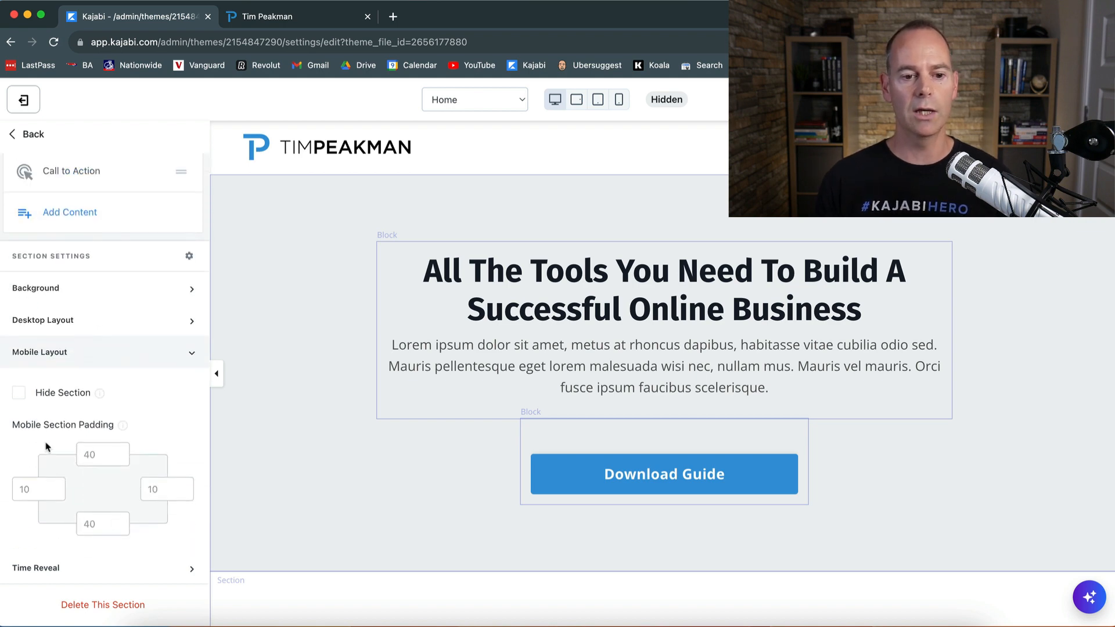
pyautogui.moveTo(84, 320)
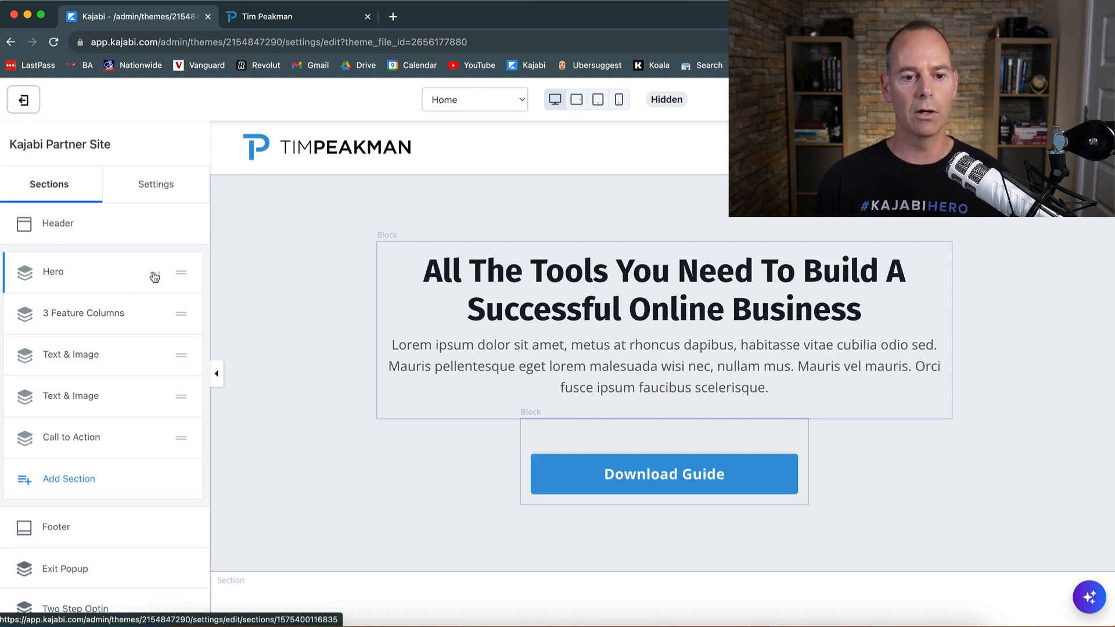
# - Duplicate the Hero section so two identical heroes sit on the home page
pyautogui.click(53, 272)
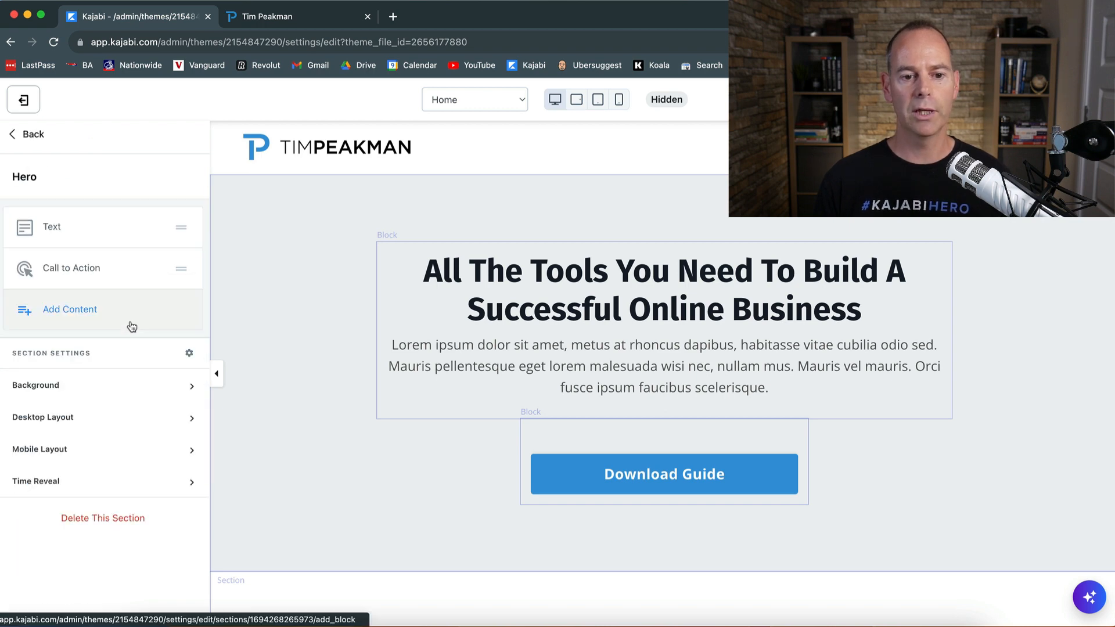
pyautogui.click(29, 135)
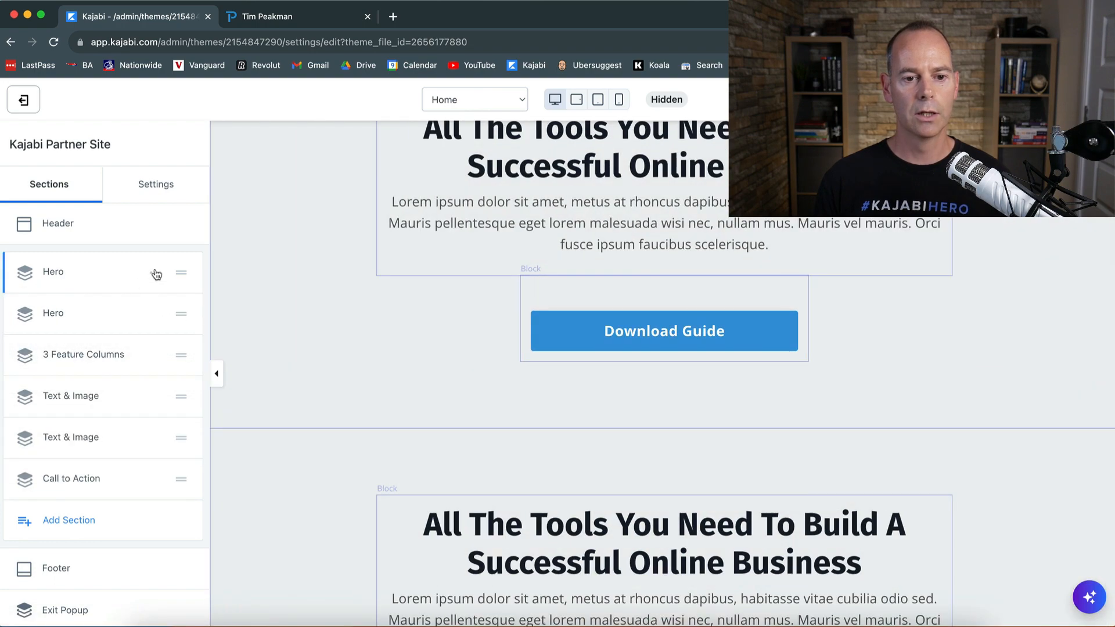
# - Rename the first hero 'Hero (D)' and the second 'Hero (M)', then select Hero (D)
pyautogui.doubleClick(64, 271)
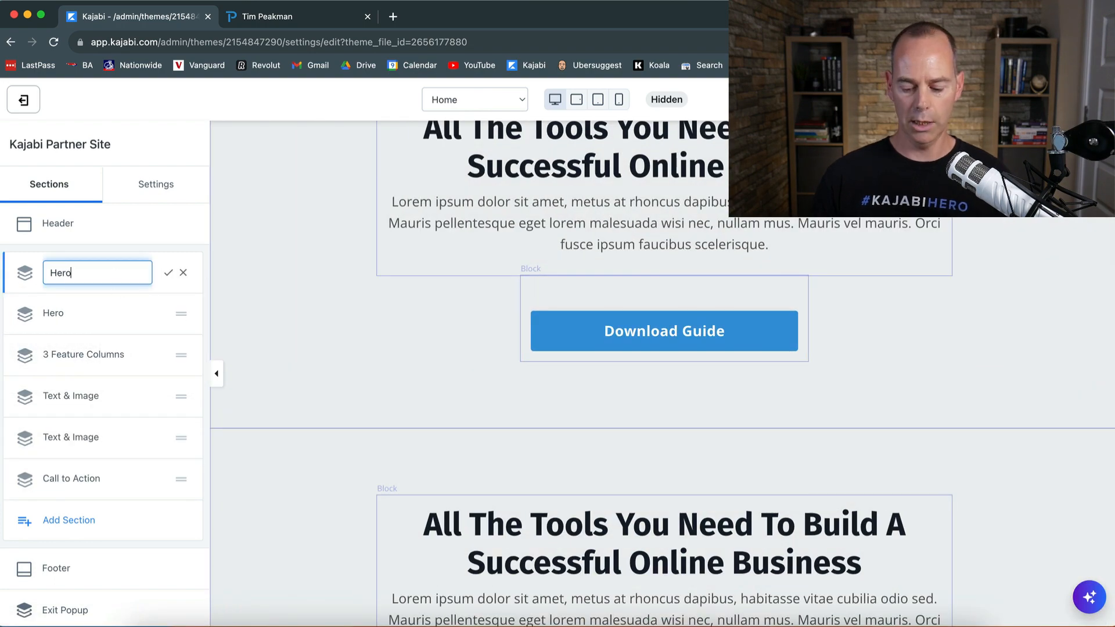
pyautogui.write('(D)')
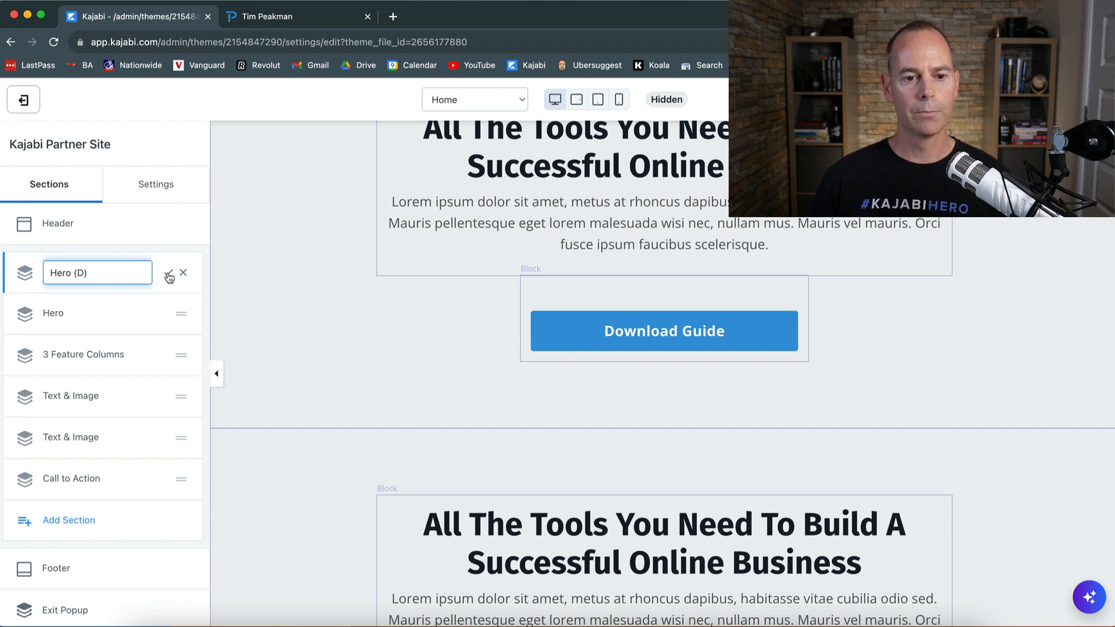
pyautogui.click(154, 314)
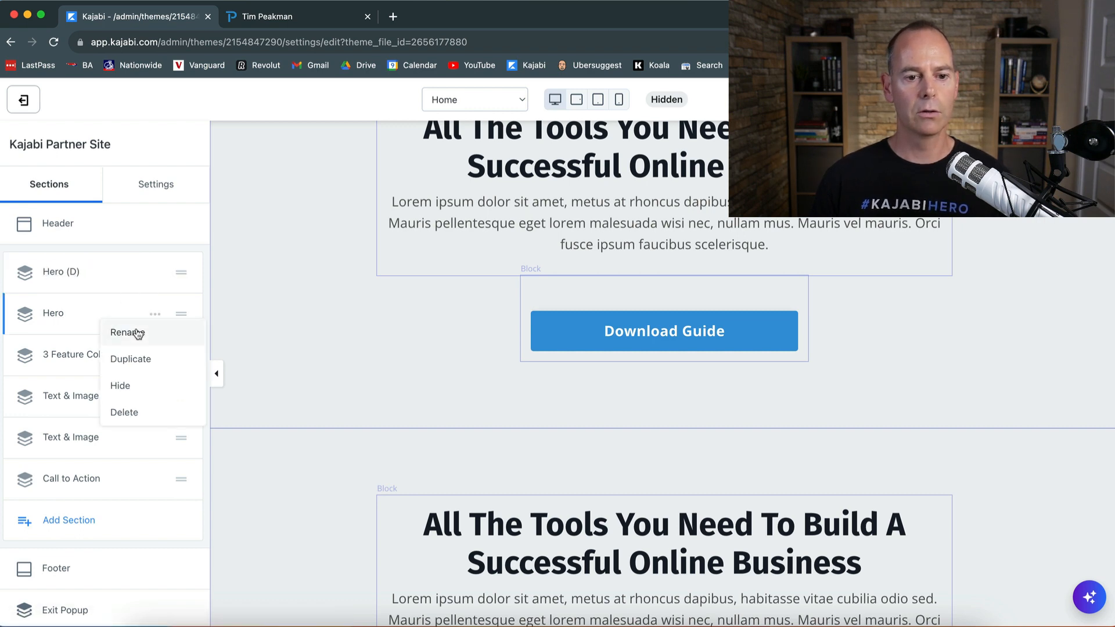
pyautogui.click(126, 332)
pyautogui.write(' (M)')
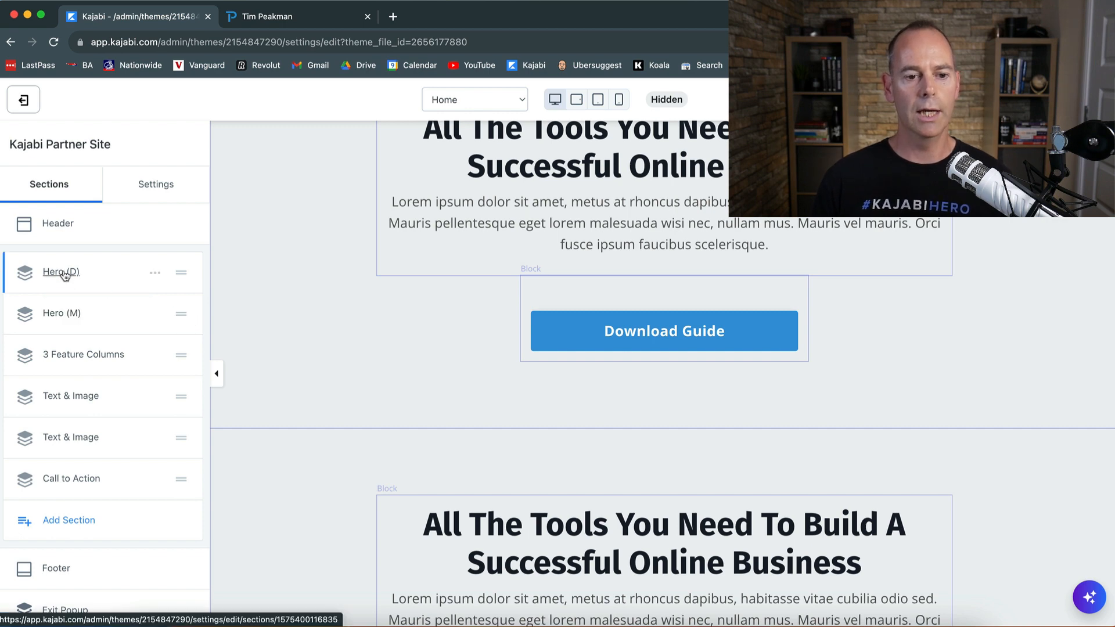
pyautogui.click(61, 271)
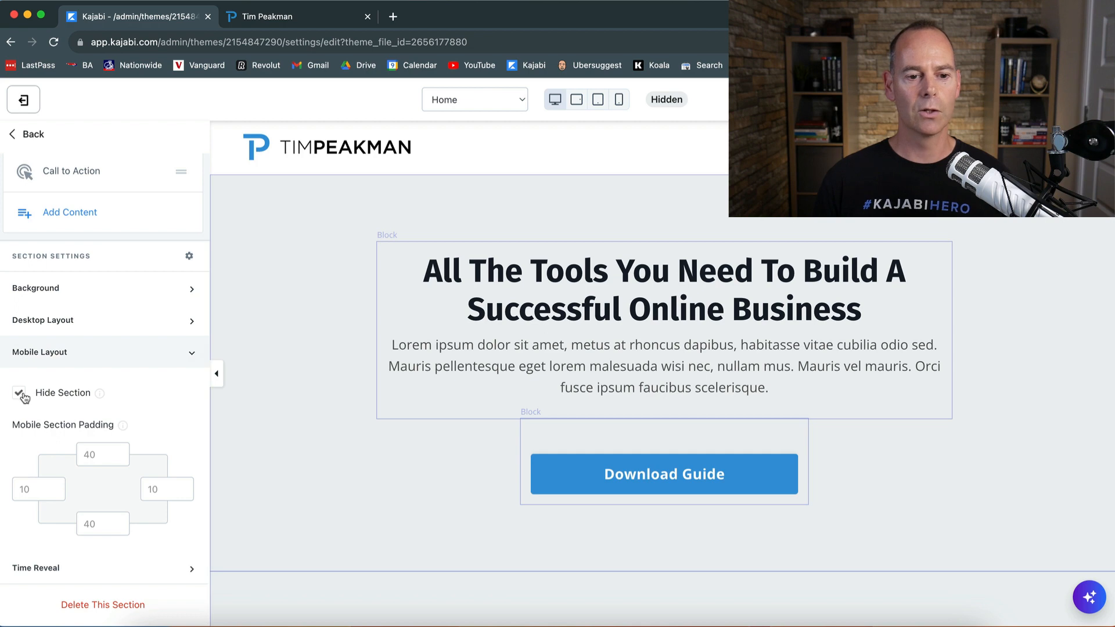
# - Tick Hide Section on mobile for Hero (D) and on desktop for Hero (M), returning to the sections list
pyautogui.click(19, 392)
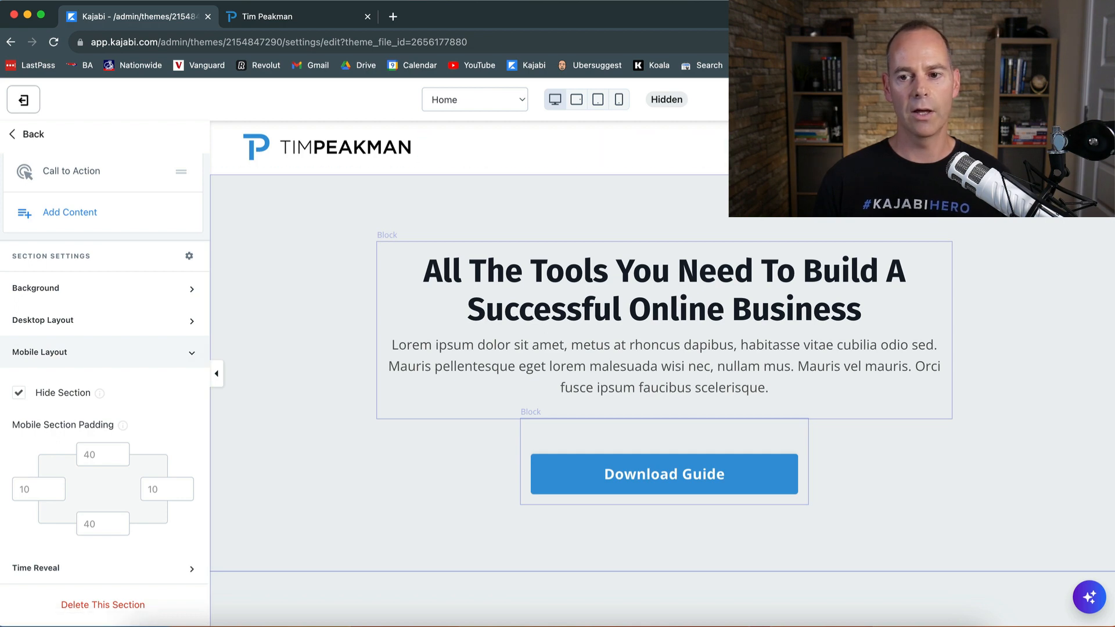
pyautogui.scroll(3)
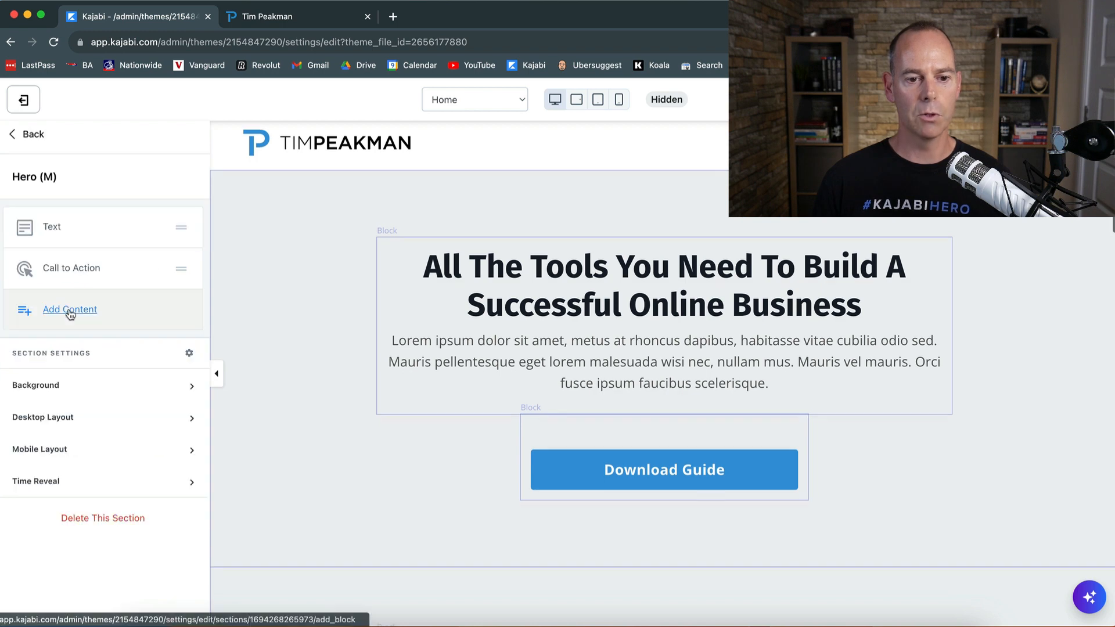
pyautogui.click(43, 417)
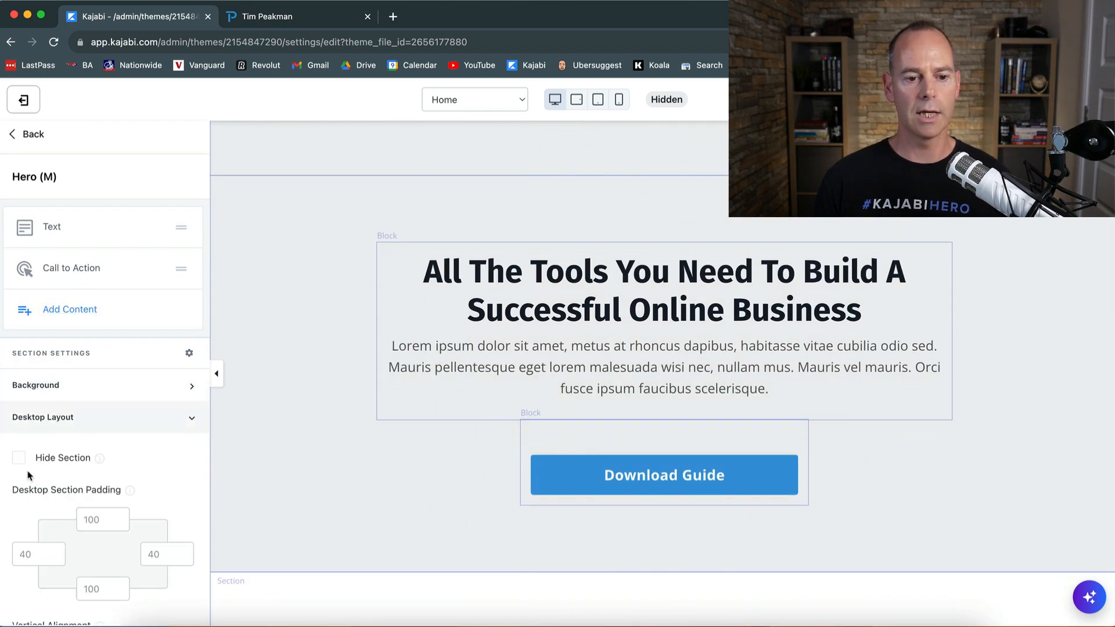
pyautogui.click(19, 457)
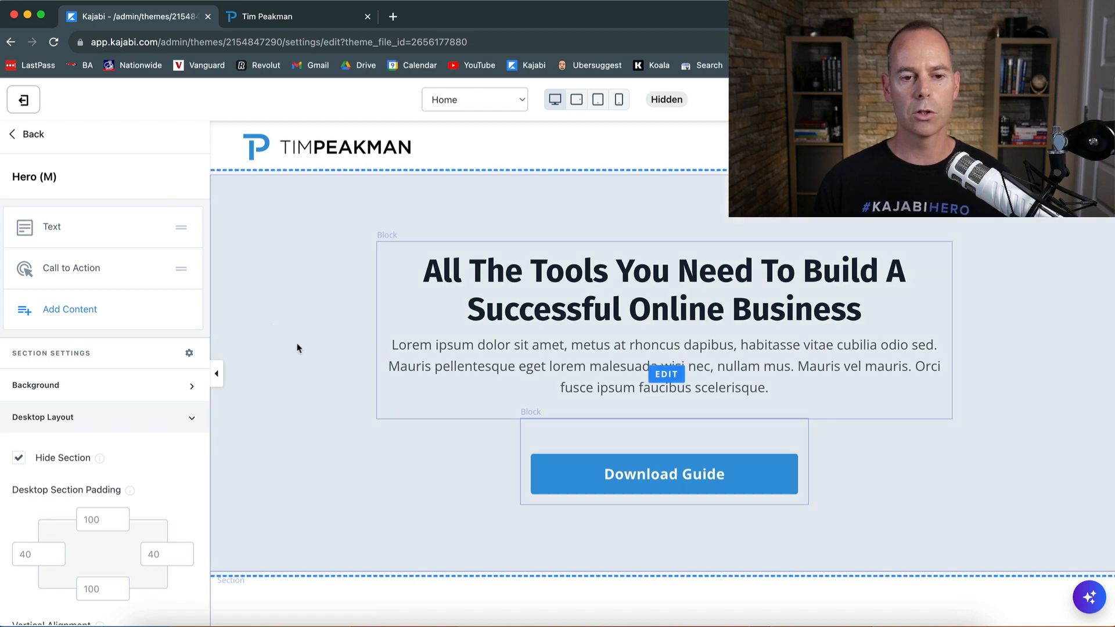
pyautogui.click(28, 134)
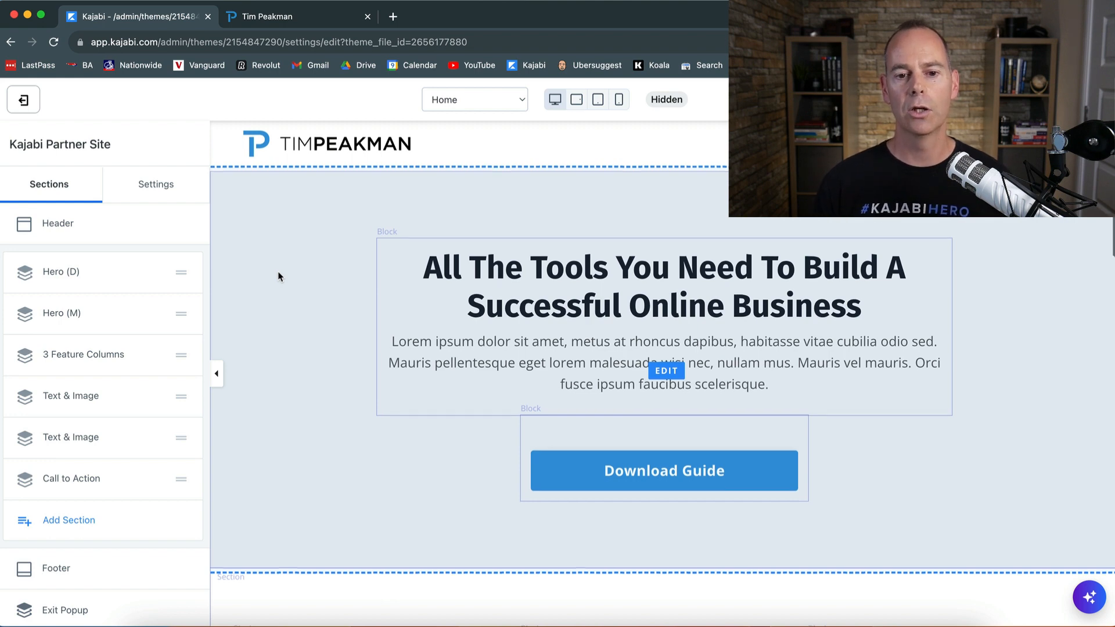
pyautogui.scroll(-3)
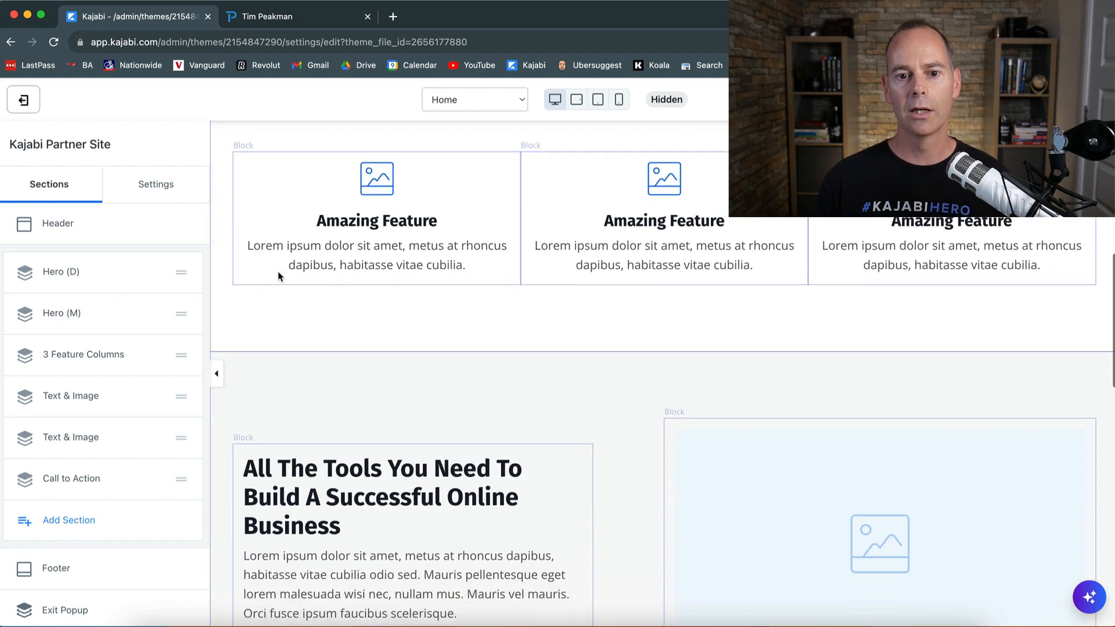
pyautogui.scroll(-3)
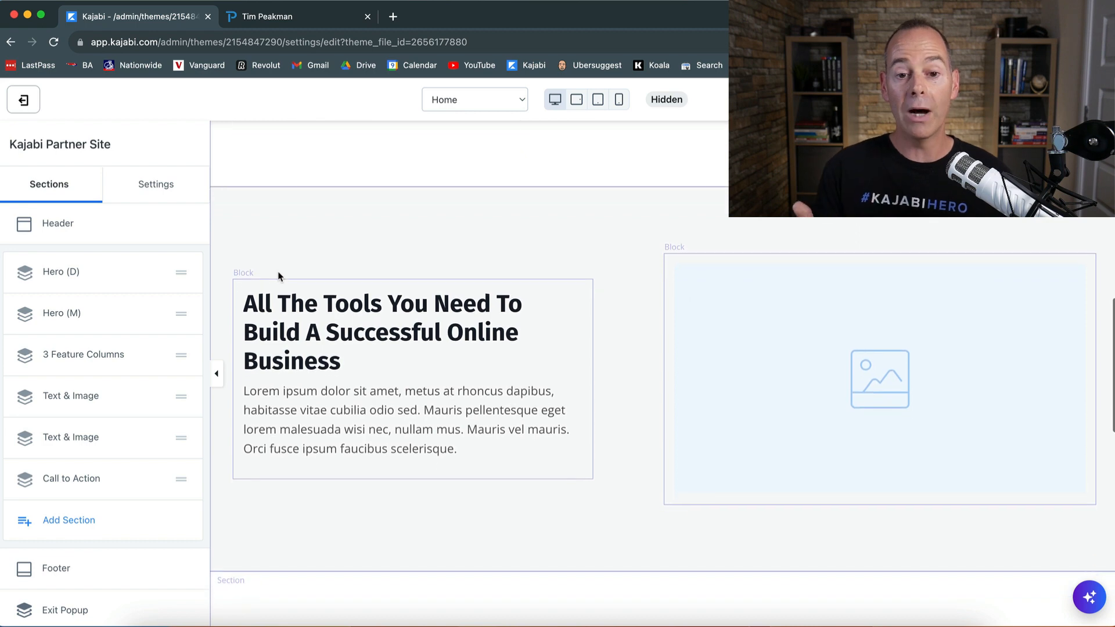
pyautogui.scroll(-3)
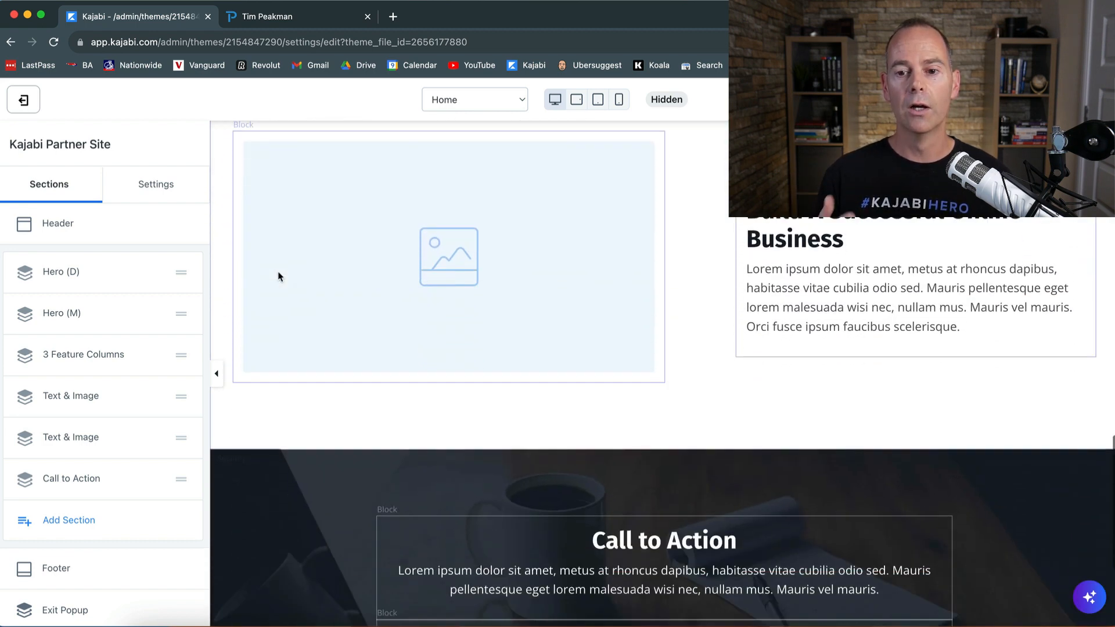
pyautogui.scroll(-3)
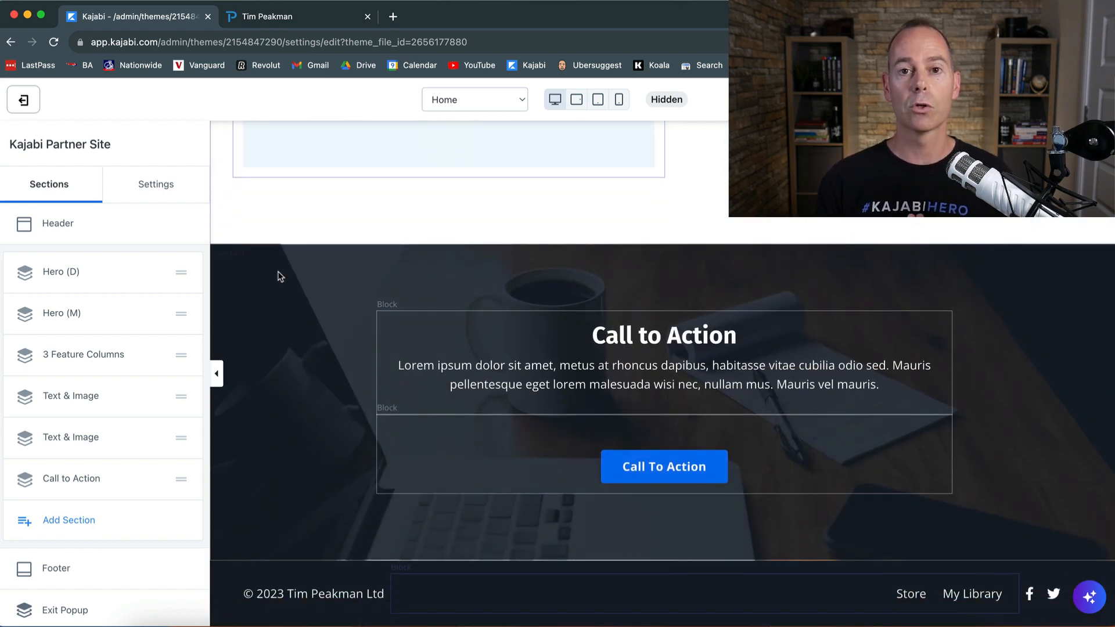